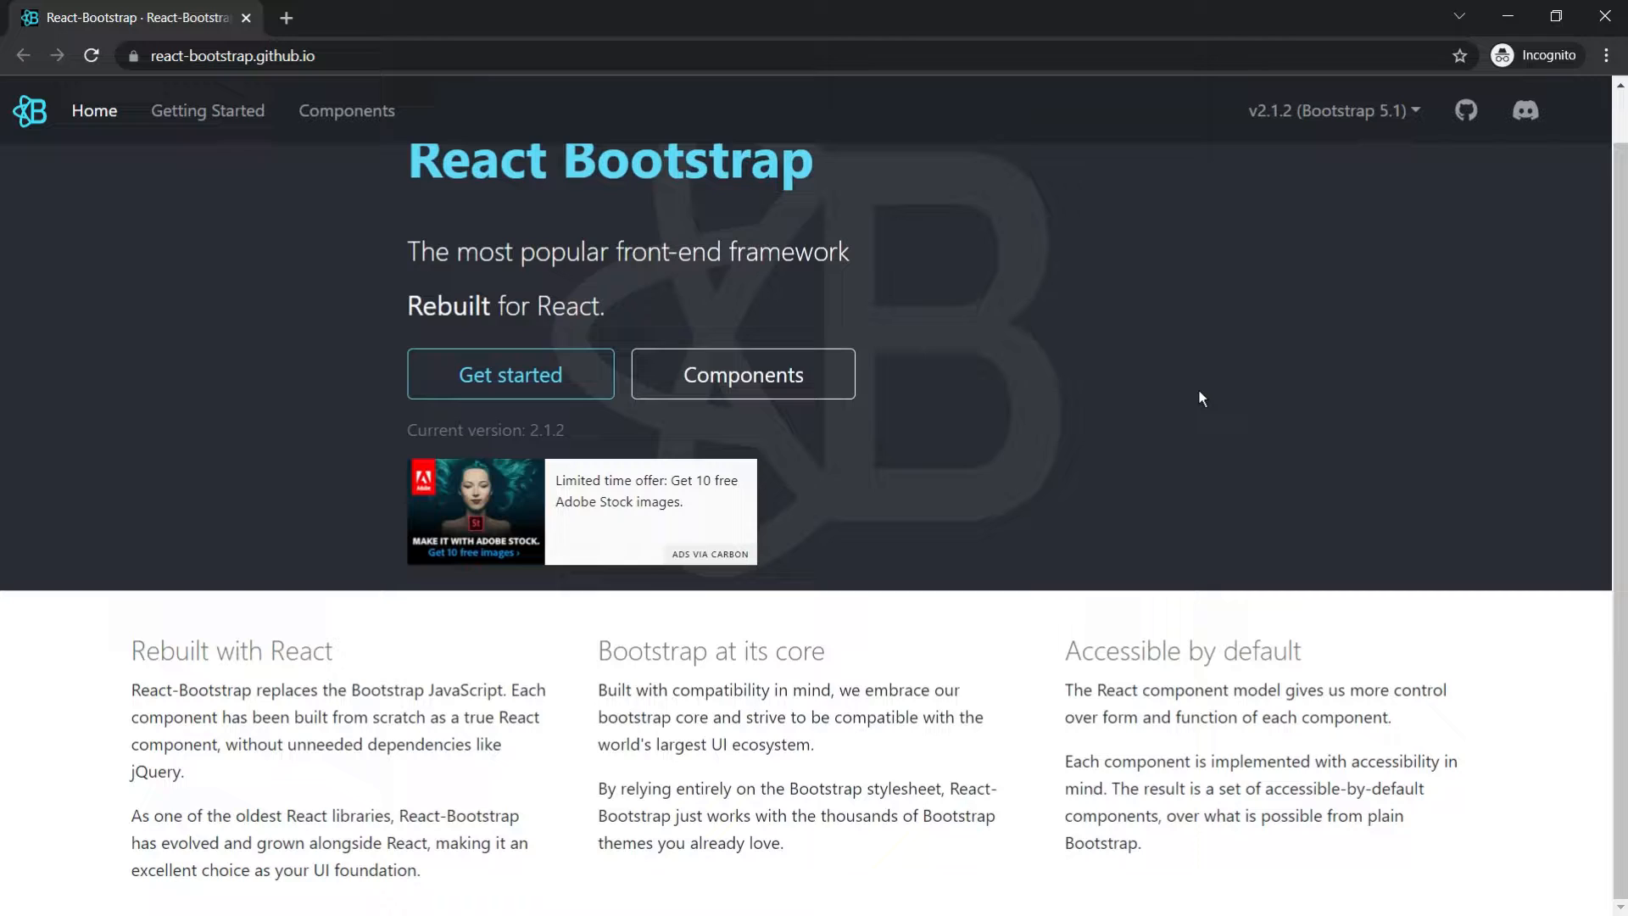
# Step: Go from the React-Bootstrap homepage into the component docs and view the Buttons page
pyautogui.scroll(3)
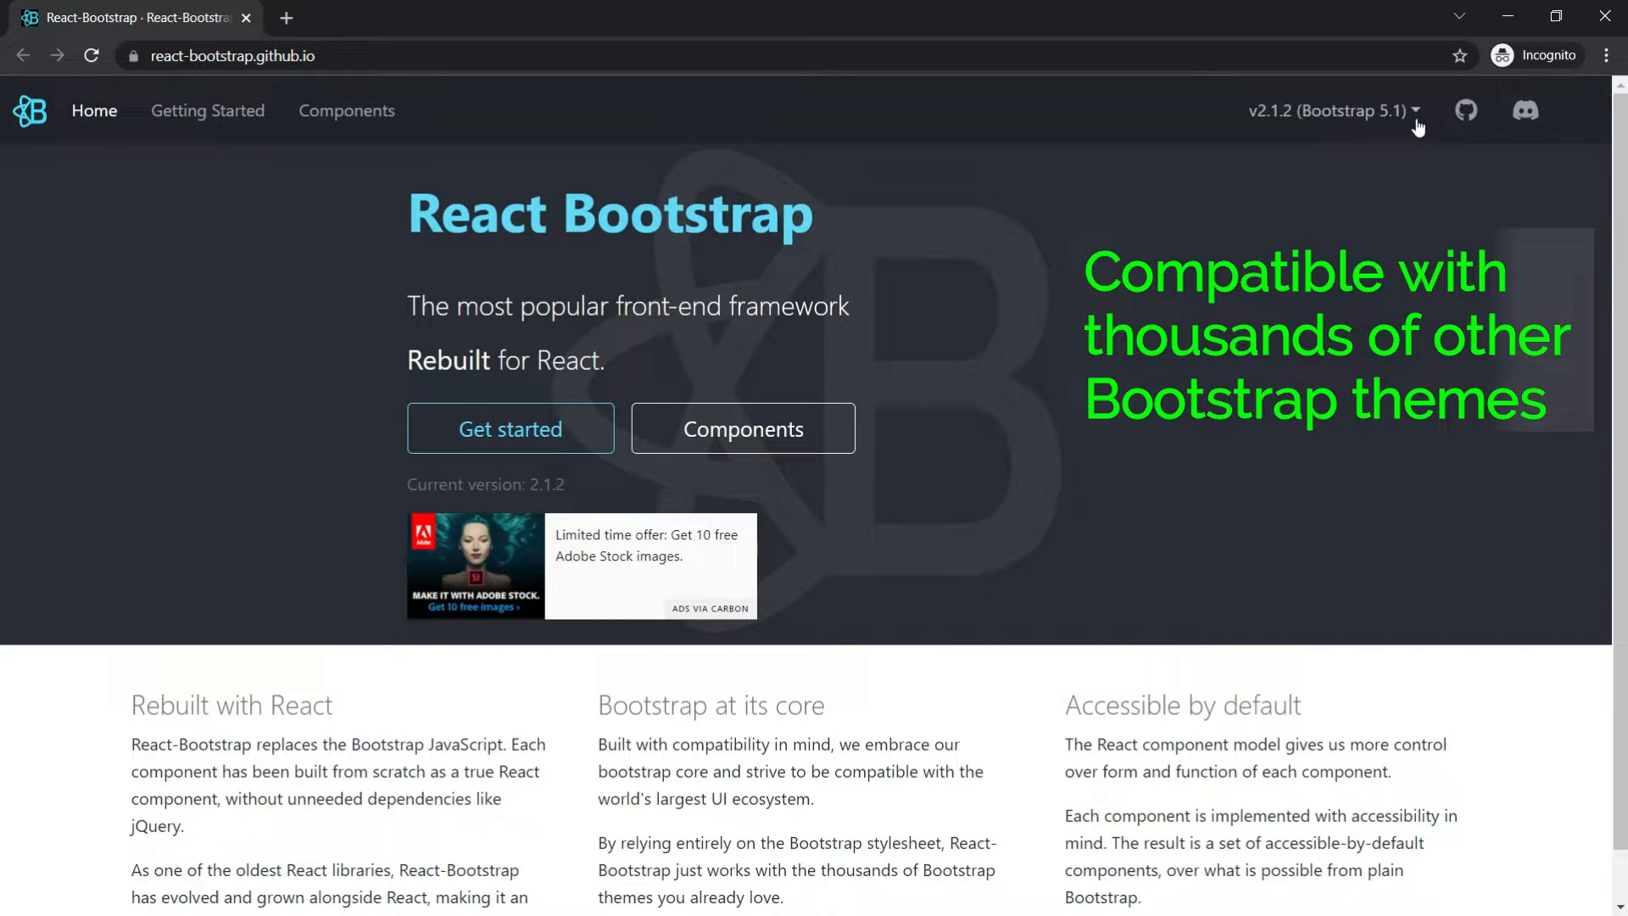
pyautogui.click(1333, 112)
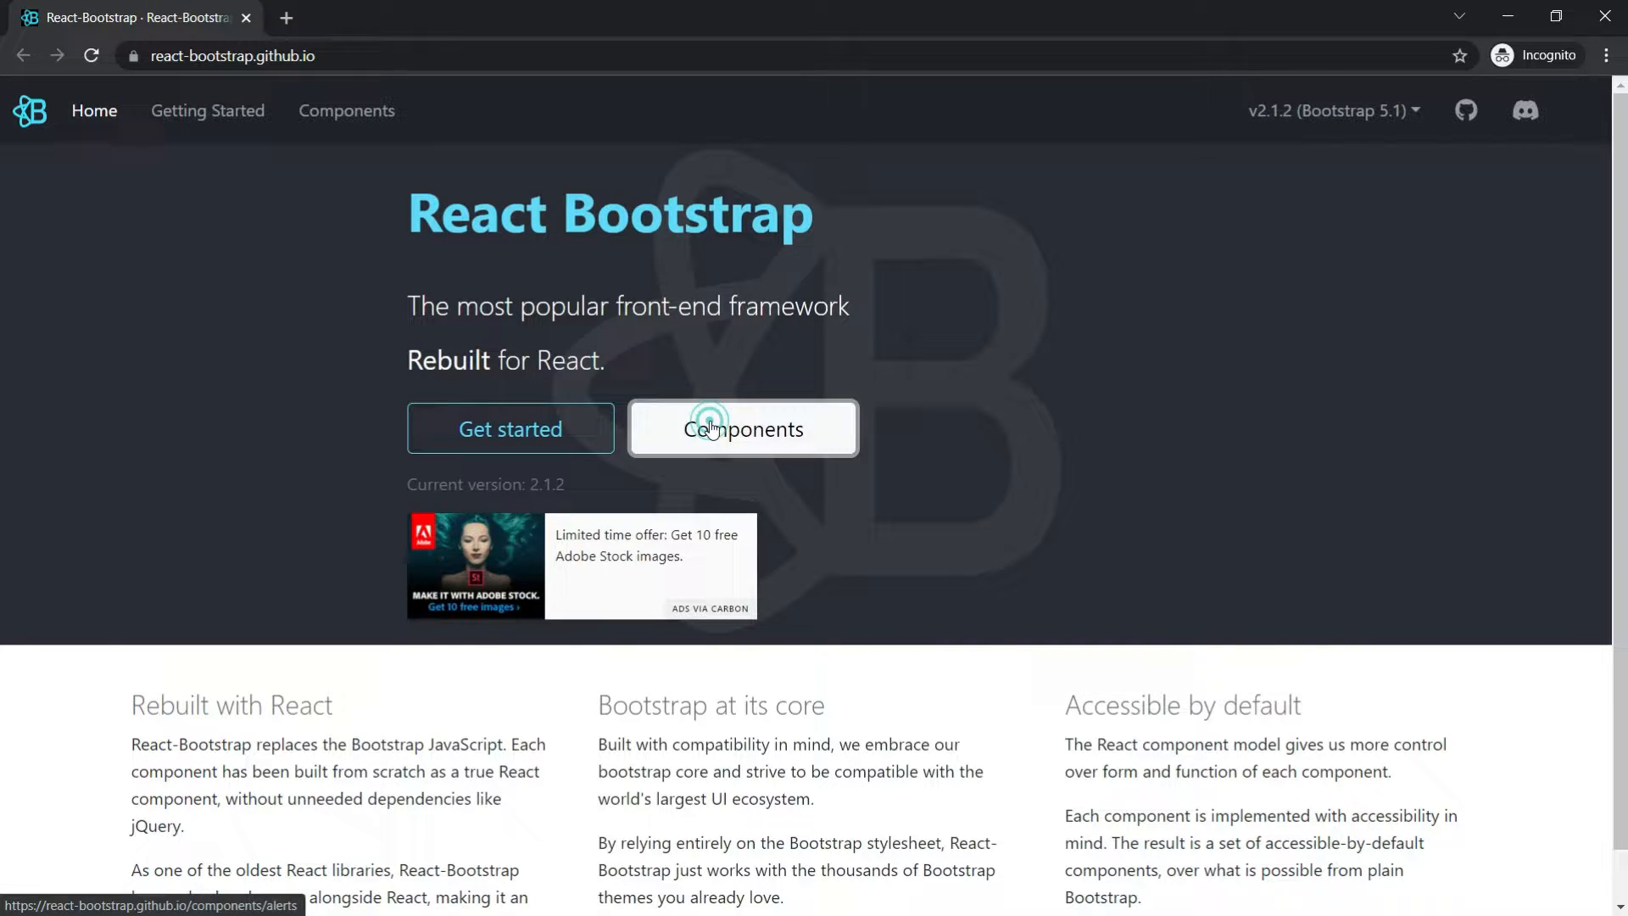
pyautogui.click(741, 427)
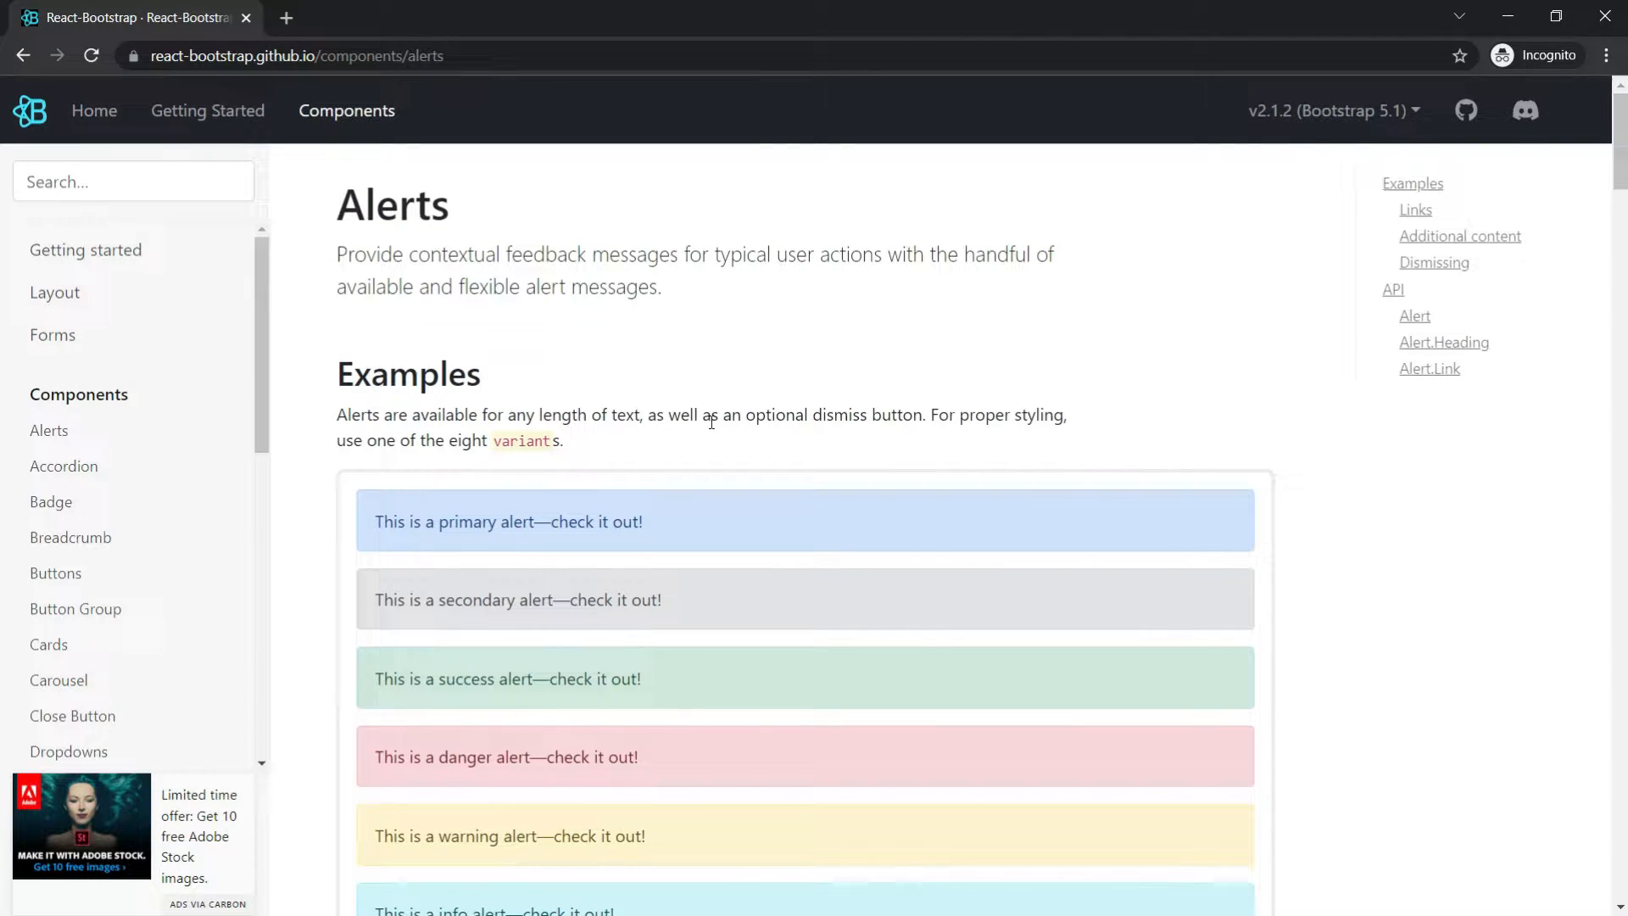
pyautogui.click(54, 571)
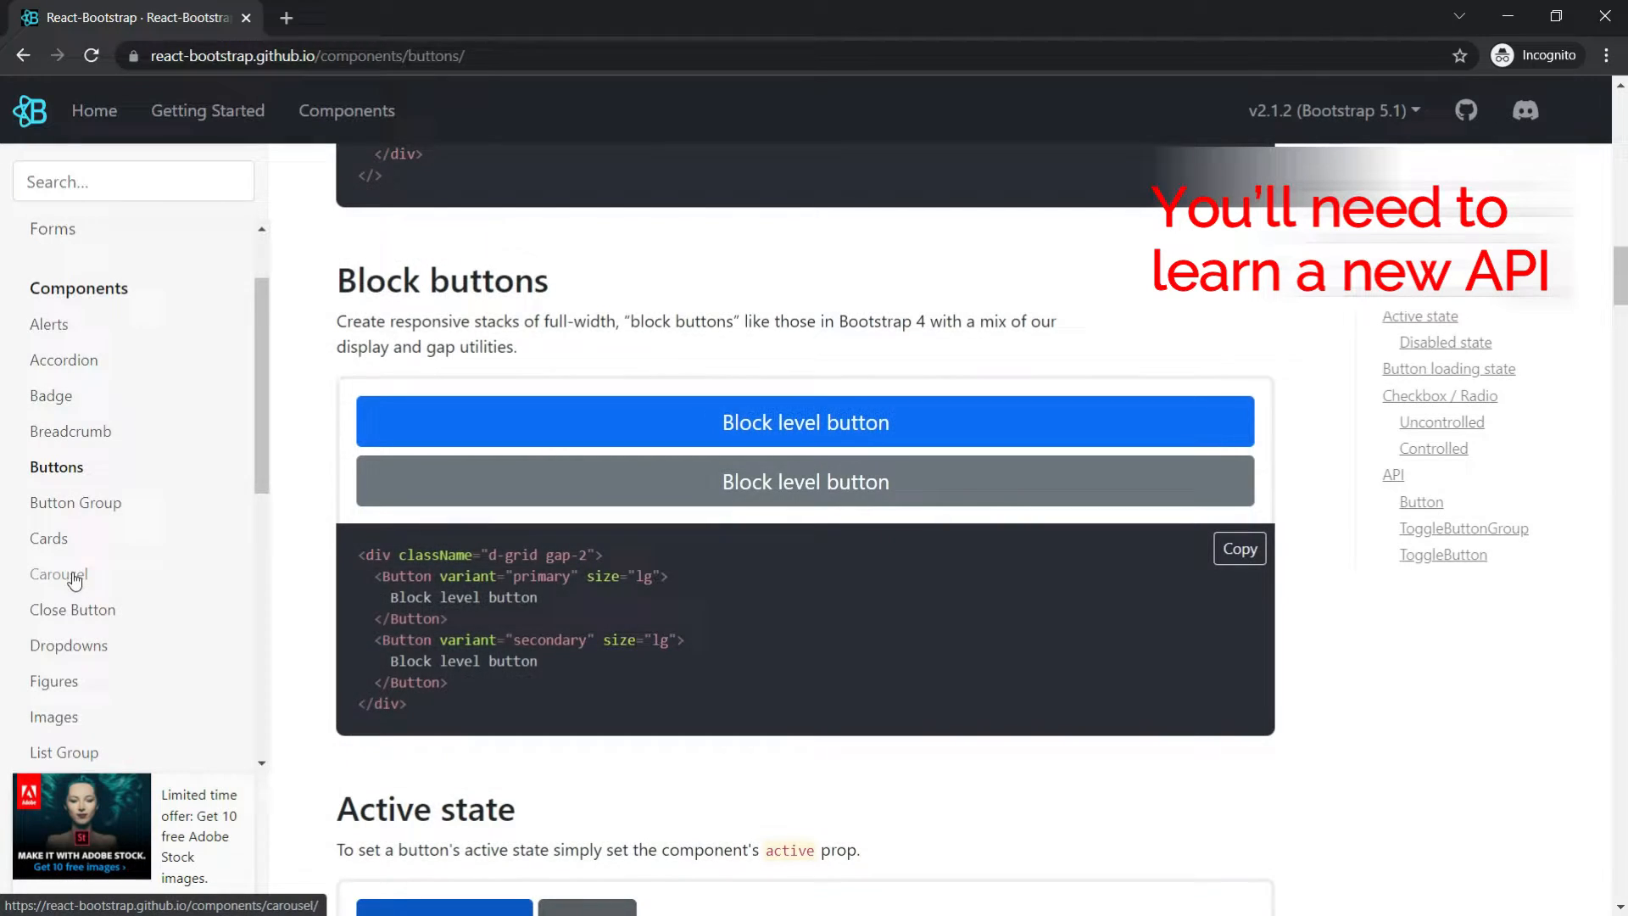
# Step: Look through the Carousels component docs, then move on to the Modal docs
pyautogui.click(60, 575)
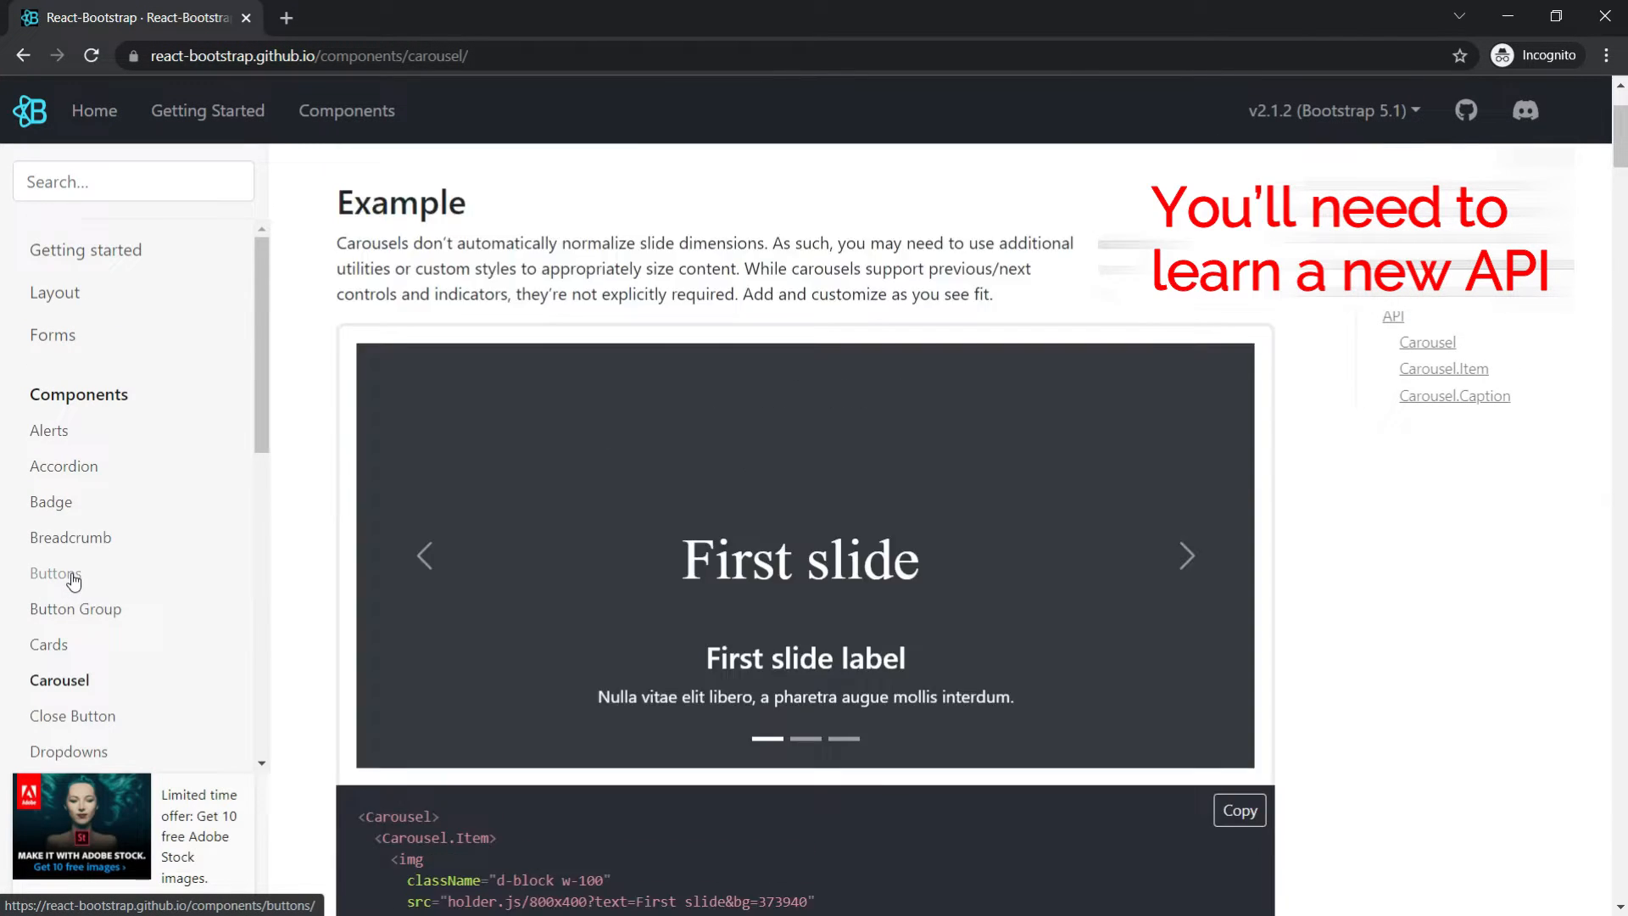
pyautogui.scroll(3)
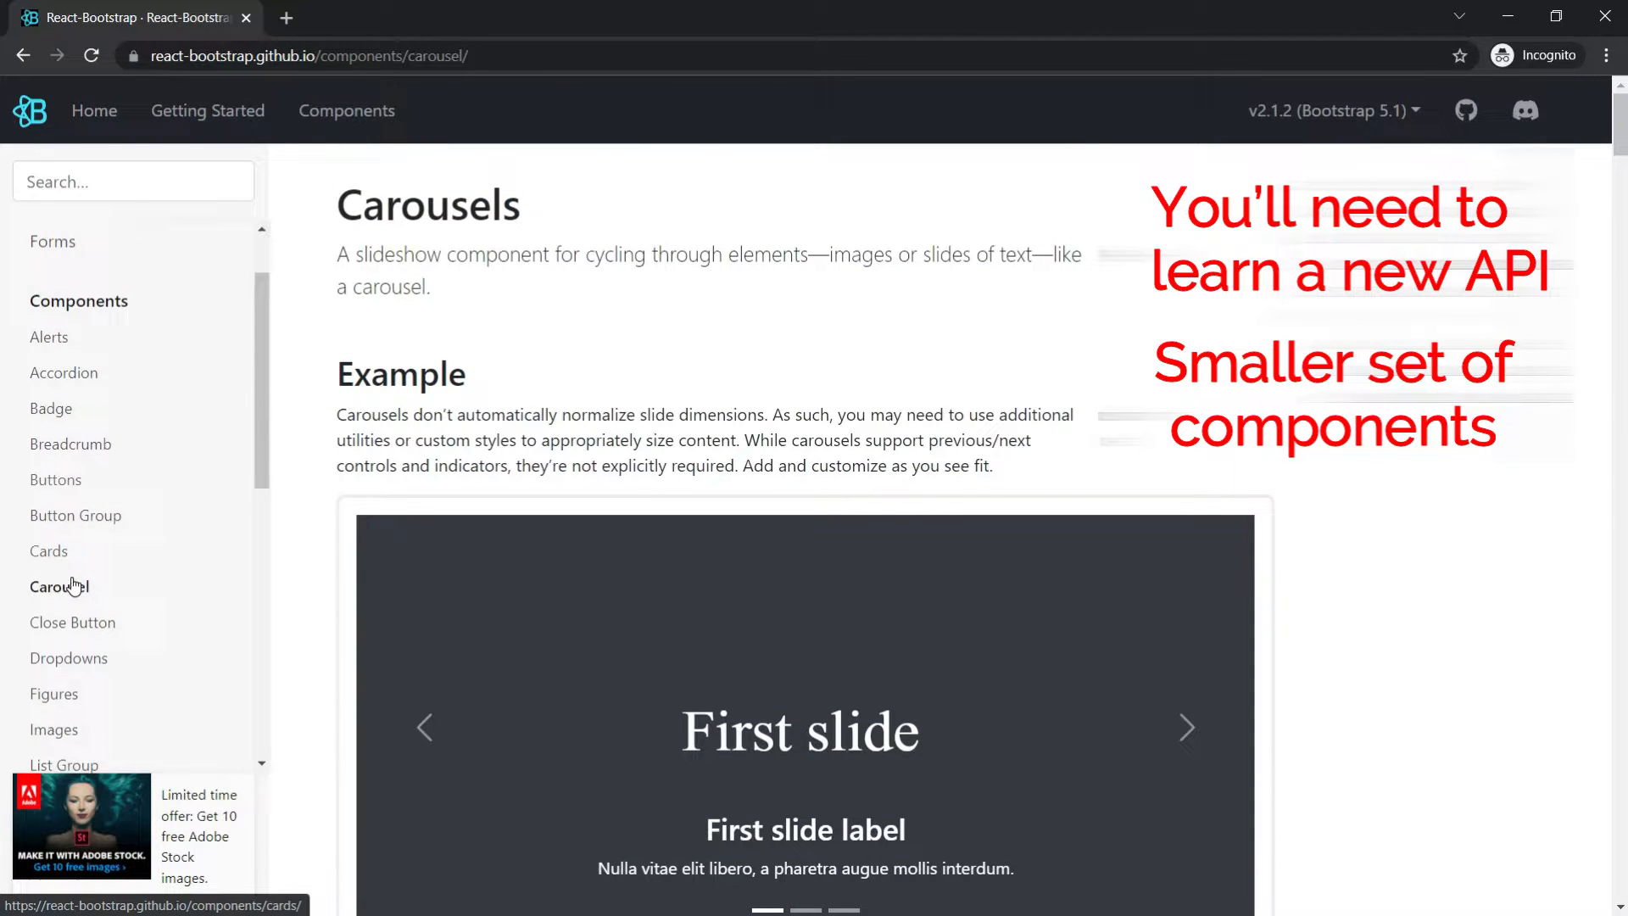
pyautogui.scroll(-3)
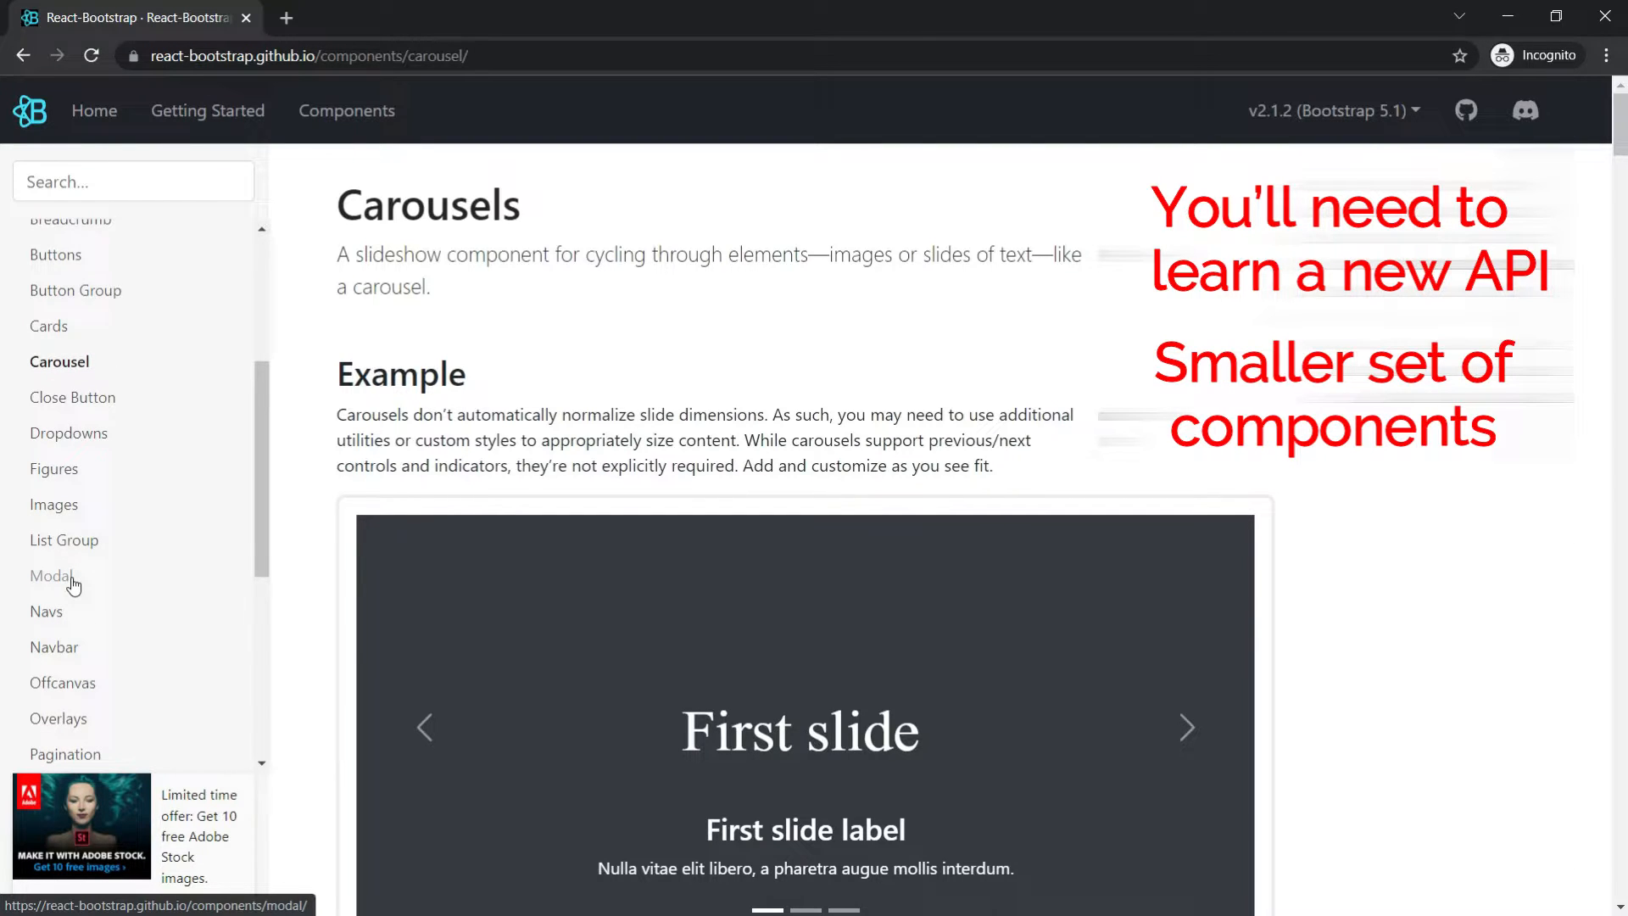
pyautogui.click(55, 646)
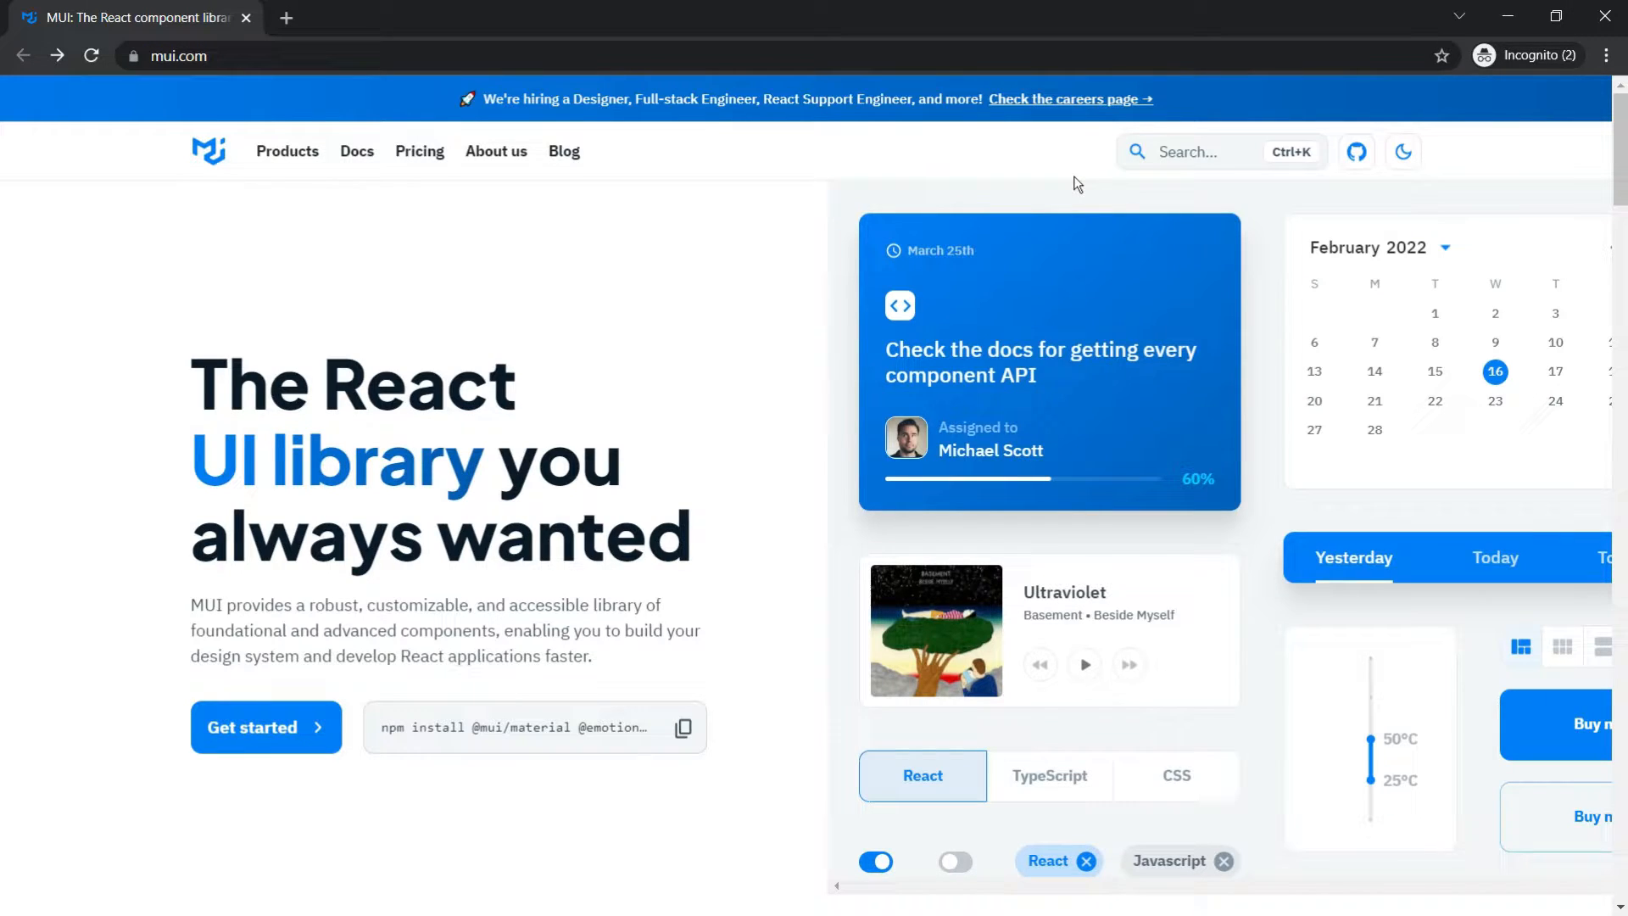
pyautogui.moveTo(839, 785)
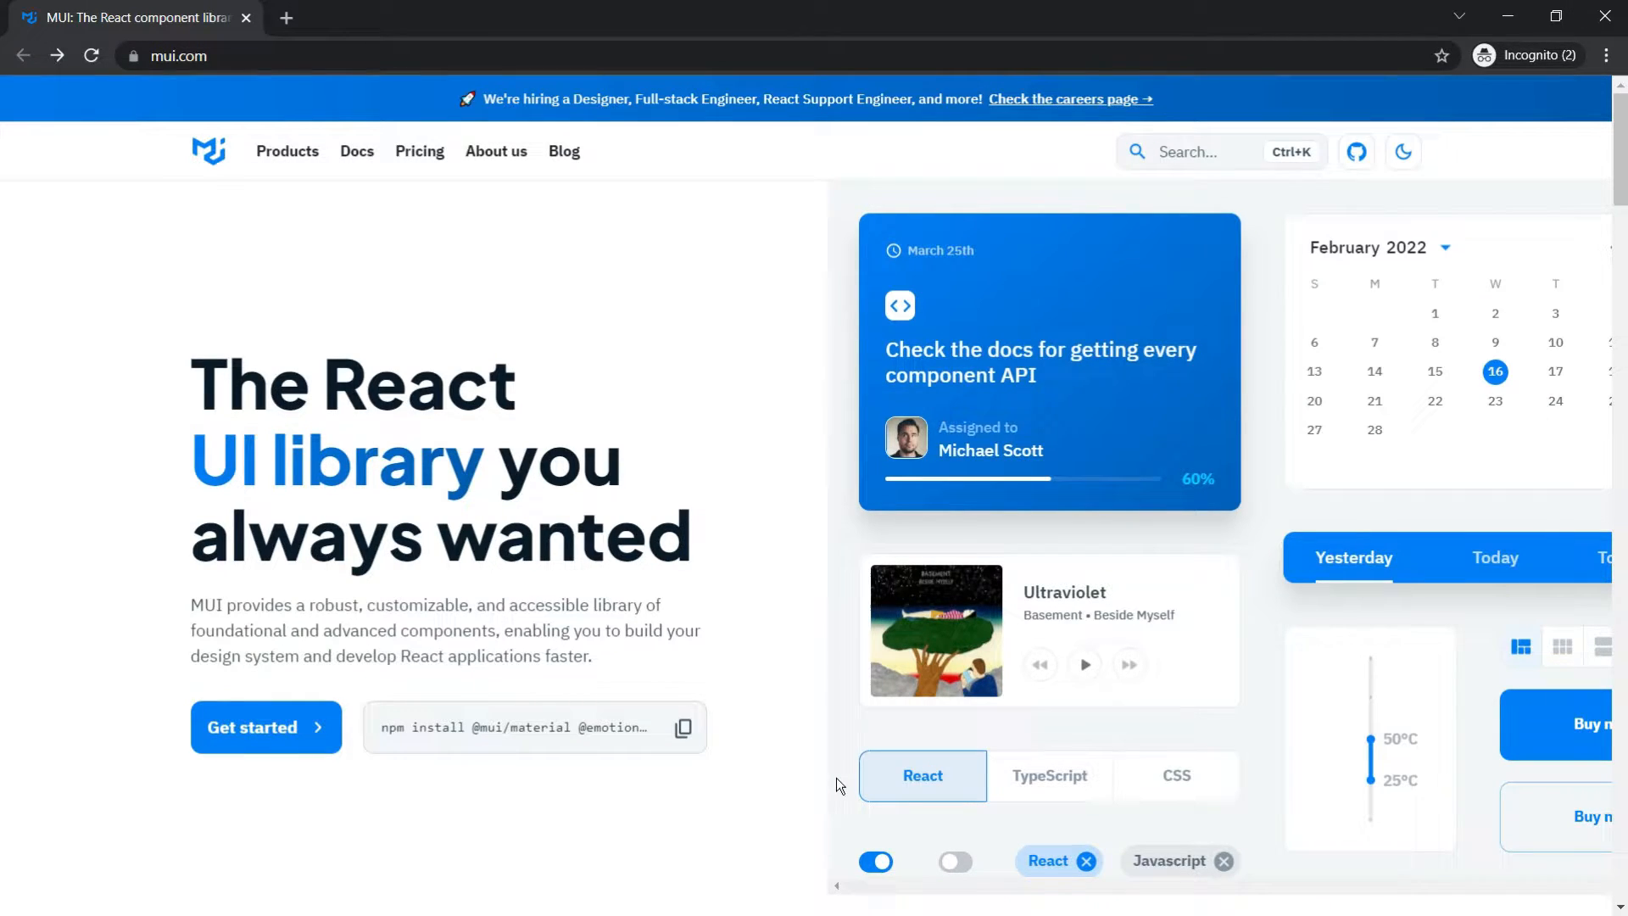
# Step: Read MUI's installation guide and the Theming customization page
pyautogui.click(267, 728)
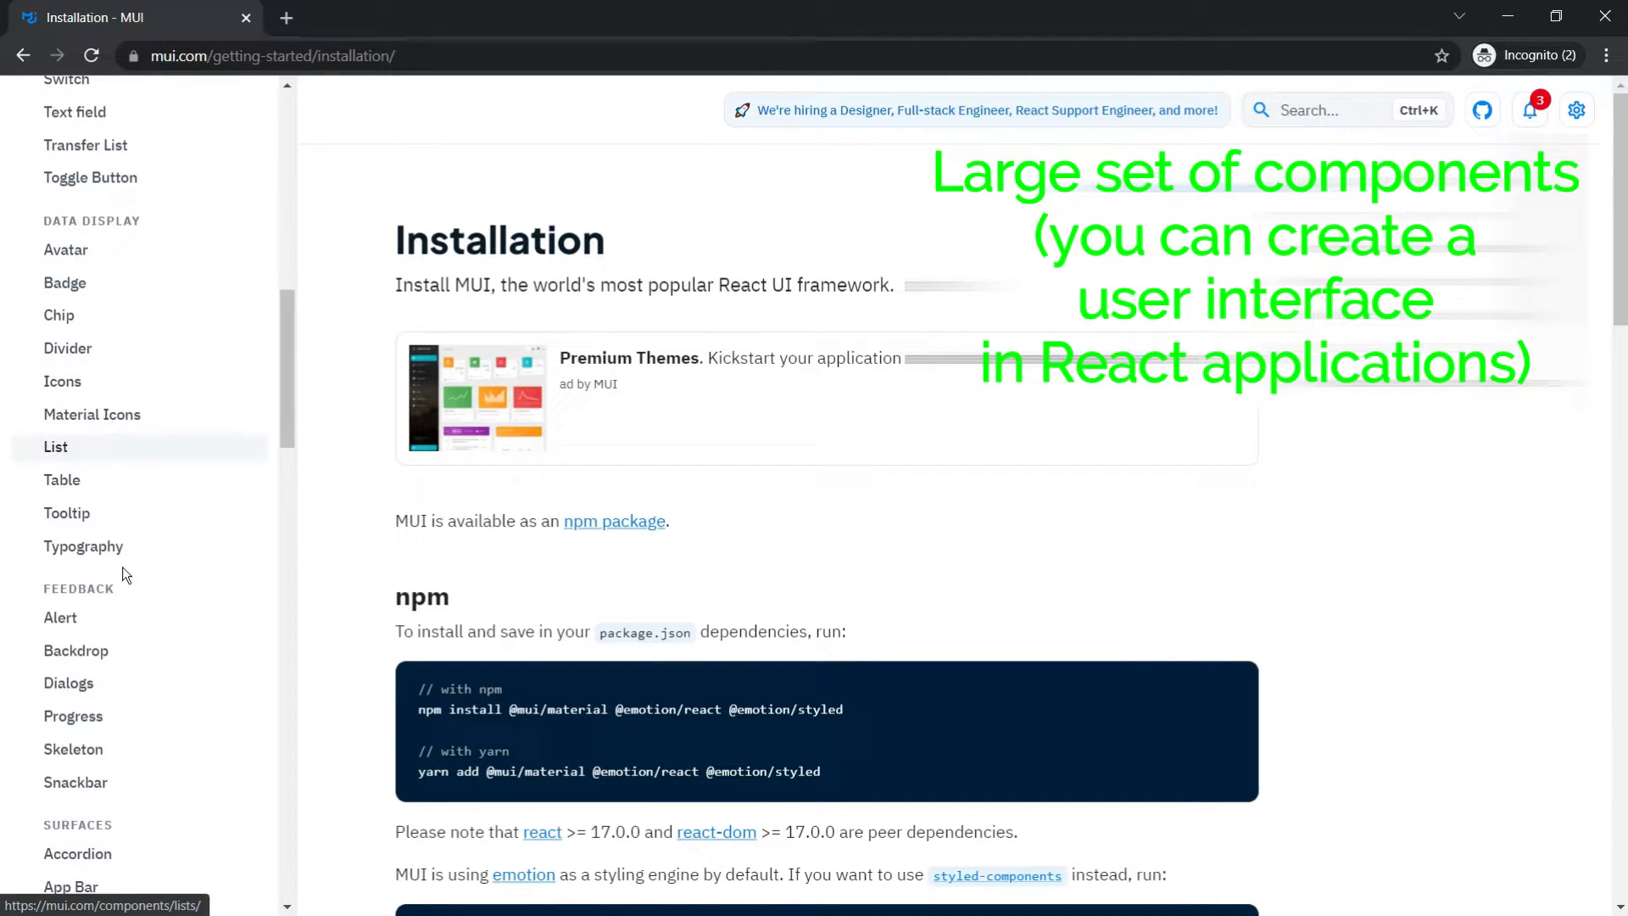
pyautogui.scroll(-3)
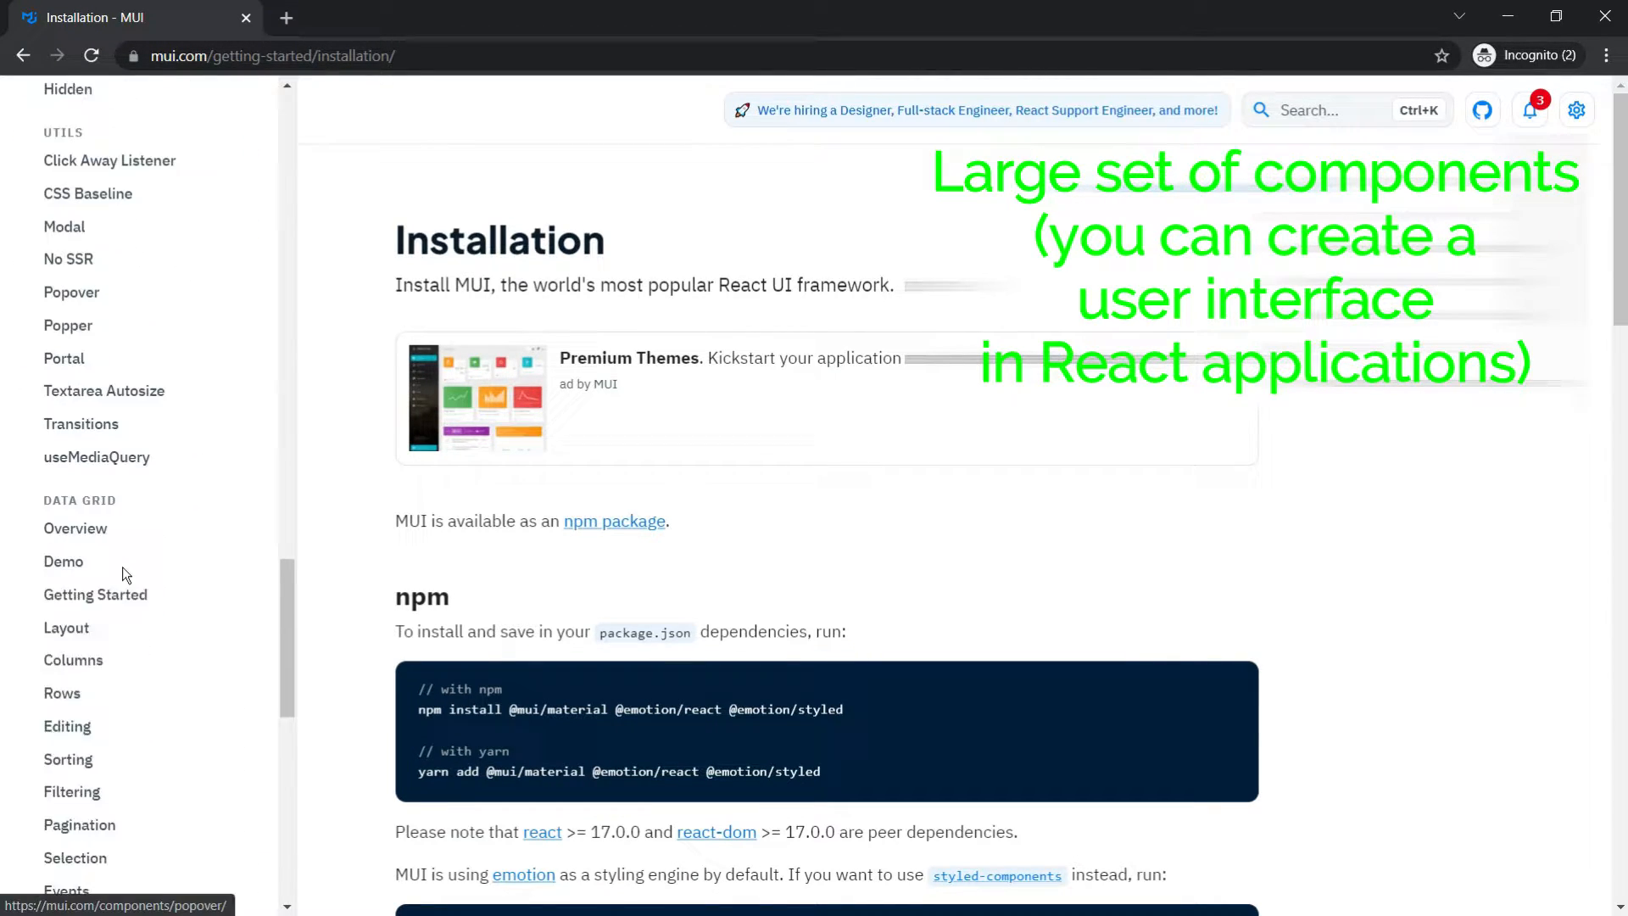
pyautogui.scroll(3)
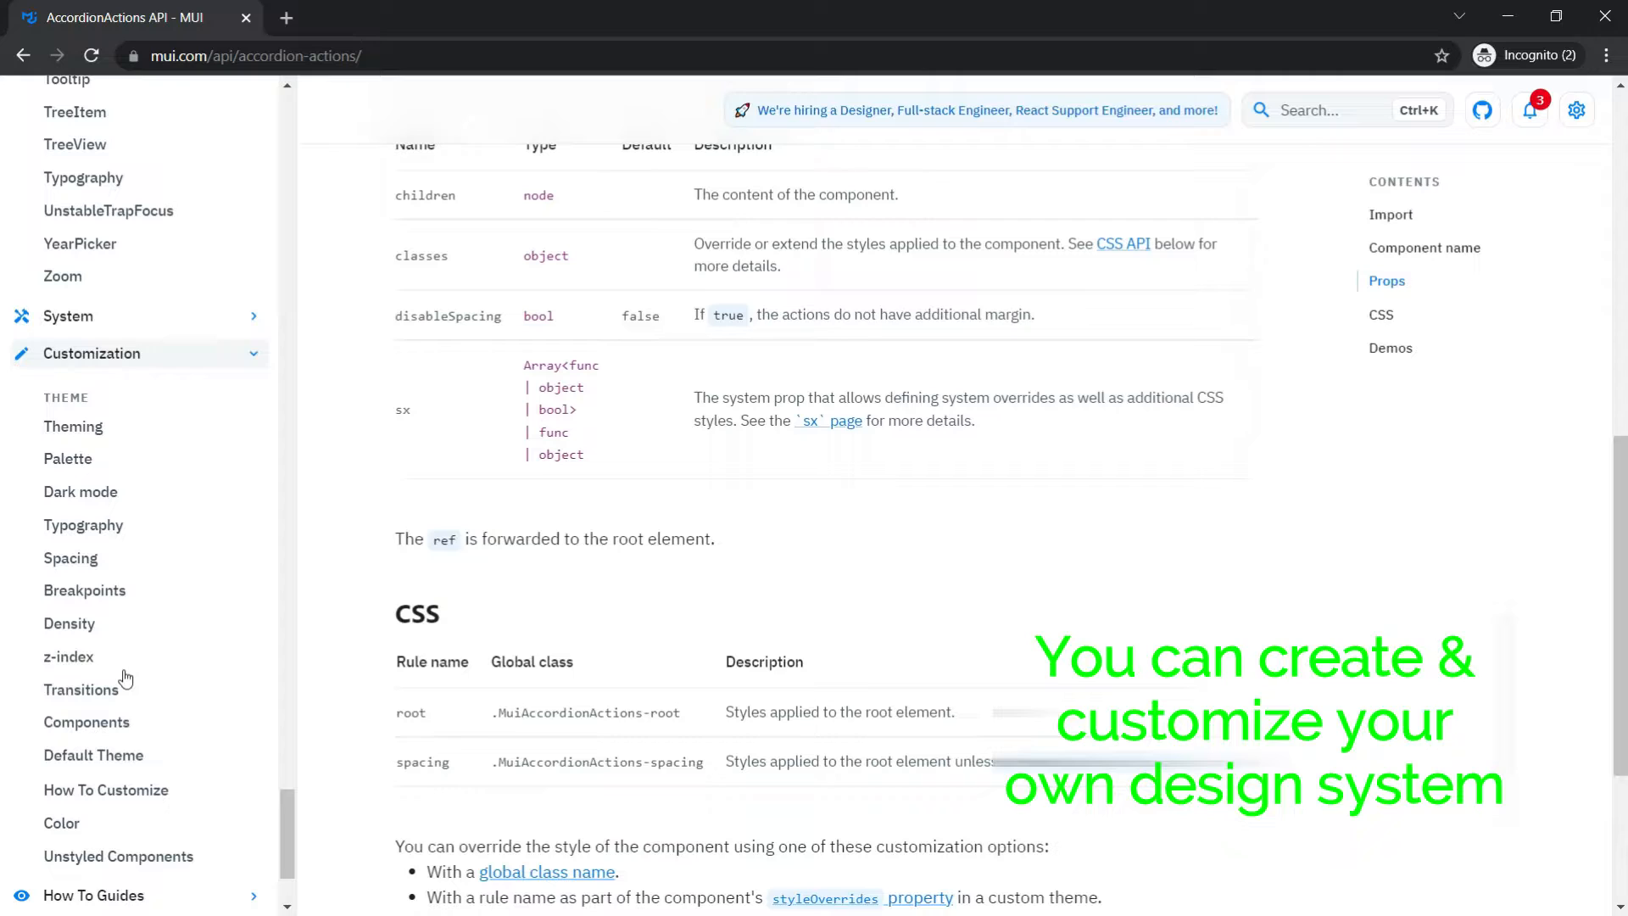
pyautogui.click(73, 425)
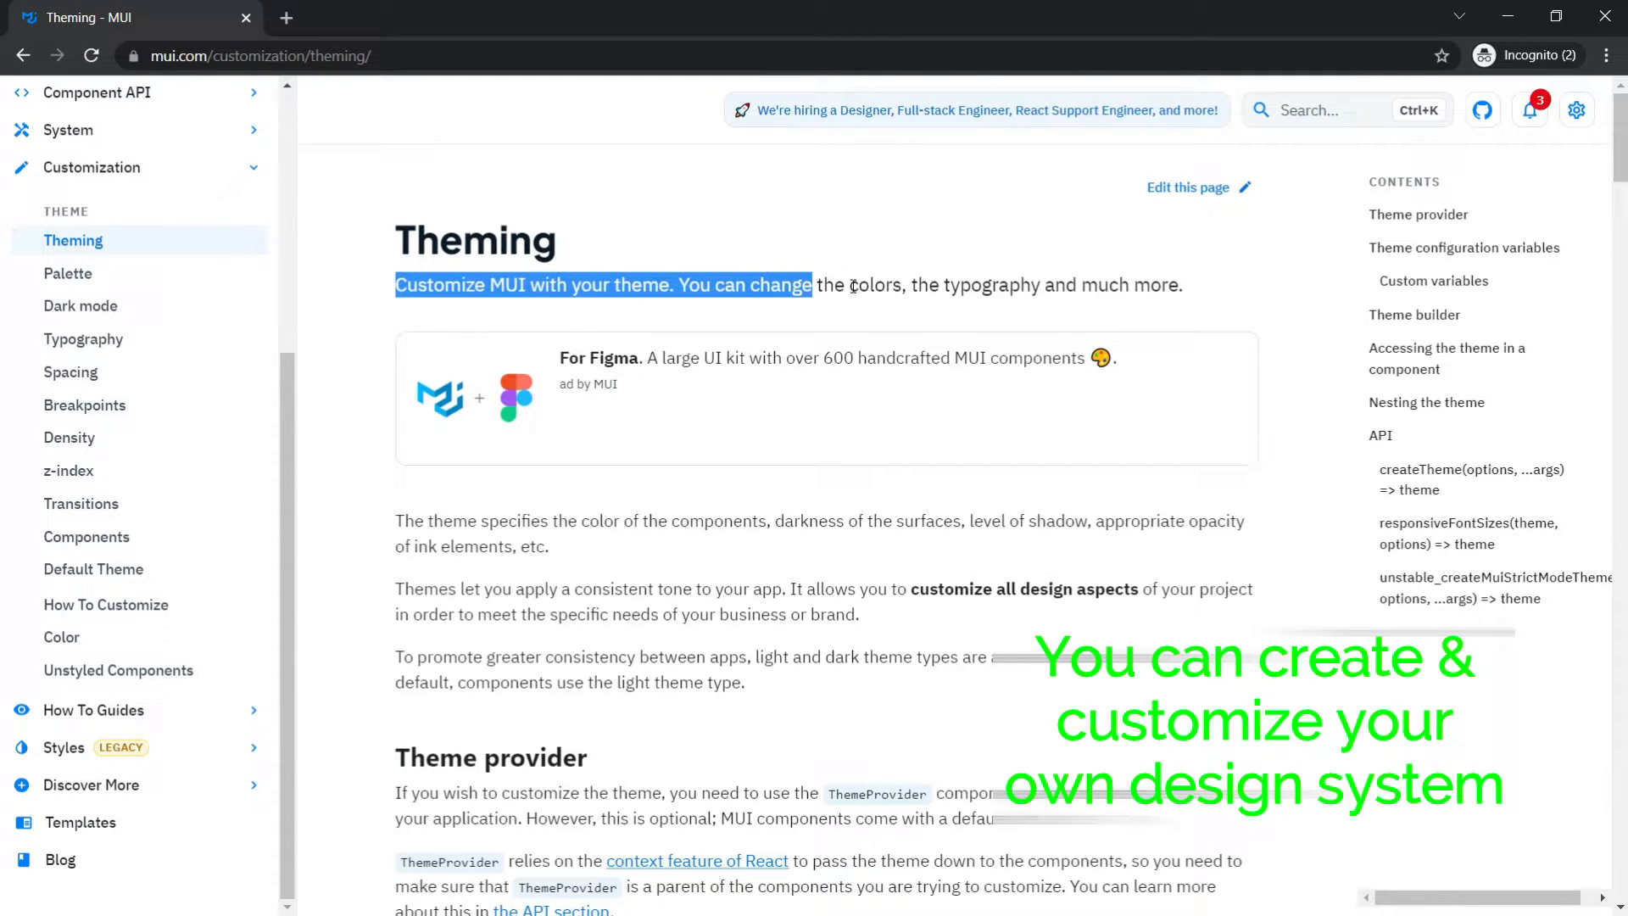
pyautogui.click(986, 817)
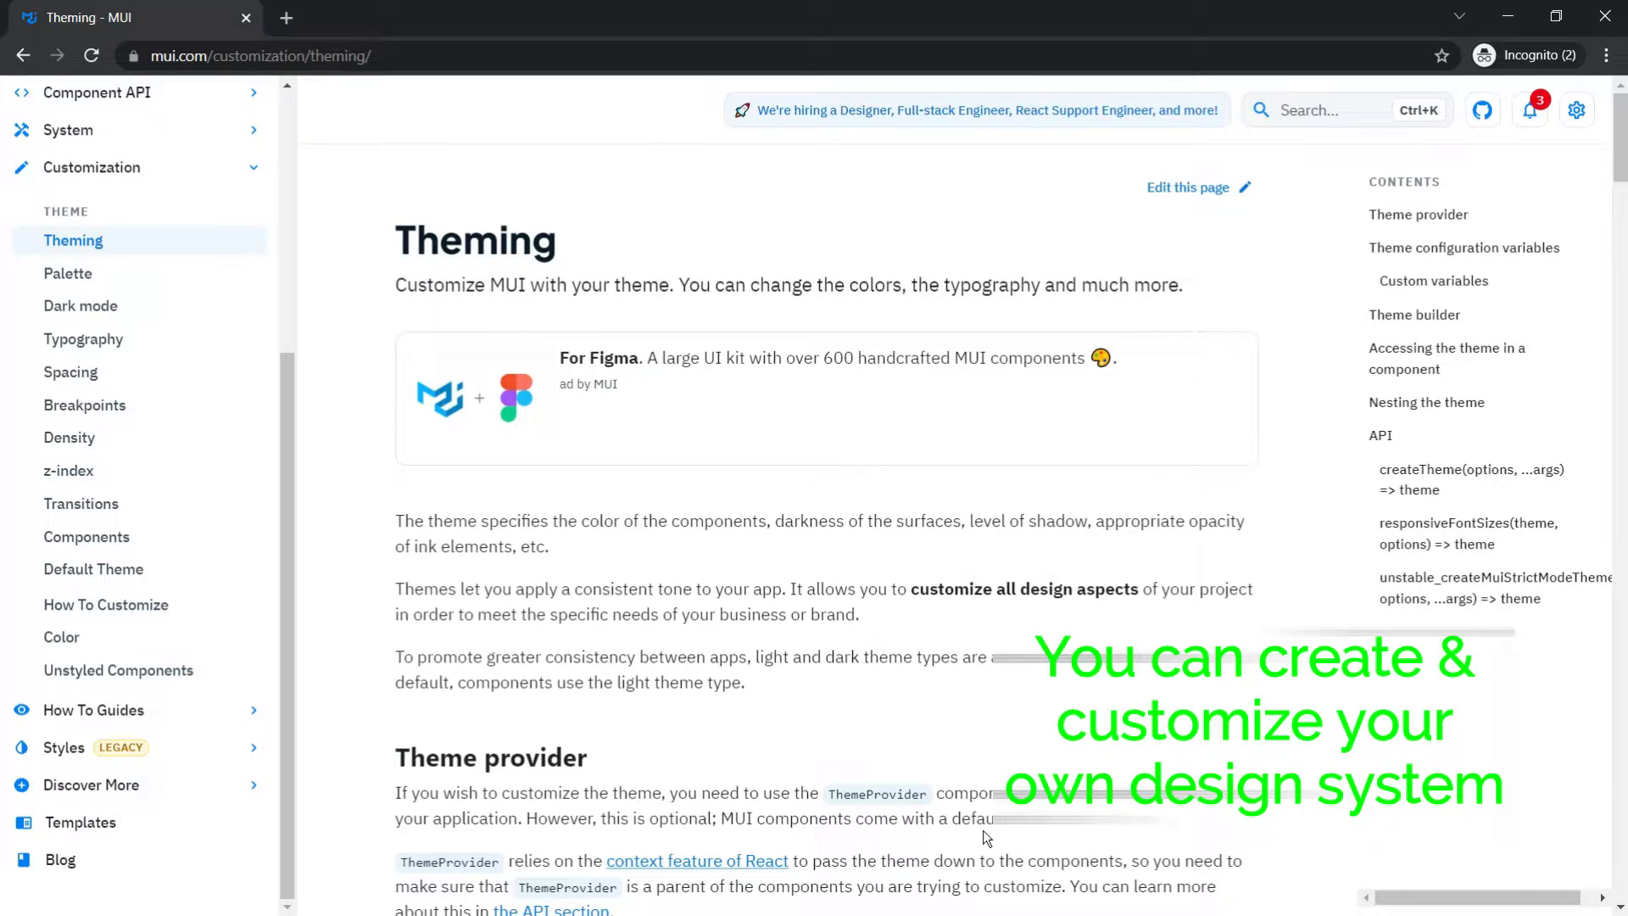
# Step: Browse the Accordion and Bottom Navigation component docs
pyautogui.click(78, 420)
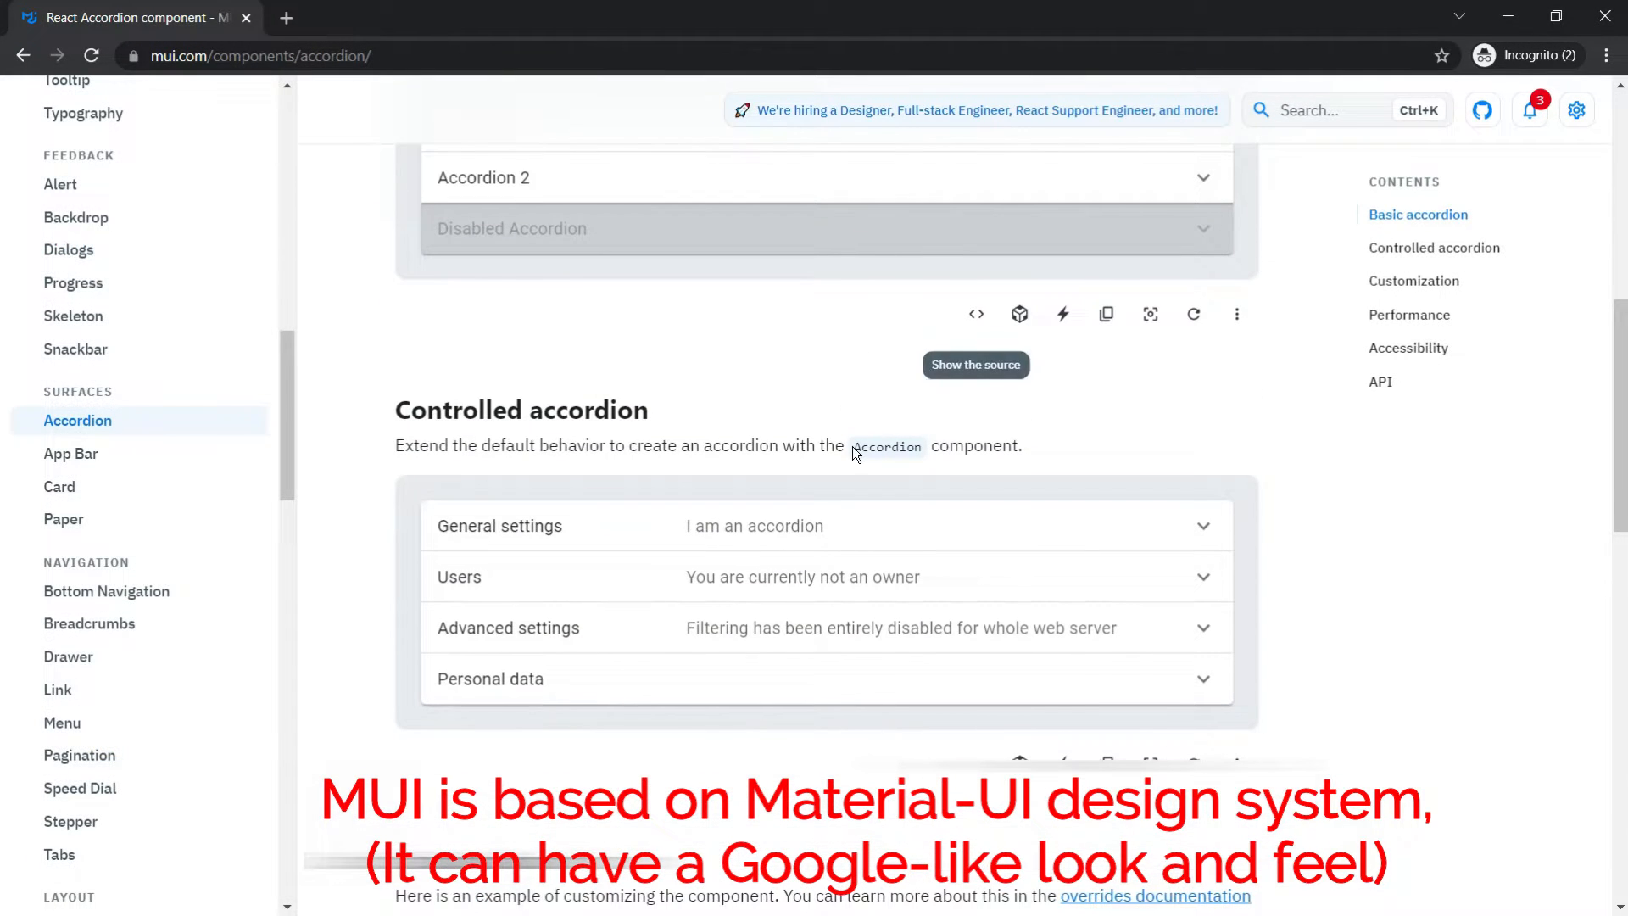
pyautogui.click(105, 590)
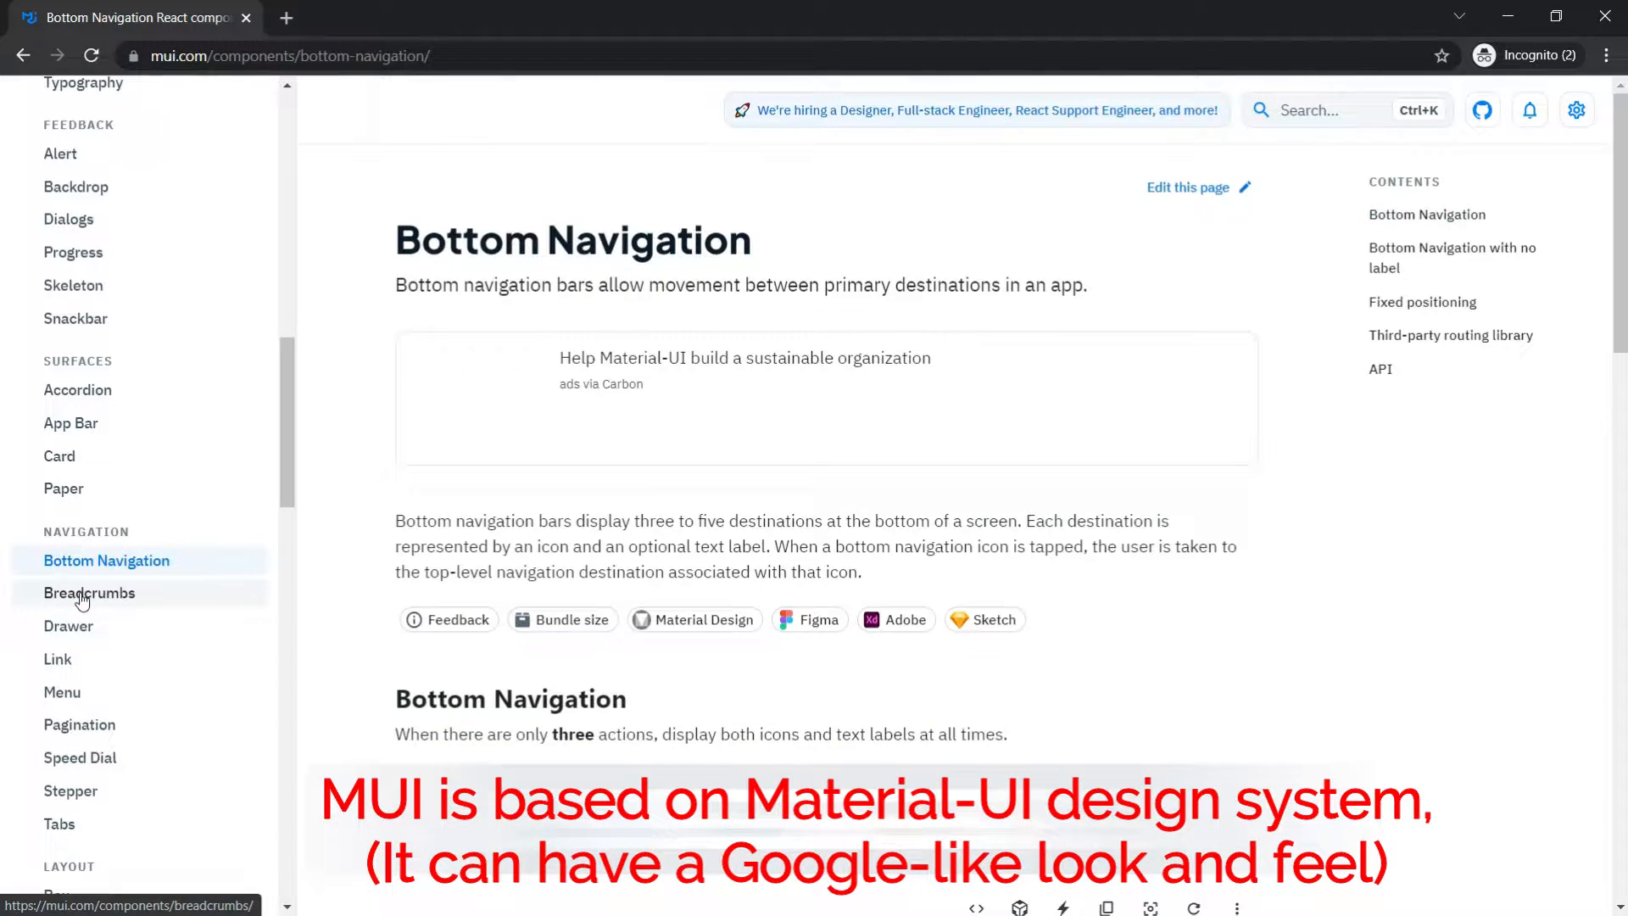
pyautogui.scroll(-3)
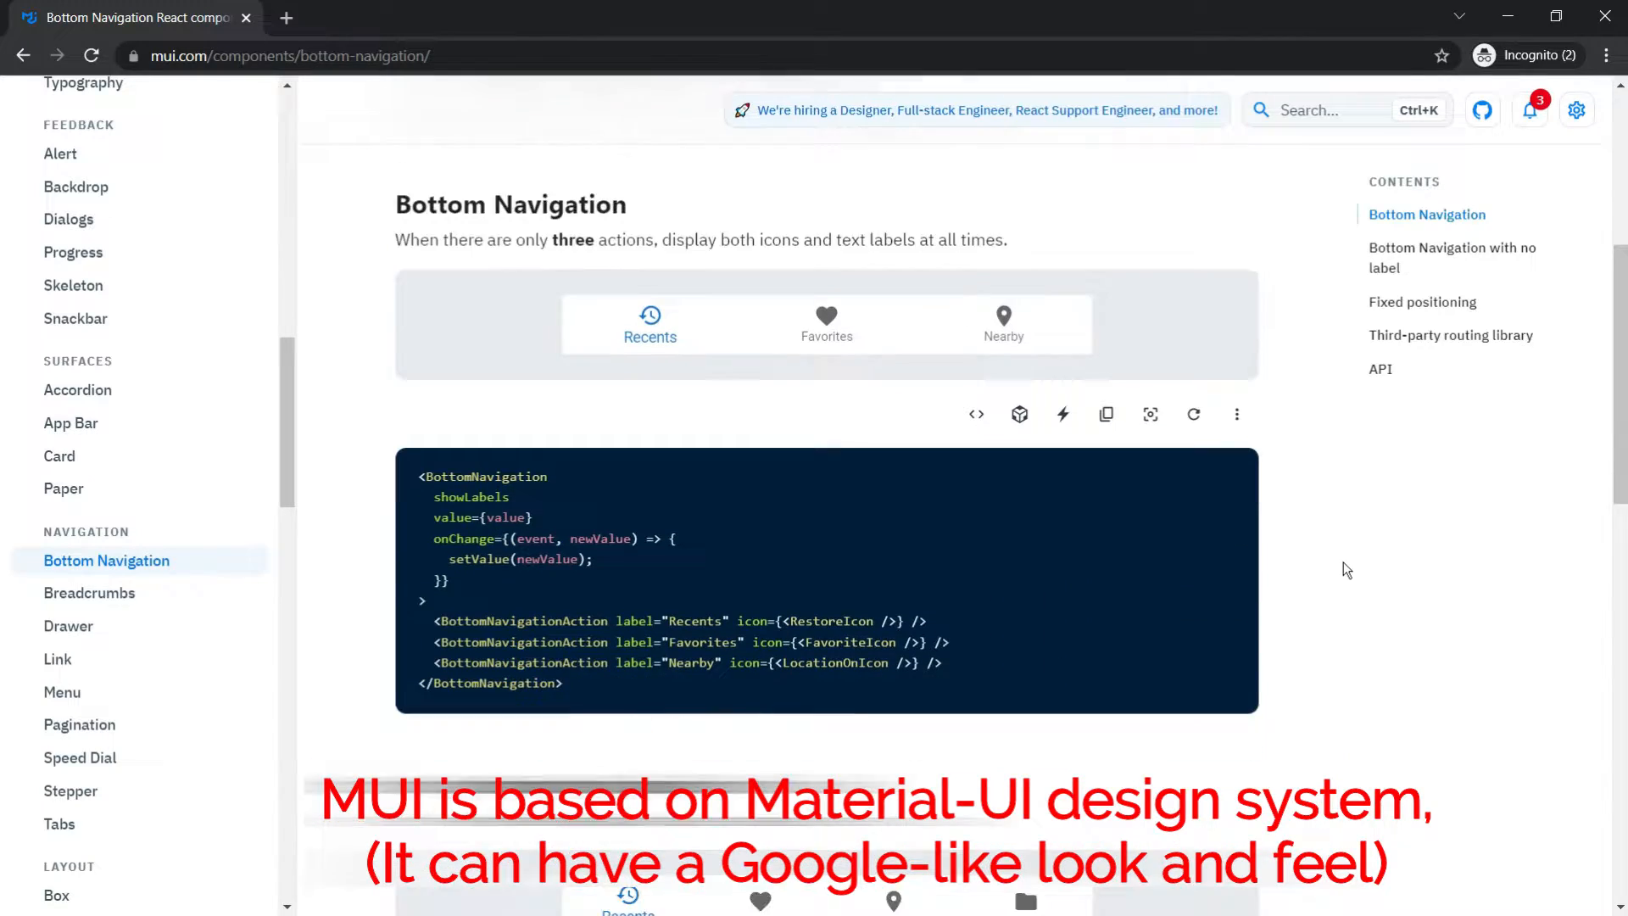
pyautogui.scroll(-3)
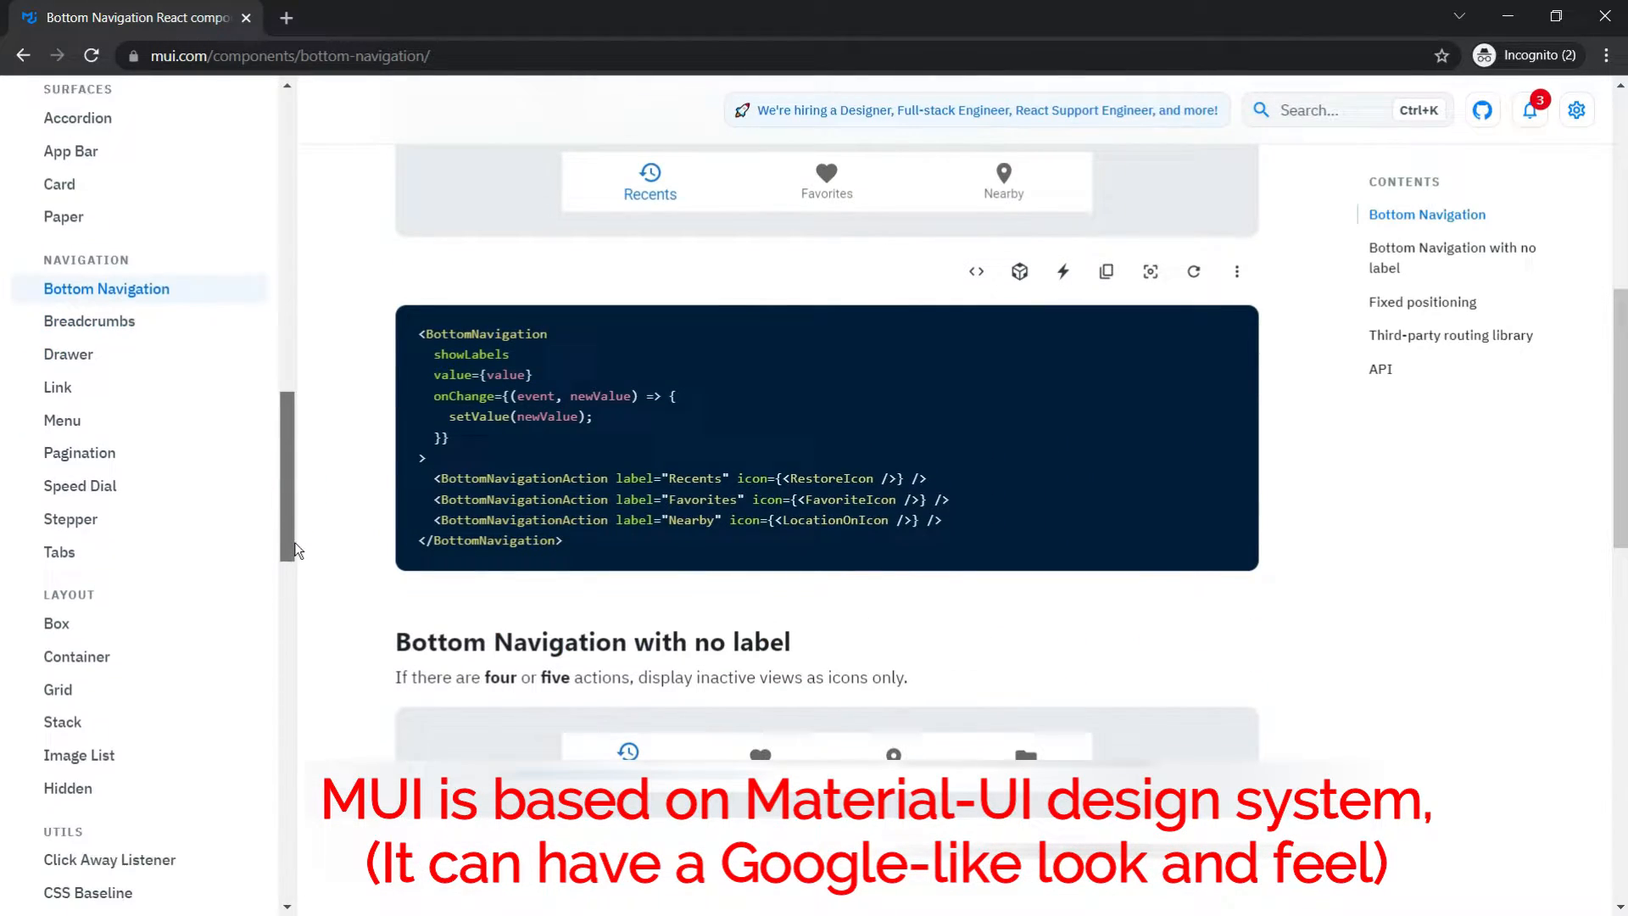
pyautogui.scroll(-3)
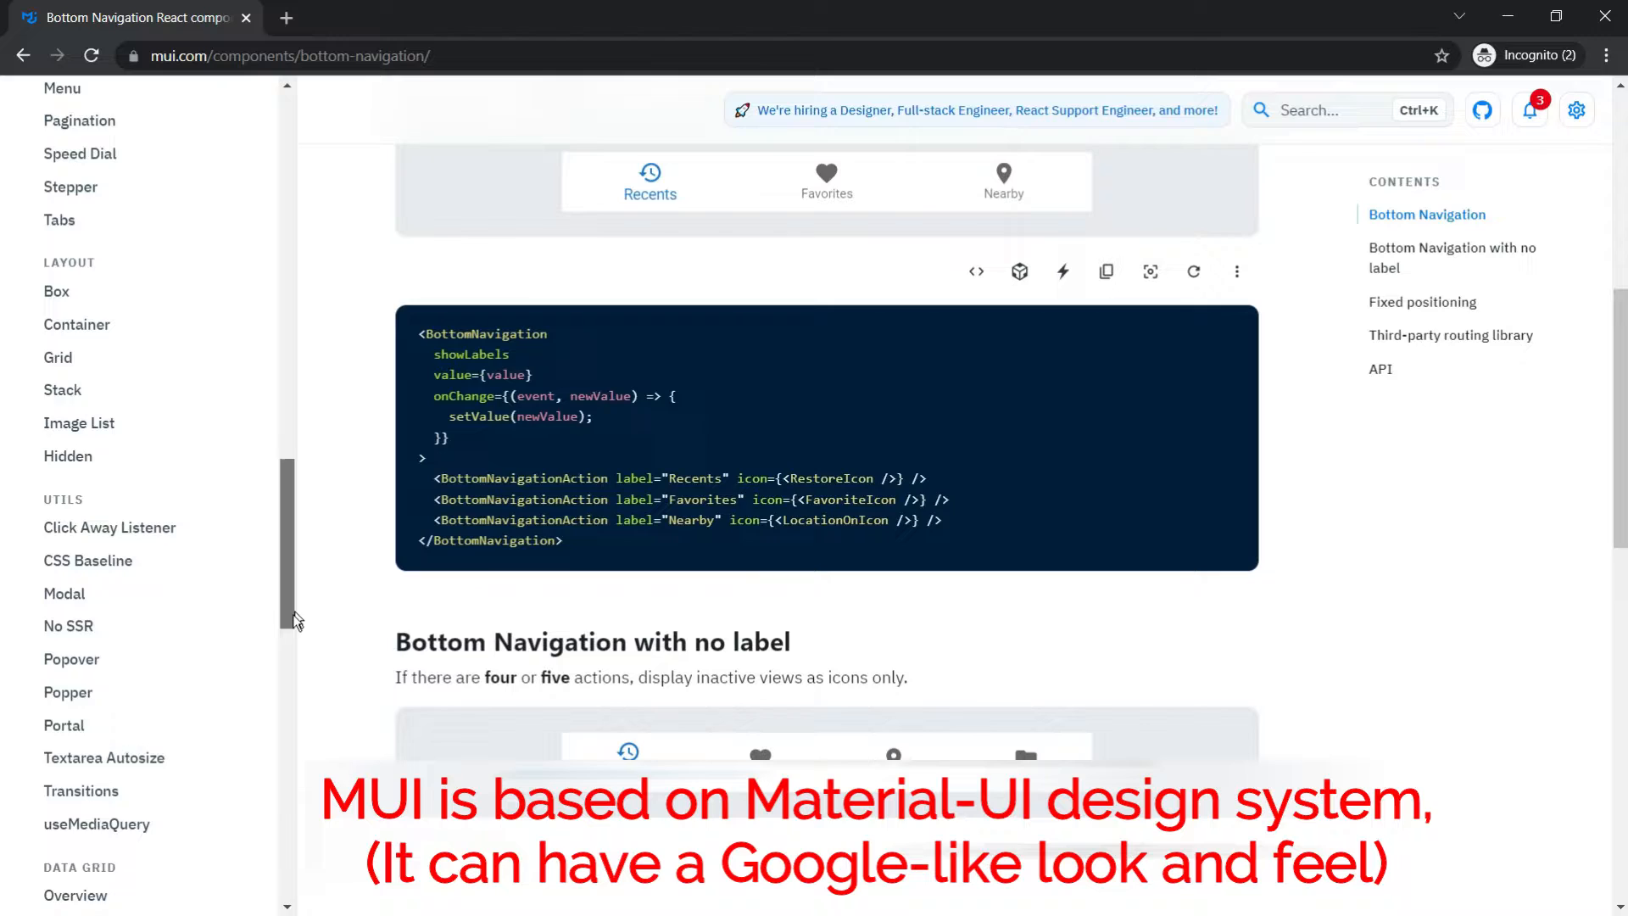
pyautogui.scroll(-3)
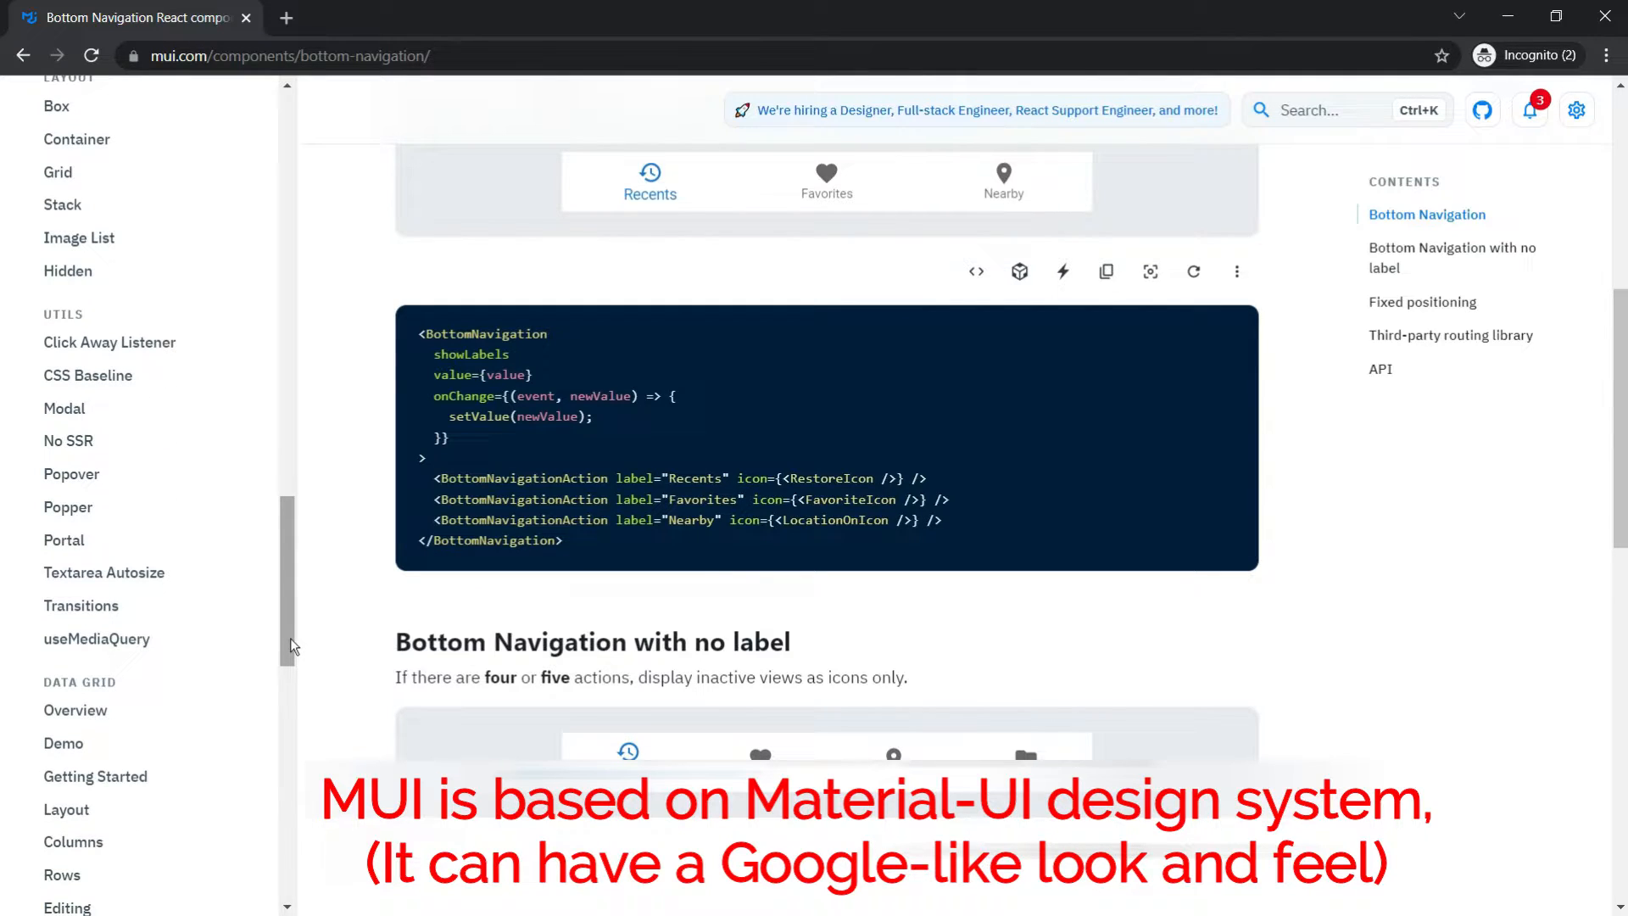
# Step: Bring up the MUI X Data Grid demo page
pyautogui.click(63, 743)
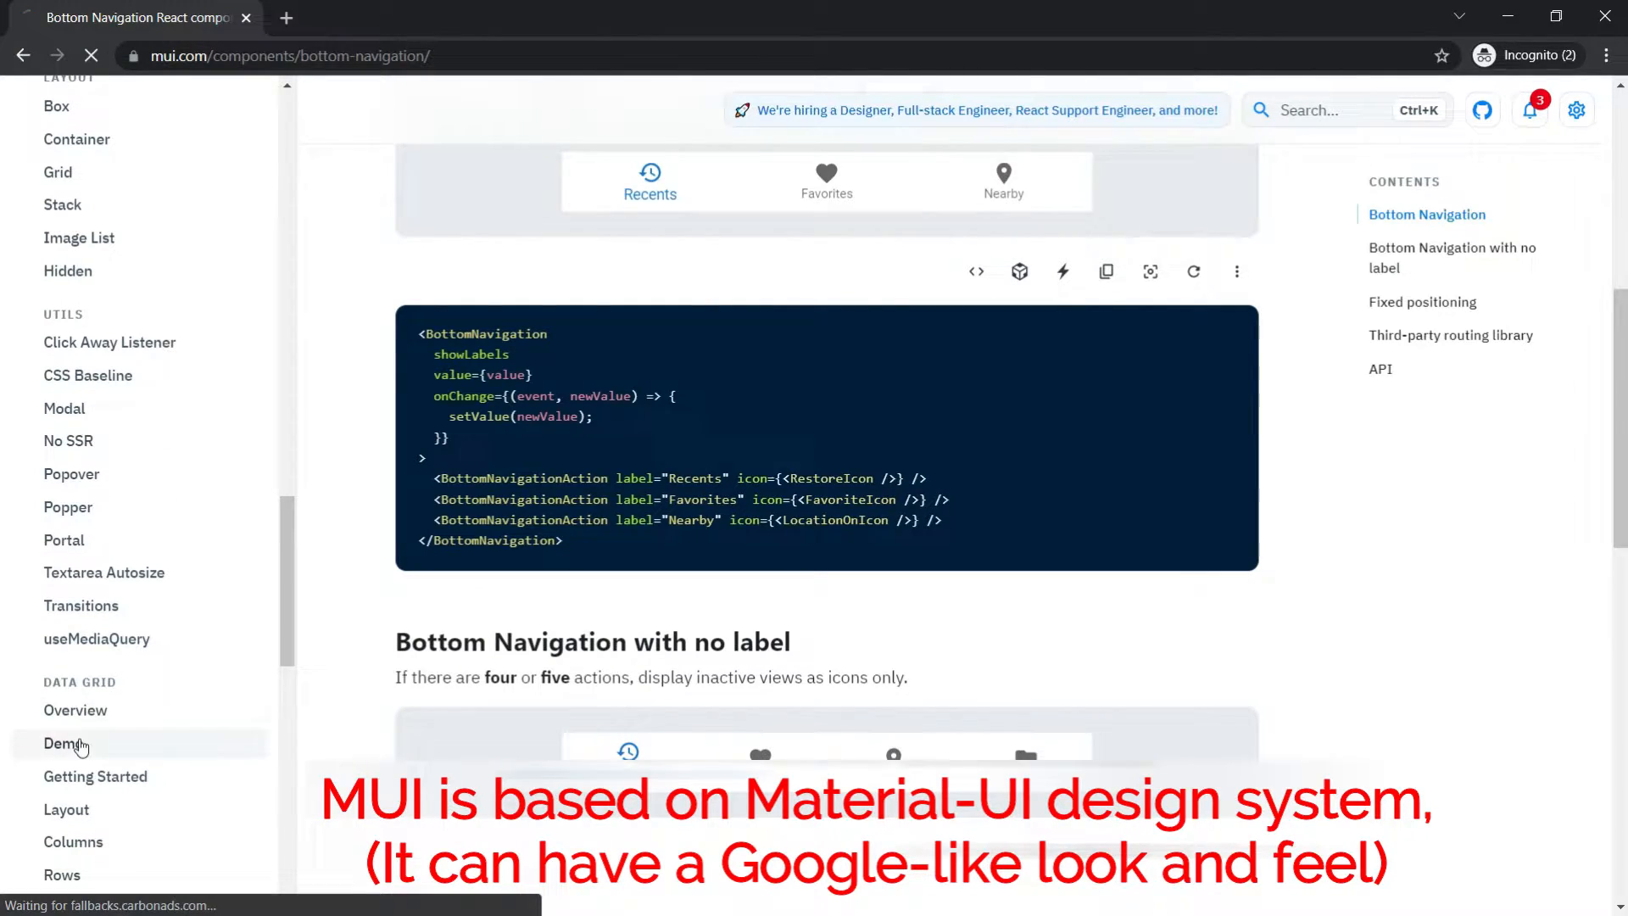
pyautogui.click(65, 743)
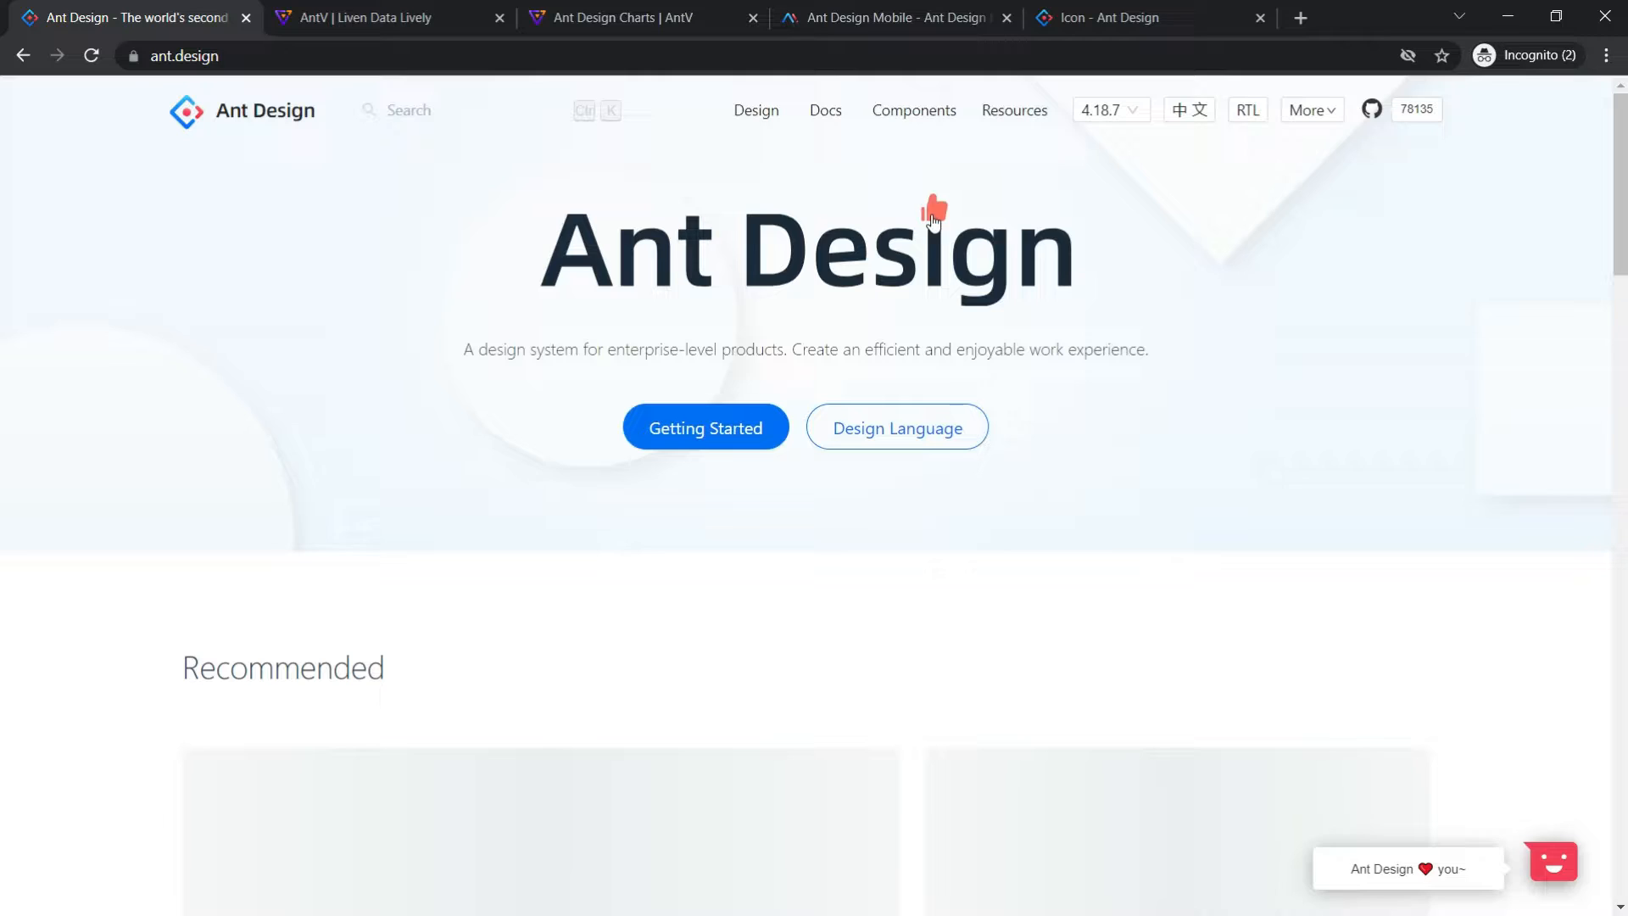
# Step: Look over the Recommended products section on the Ant Design homepage
pyautogui.click(932, 207)
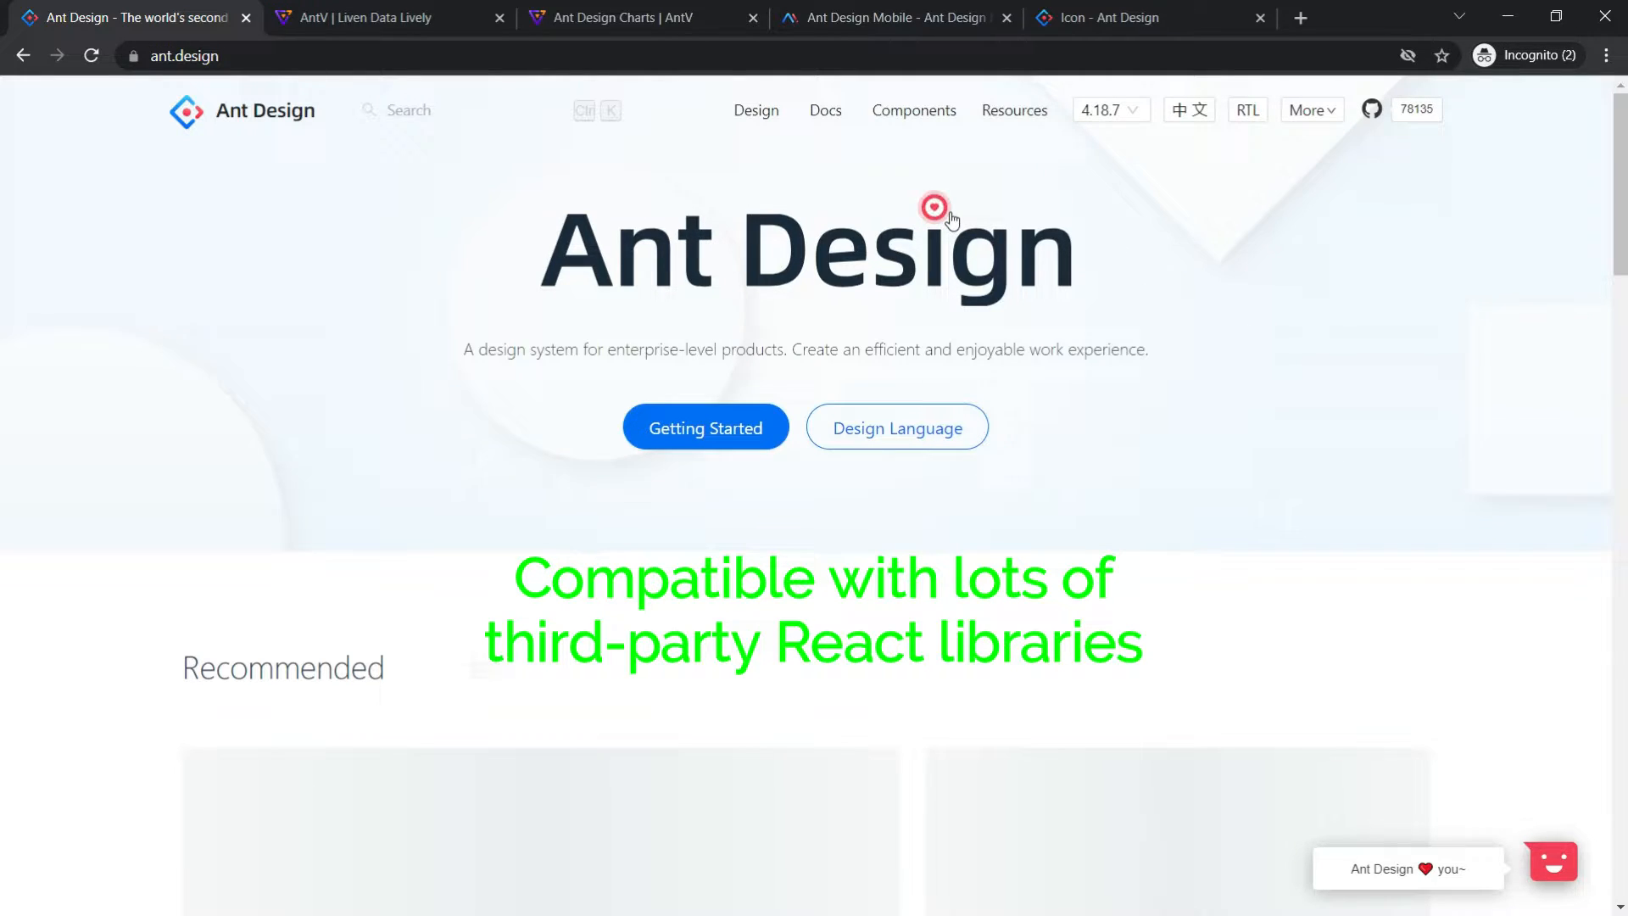
pyautogui.scroll(-3)
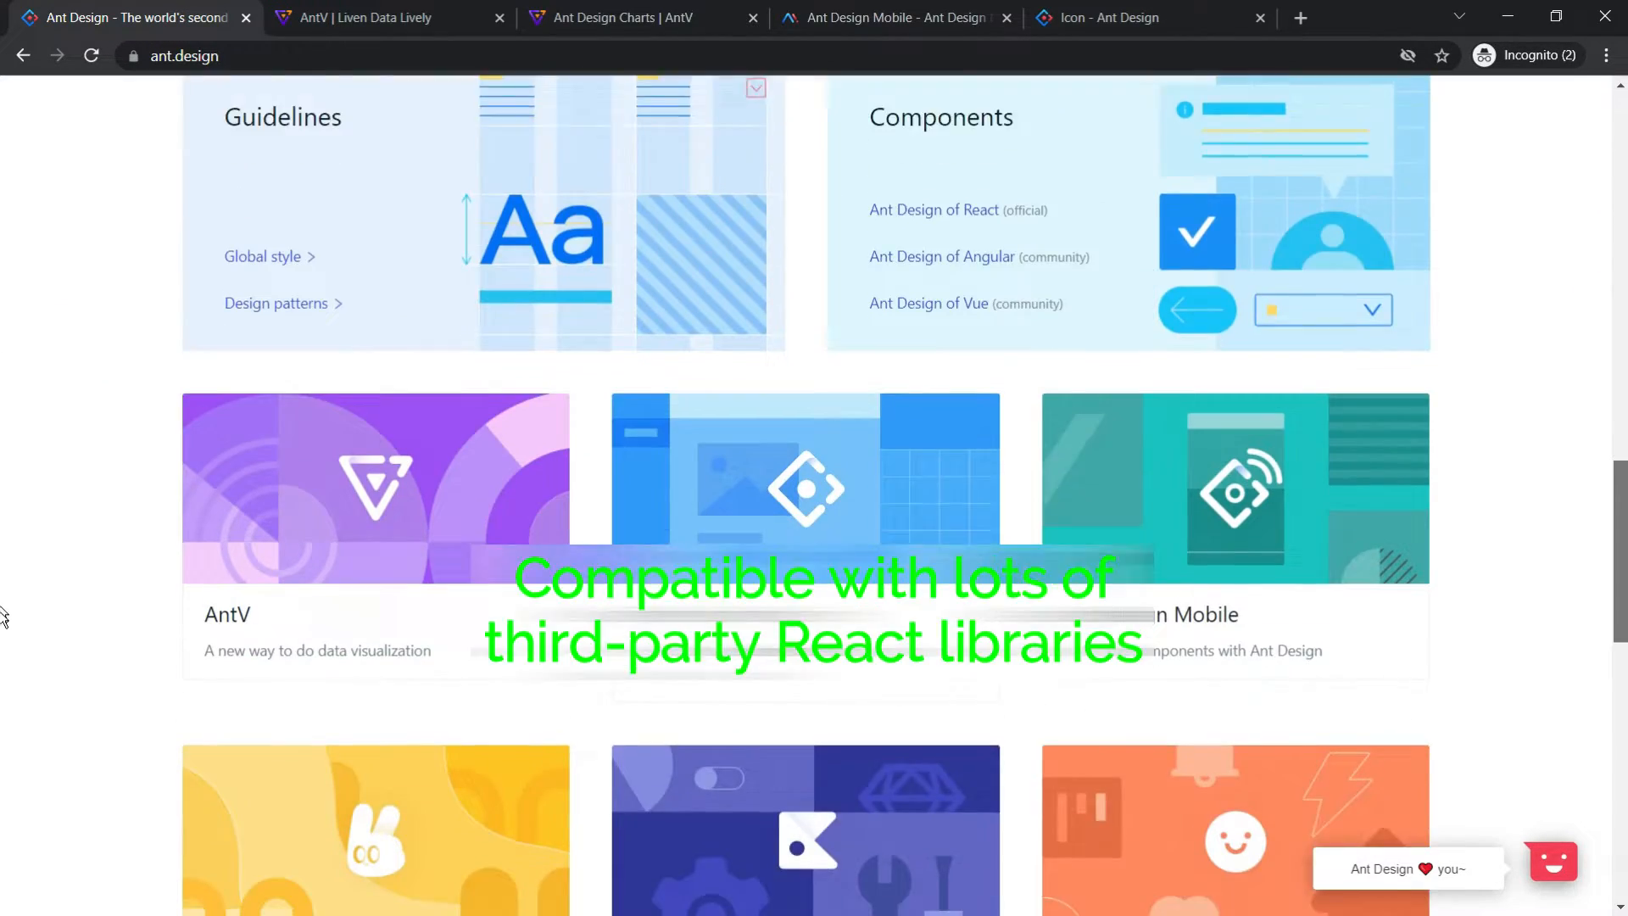
pyautogui.scroll(3)
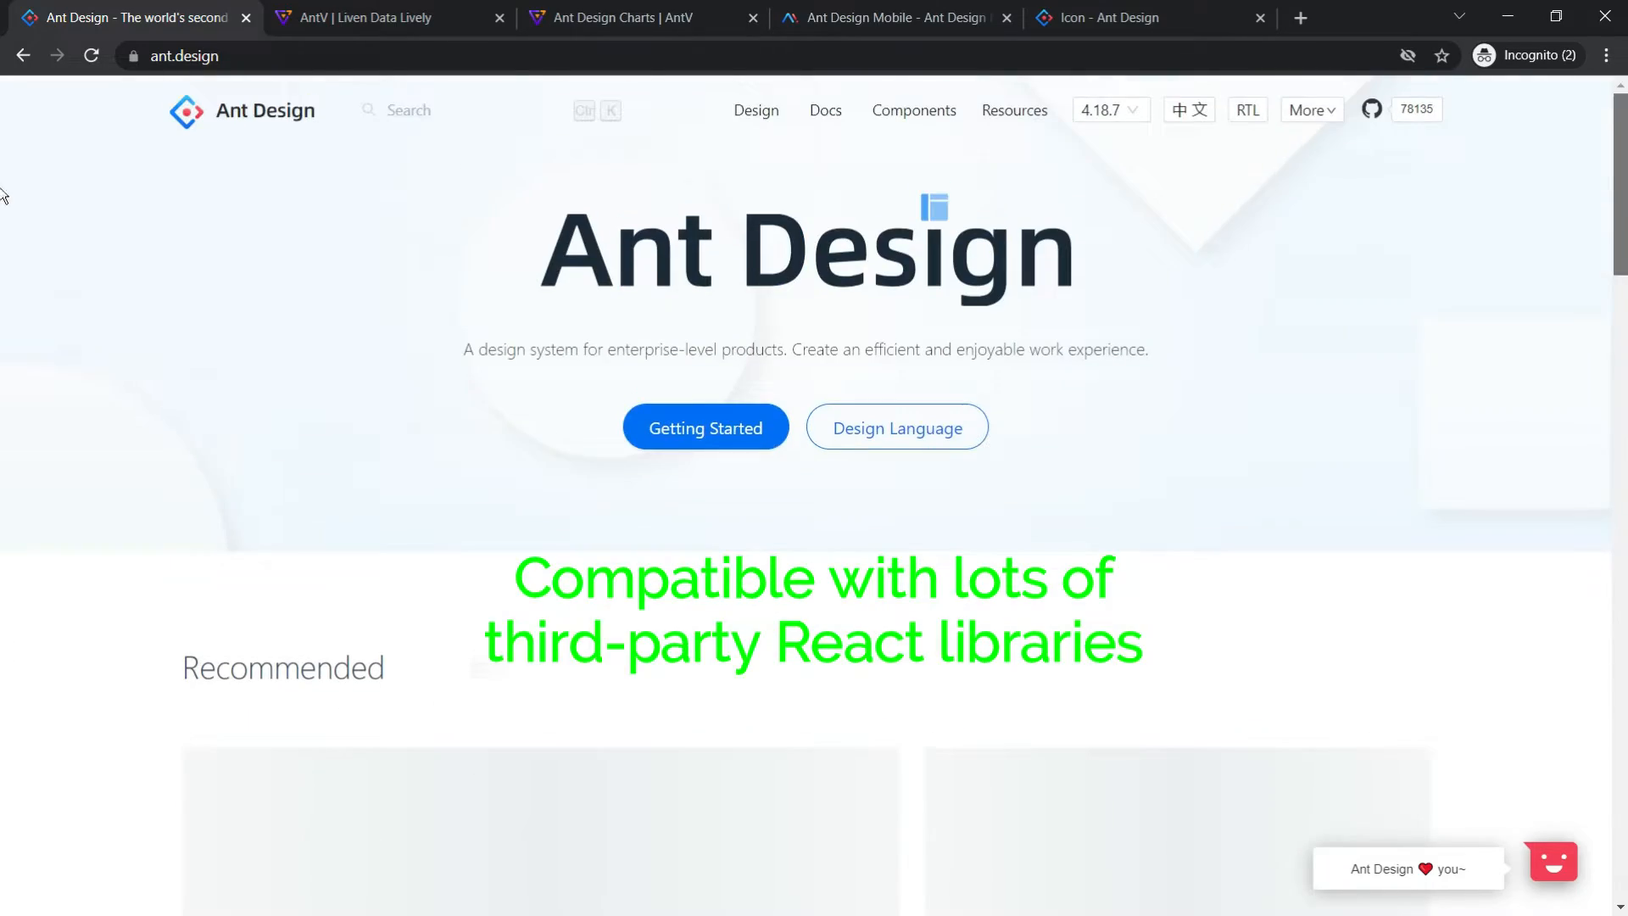
# Step: Switch through the AntV, Ant Design Charts and Ant Design Mobile tabs
pyautogui.click(390, 17)
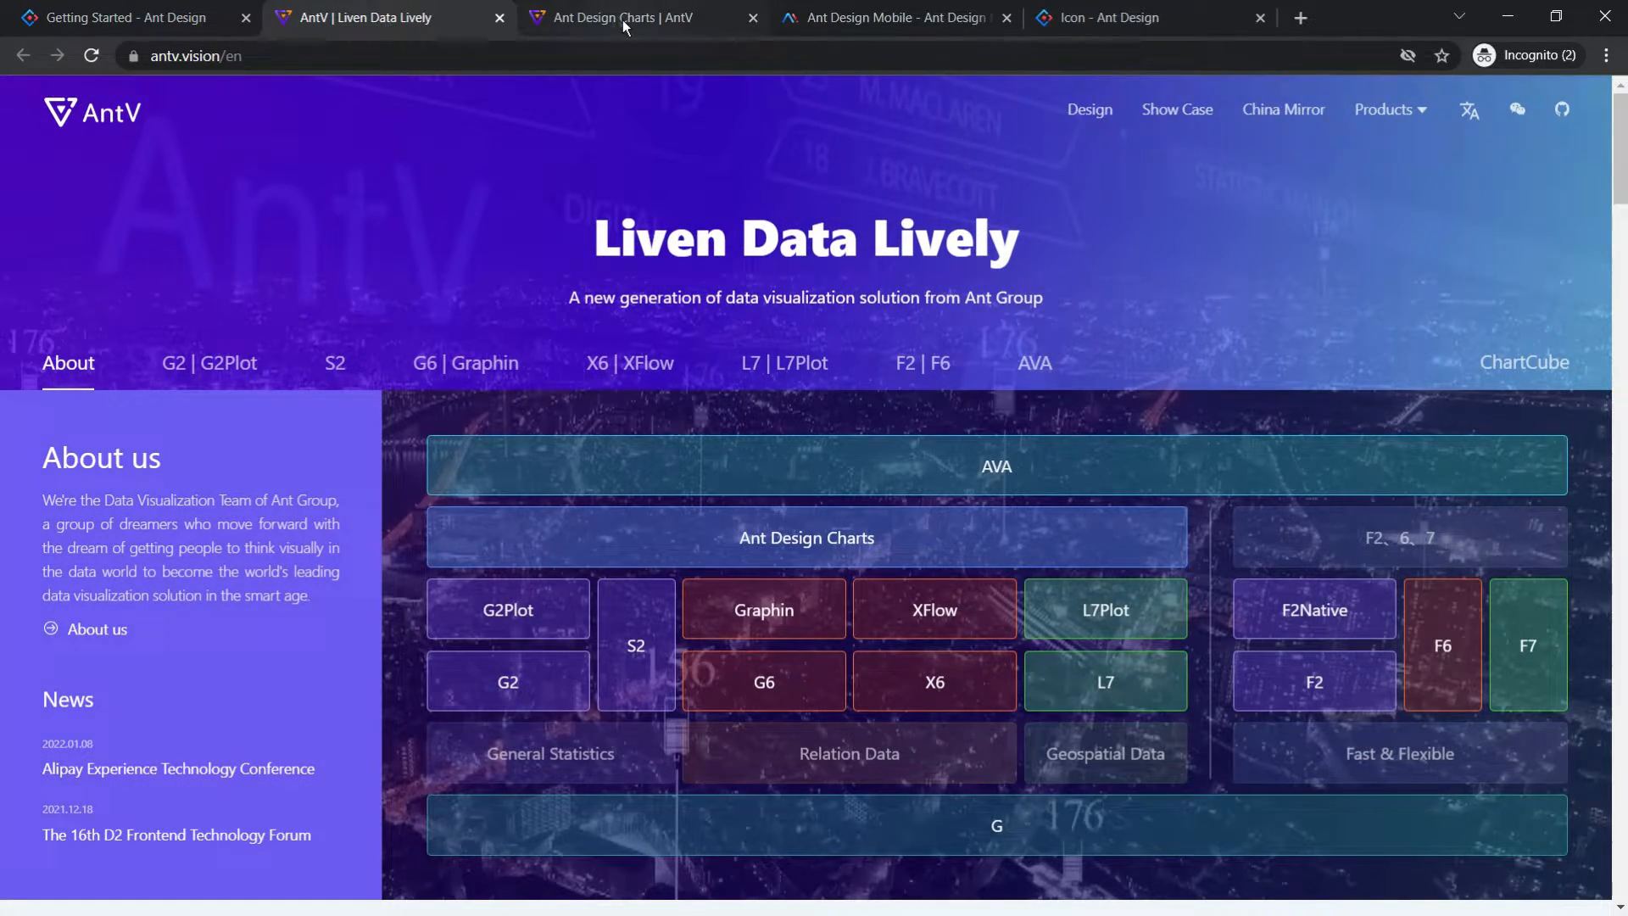
pyautogui.click(622, 17)
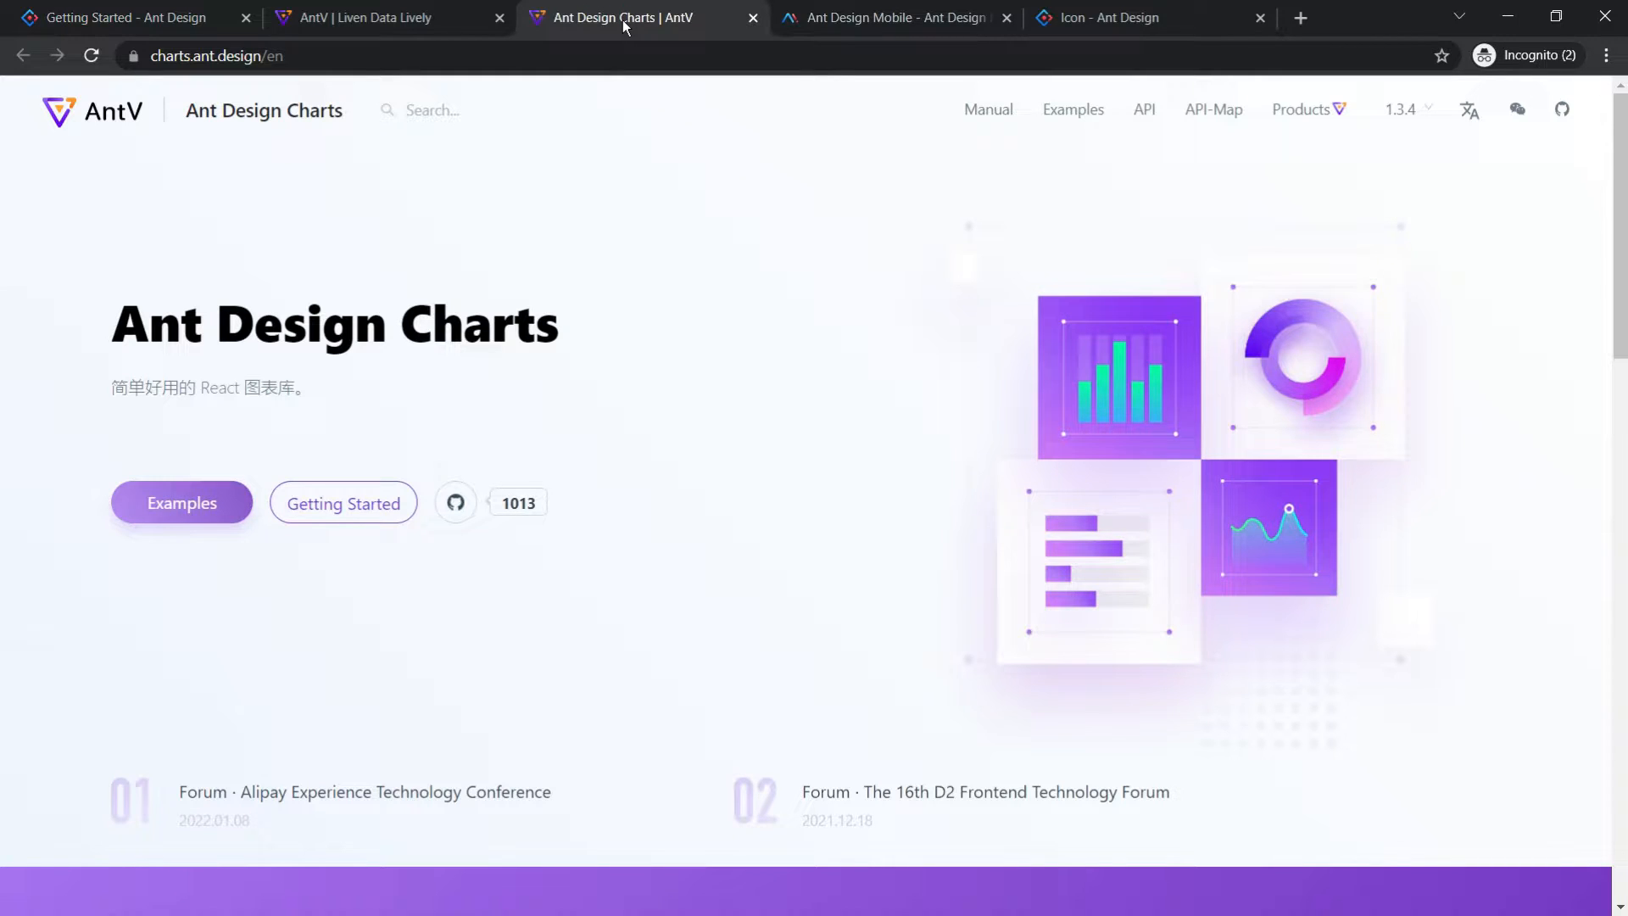
pyautogui.click(894, 17)
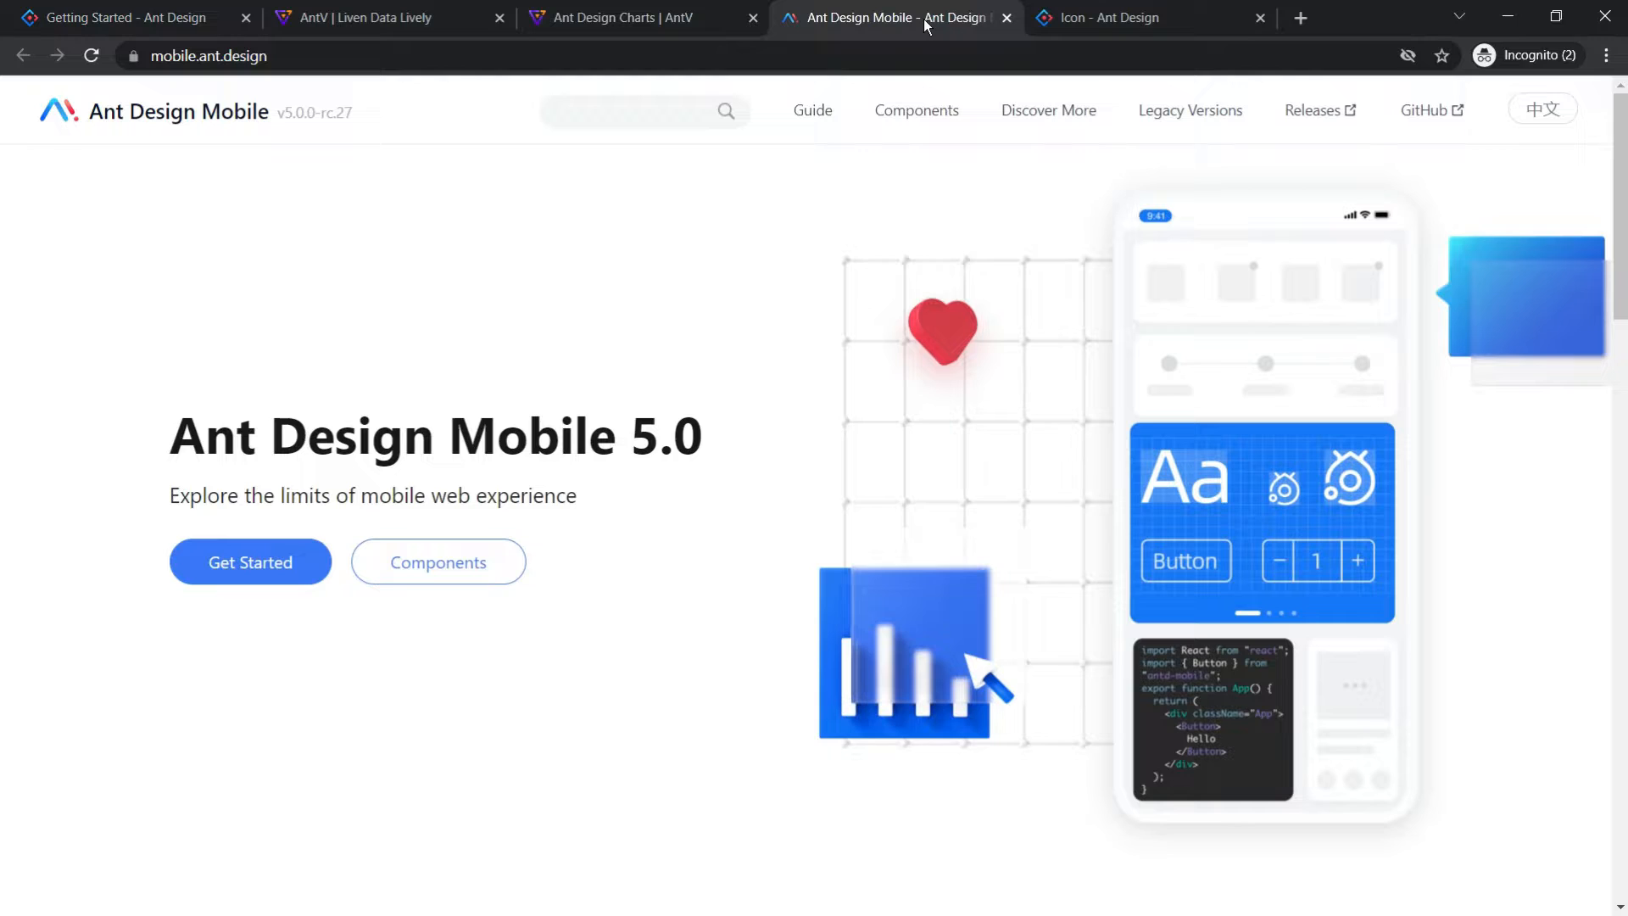
# Step: From Ant Design's Getting Started page, view the components overview and the Button docs
pyautogui.click(119, 17)
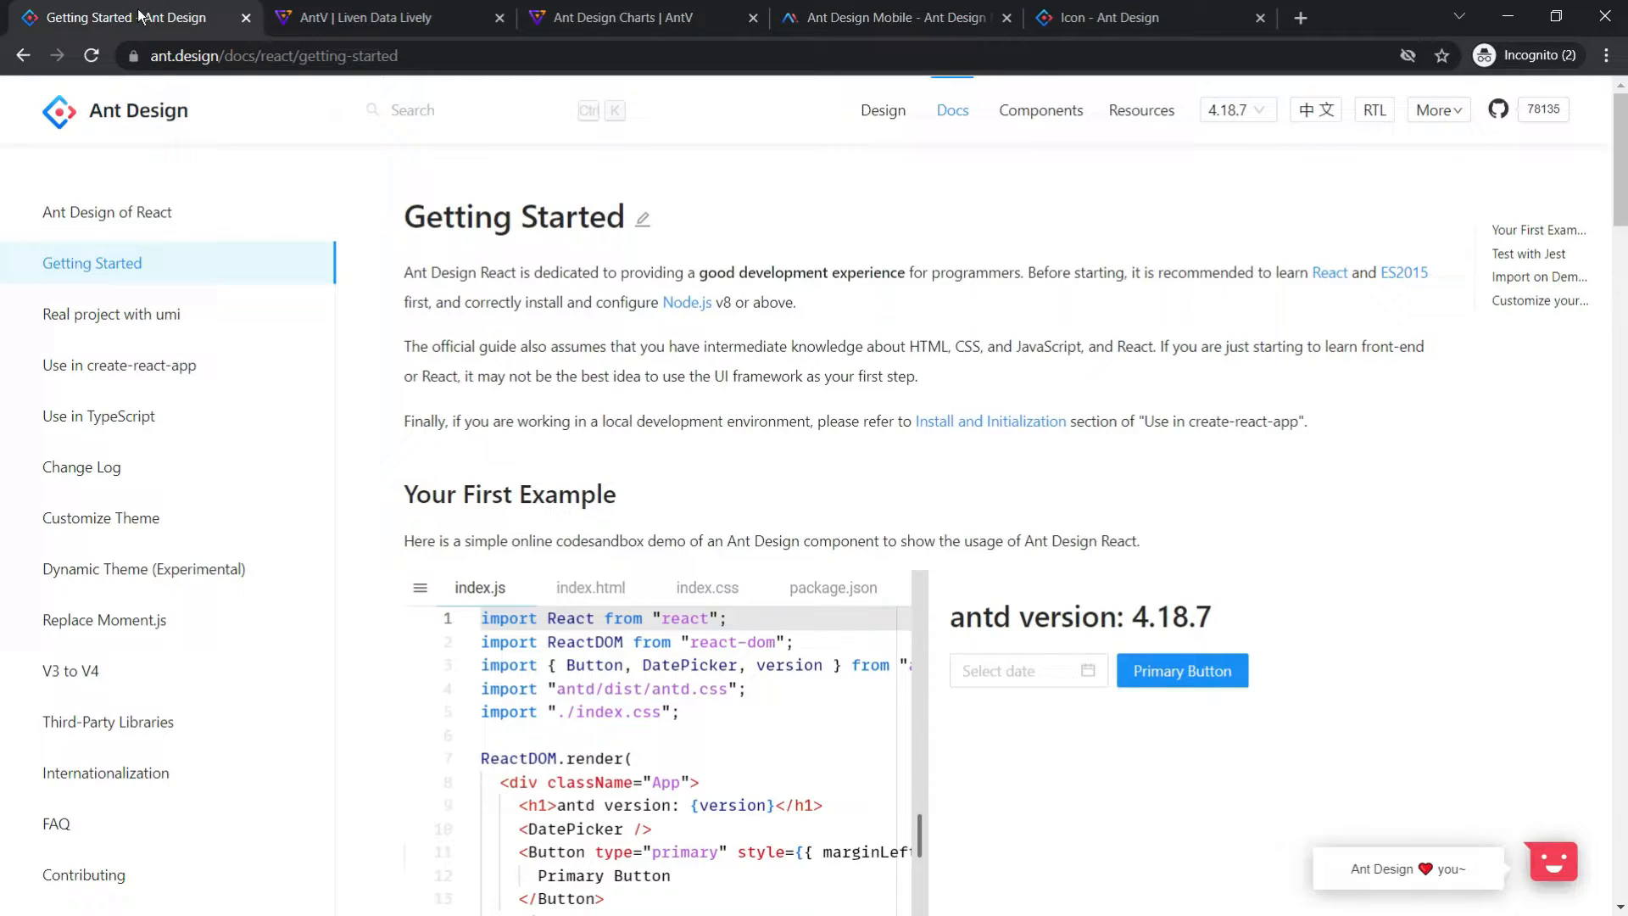
pyautogui.click(1039, 111)
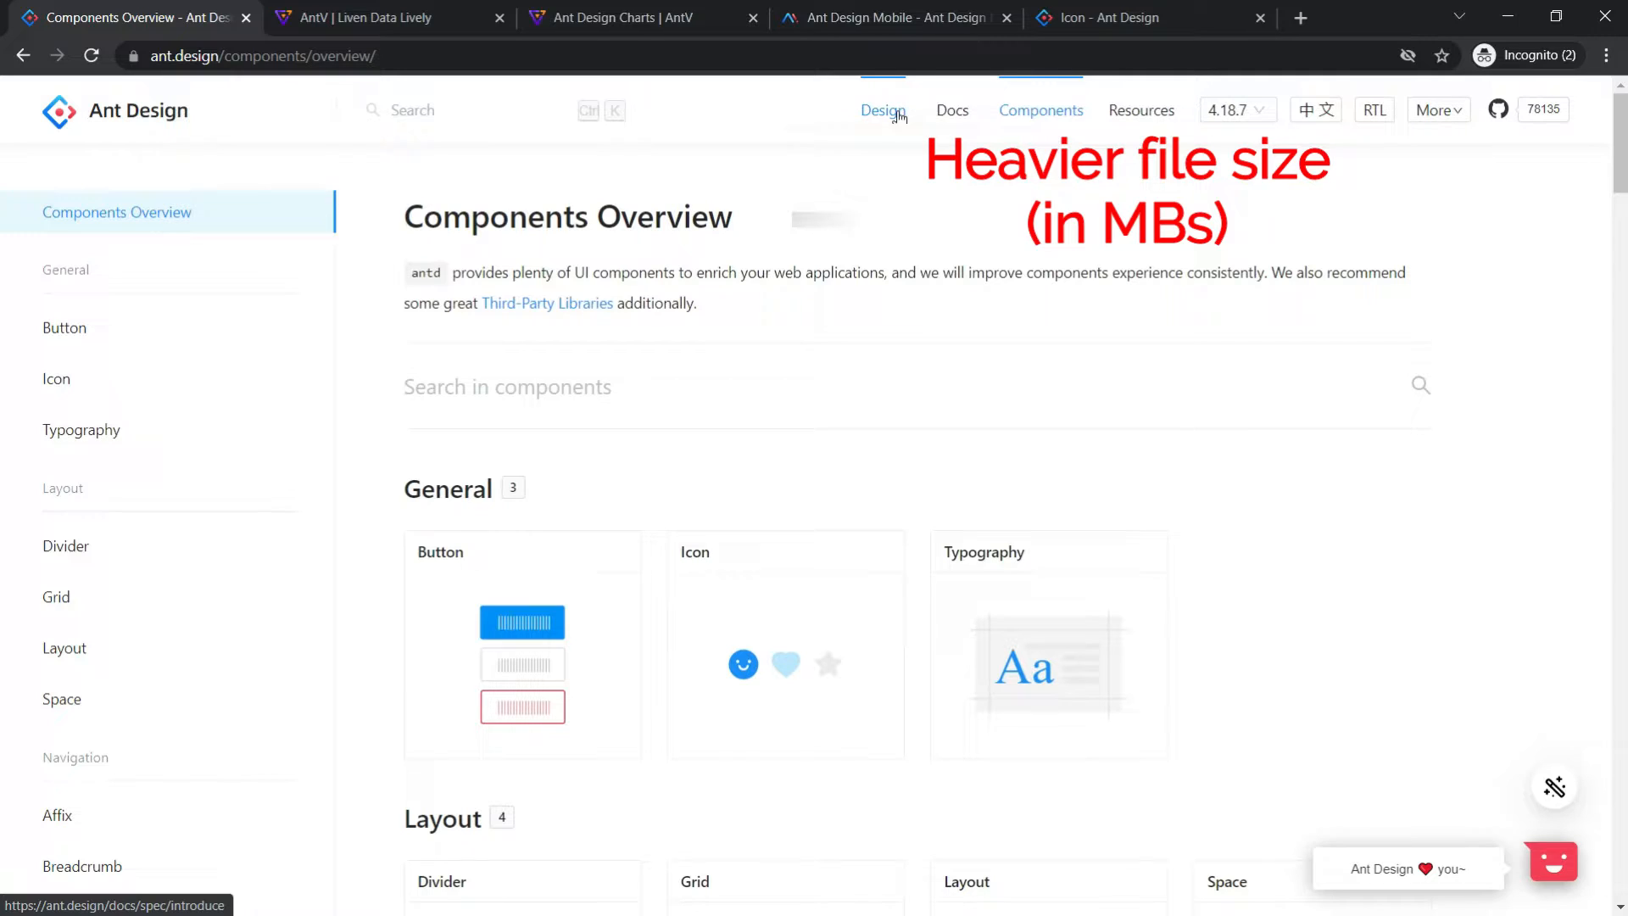
pyautogui.click(63, 327)
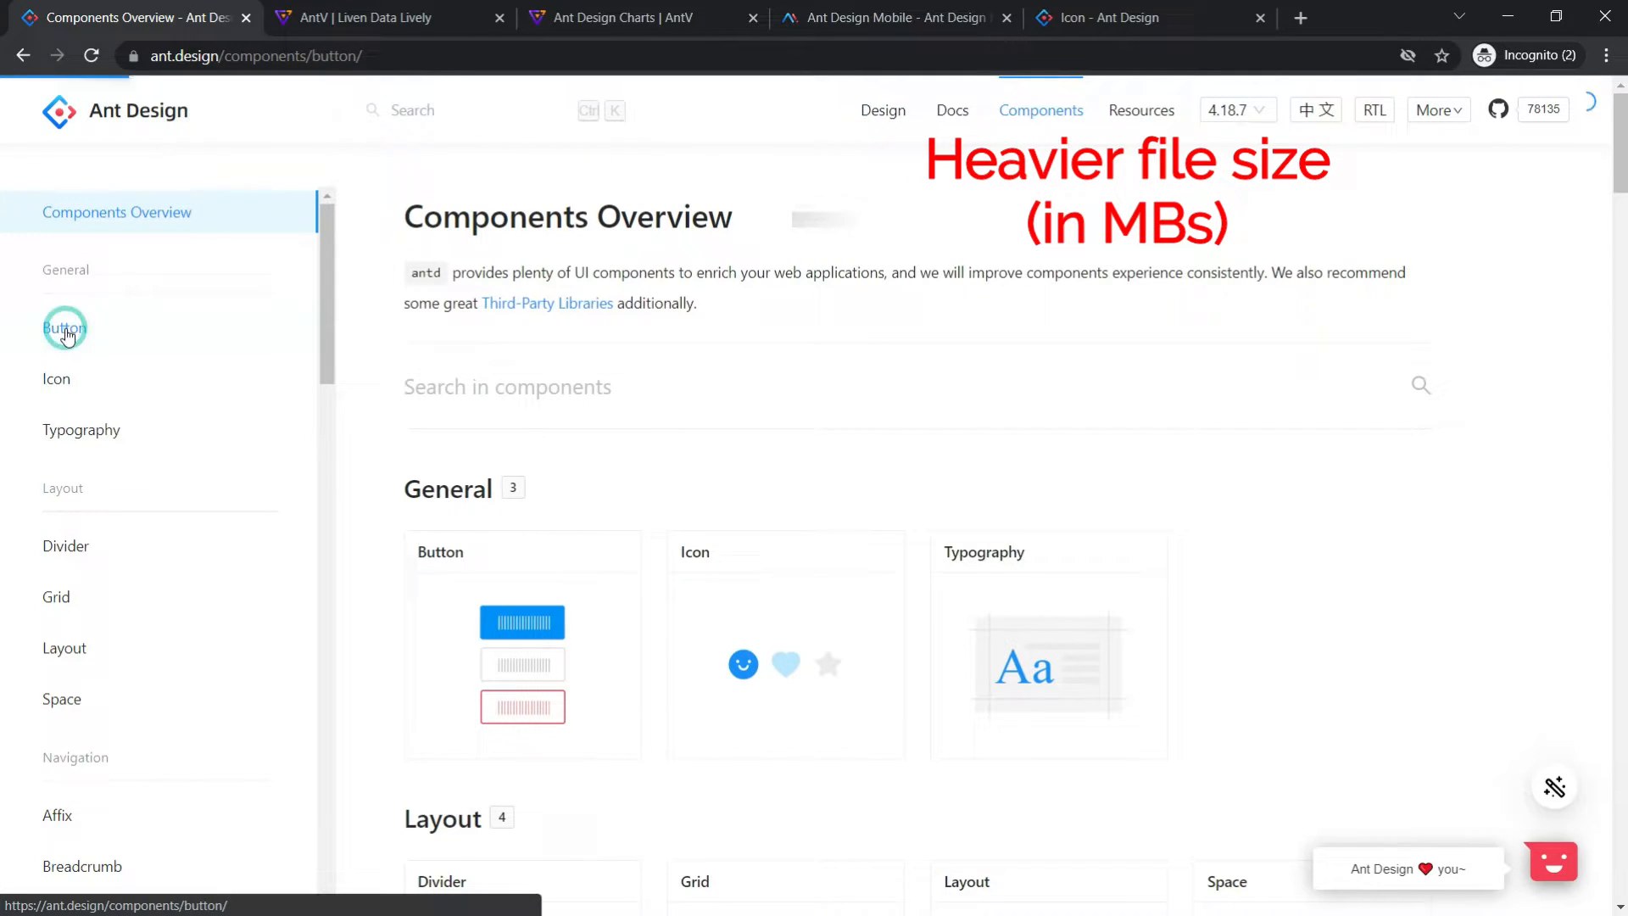
pyautogui.click(63, 327)
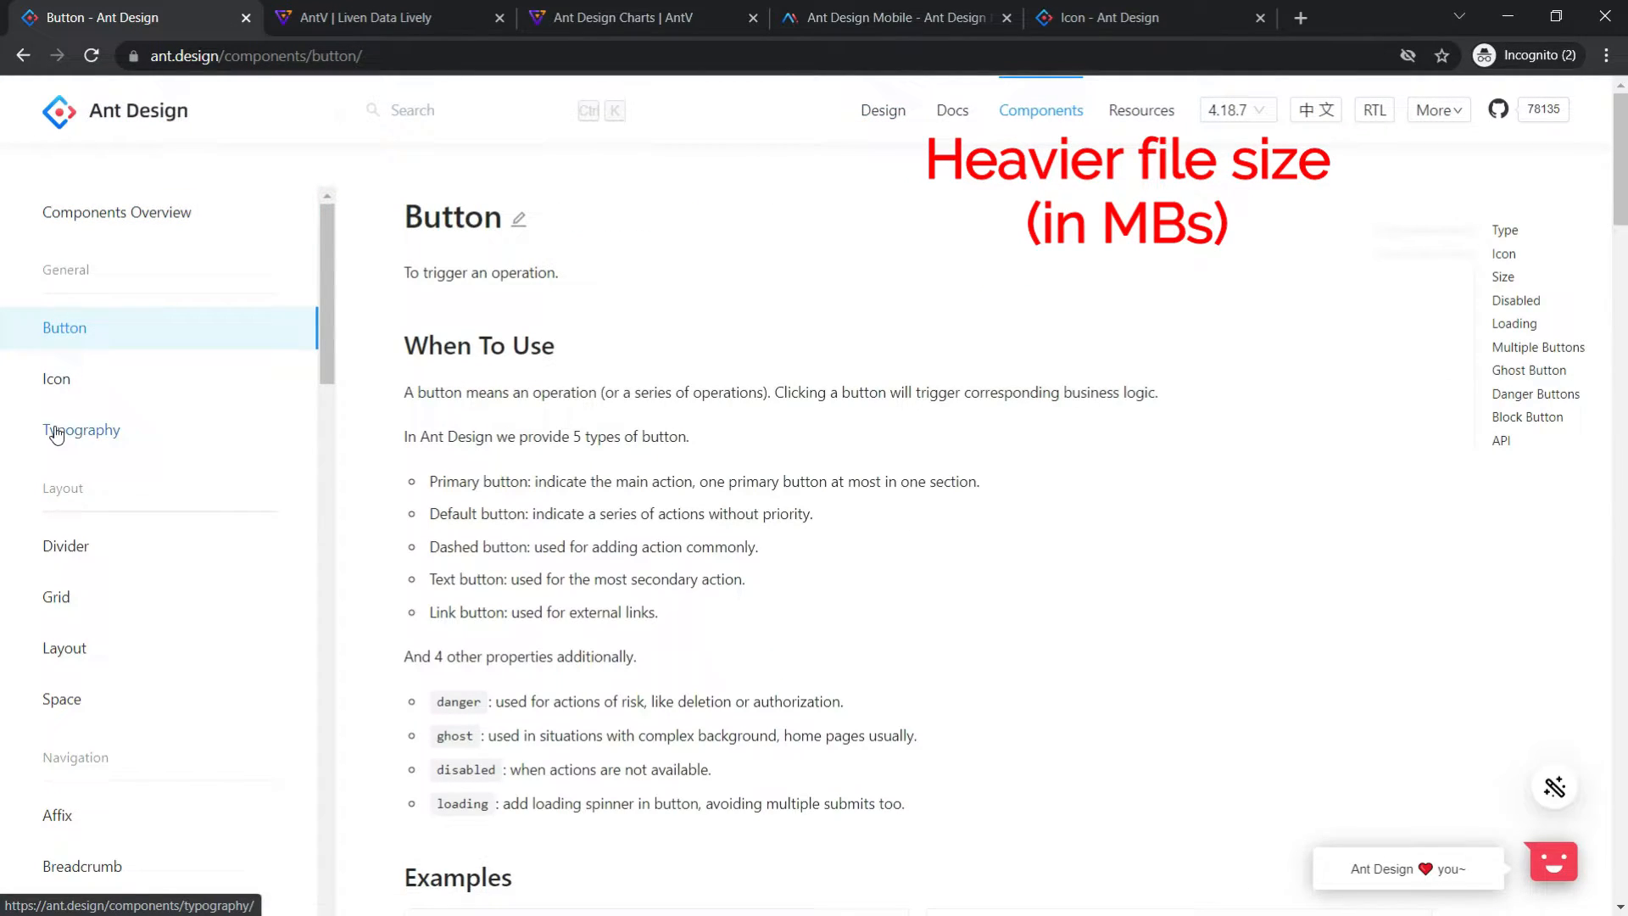
# Step: View the Typography docs, then the Input component documentation
pyautogui.click(81, 429)
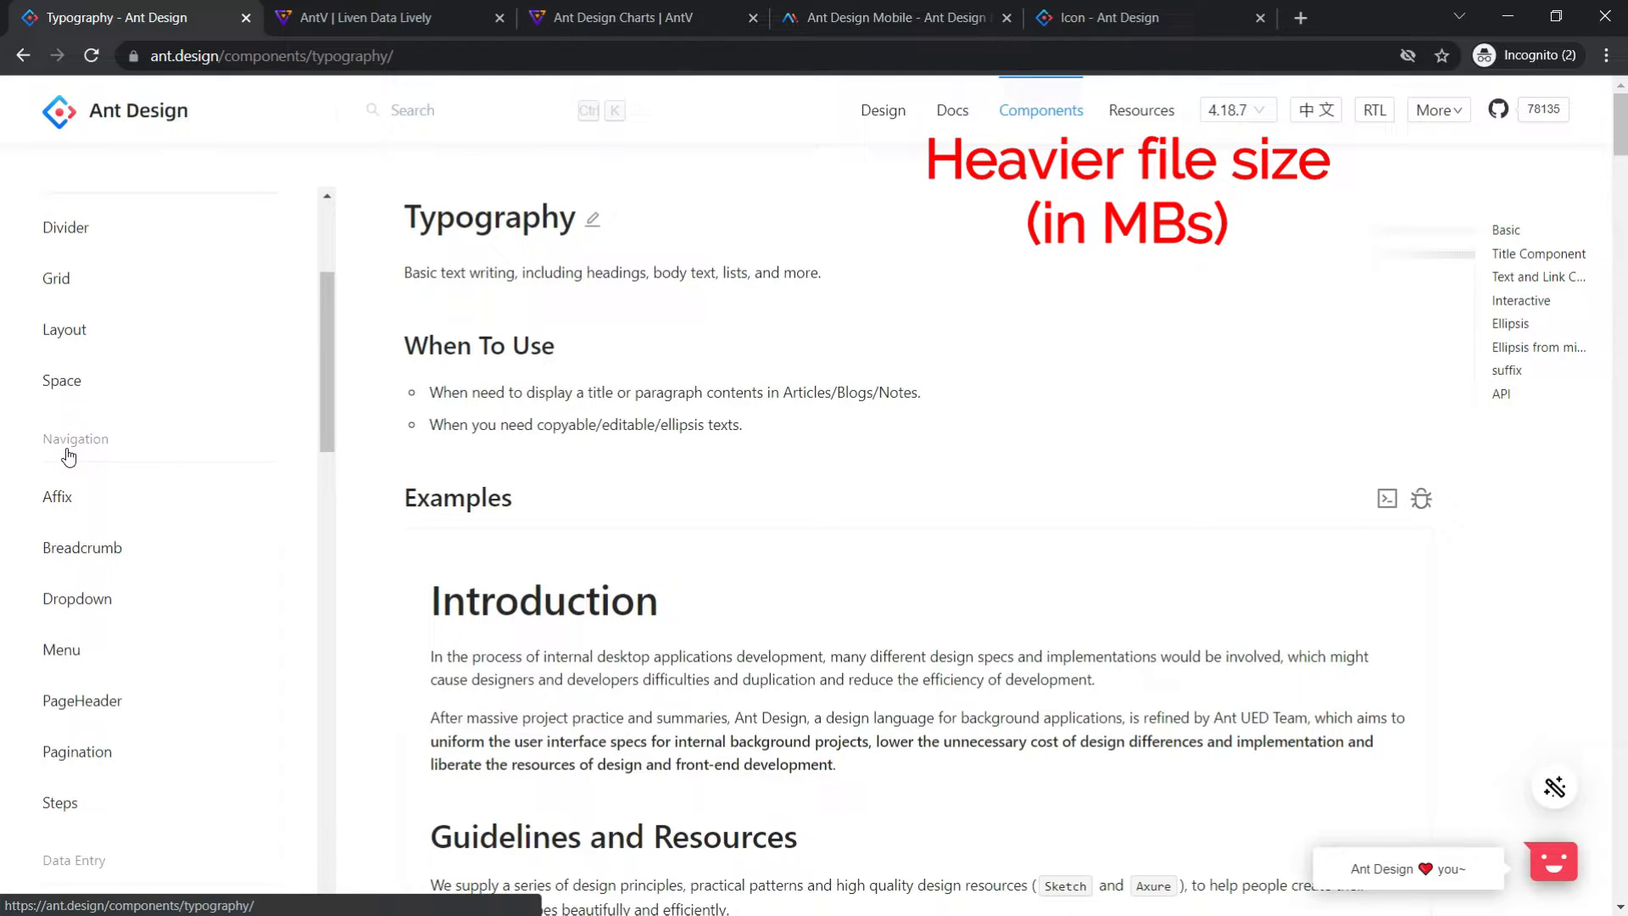
pyautogui.click(64, 431)
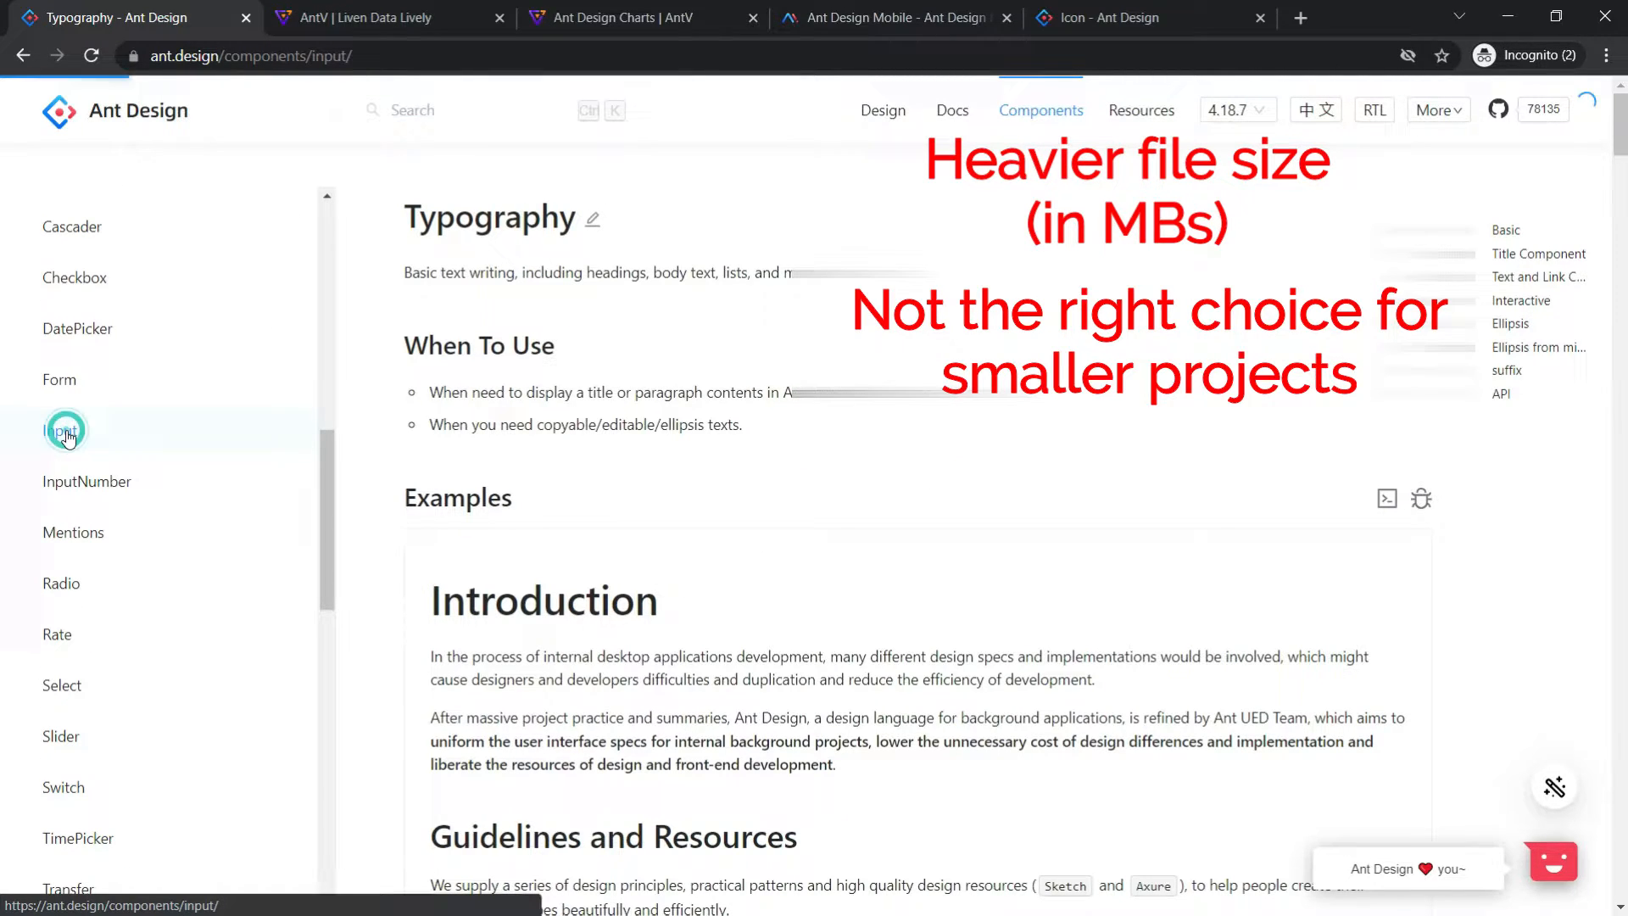
pyautogui.click(61, 430)
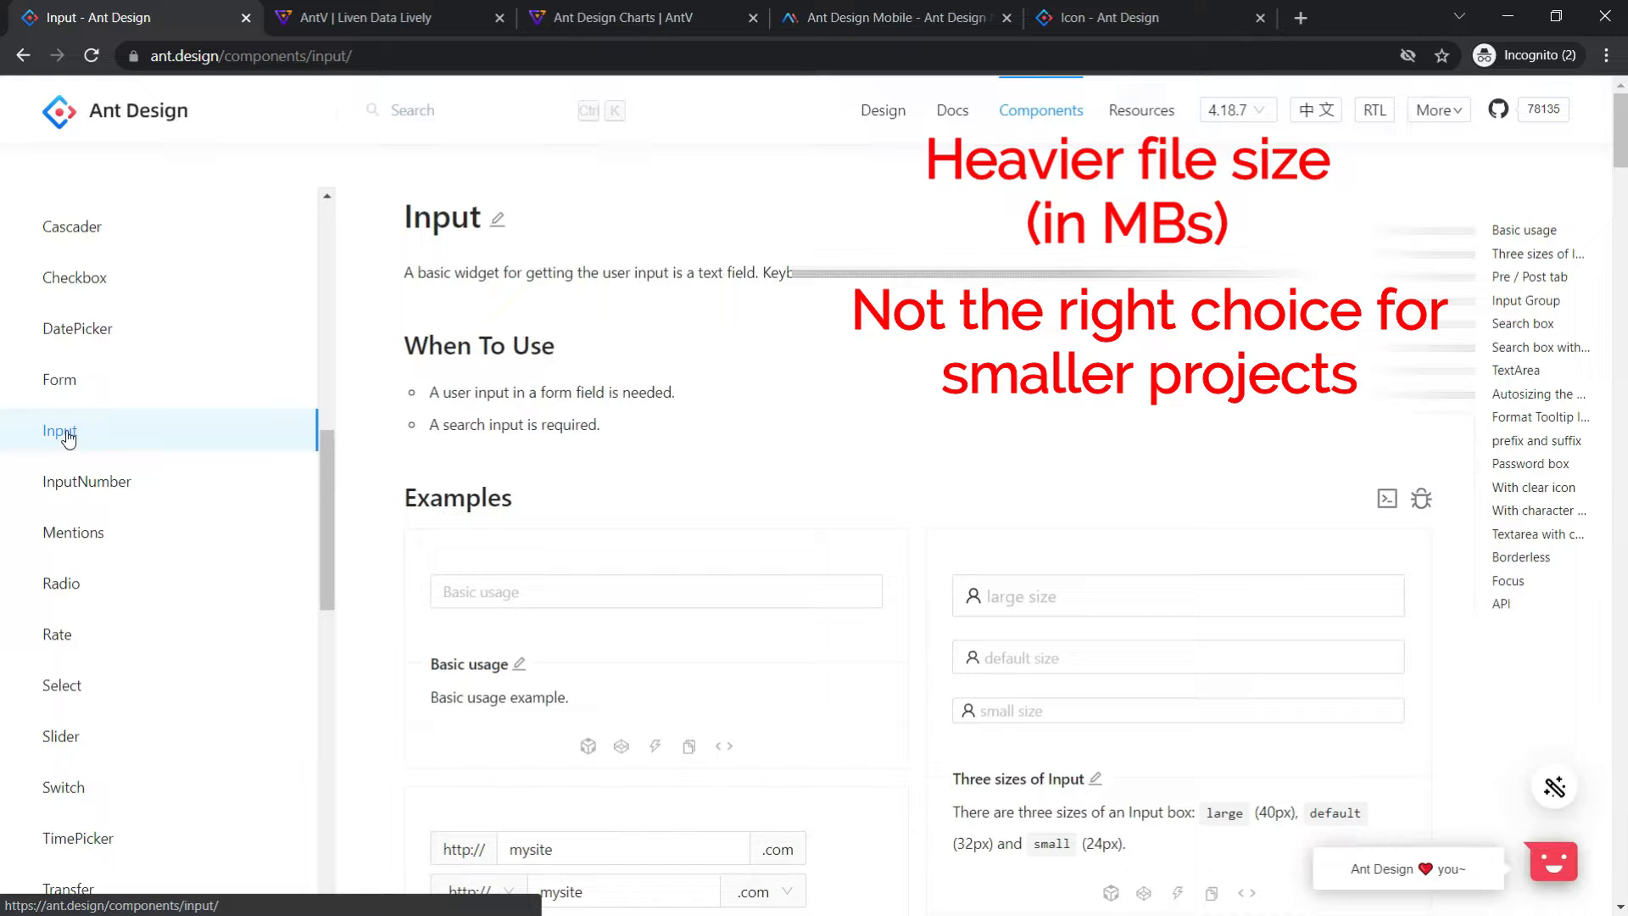
pyautogui.scroll(-3)
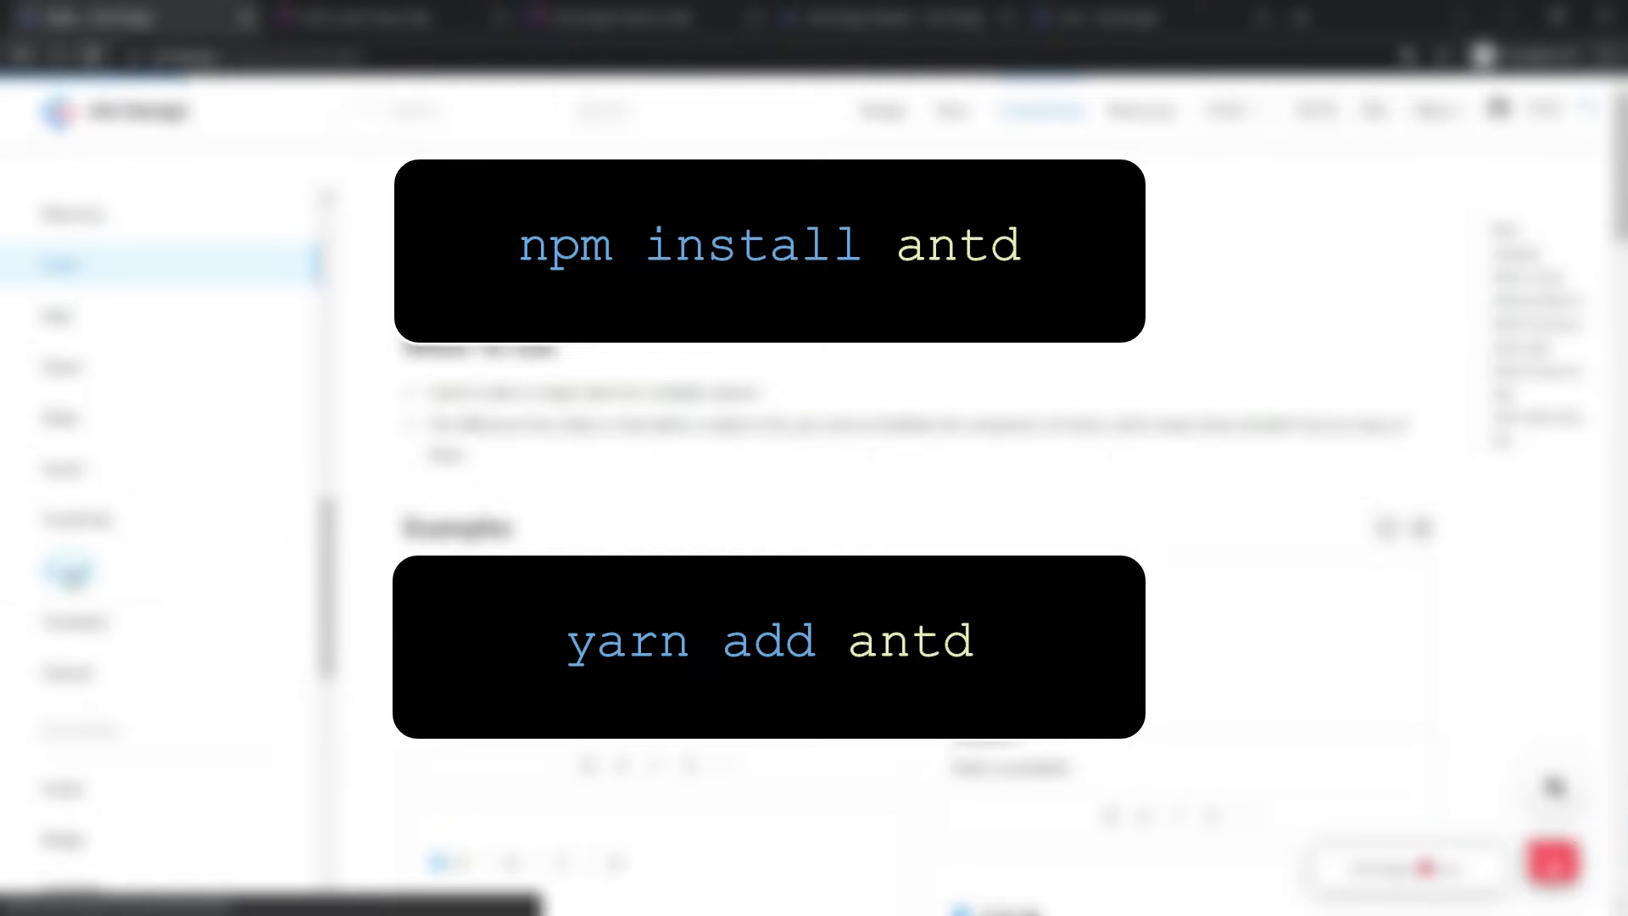
# Step: Leave Ant Design and bring up the Semantic UI React introduction page
pyautogui.scroll(-3)
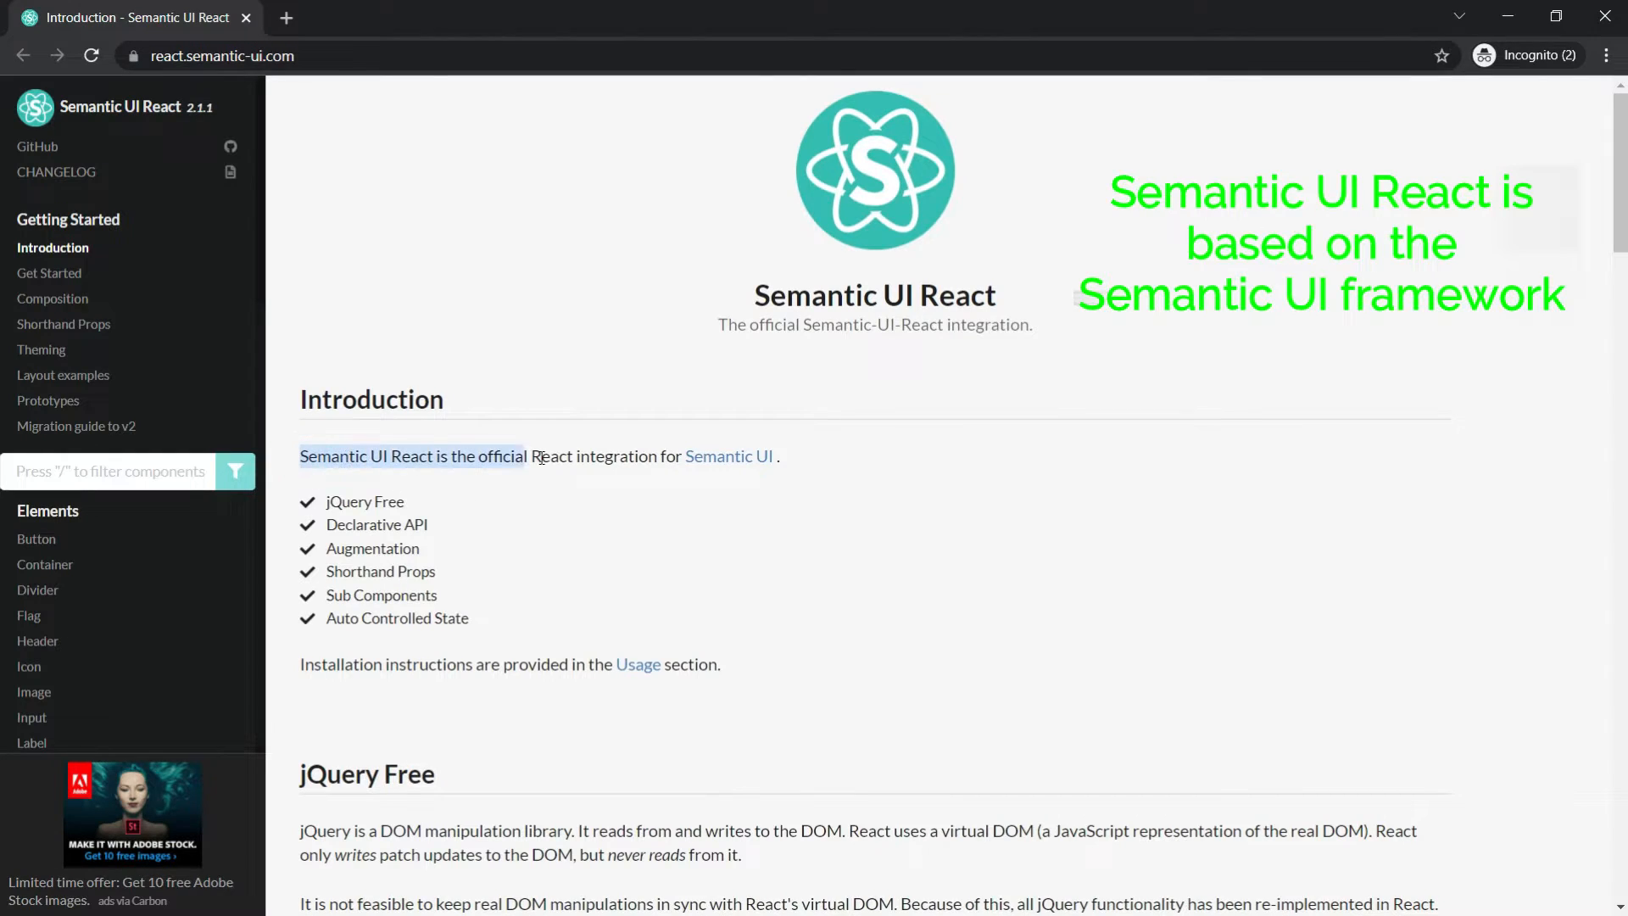
# Step: Follow the Semantic UI link to the original framework site and scroll its homepage
pyautogui.click(729, 456)
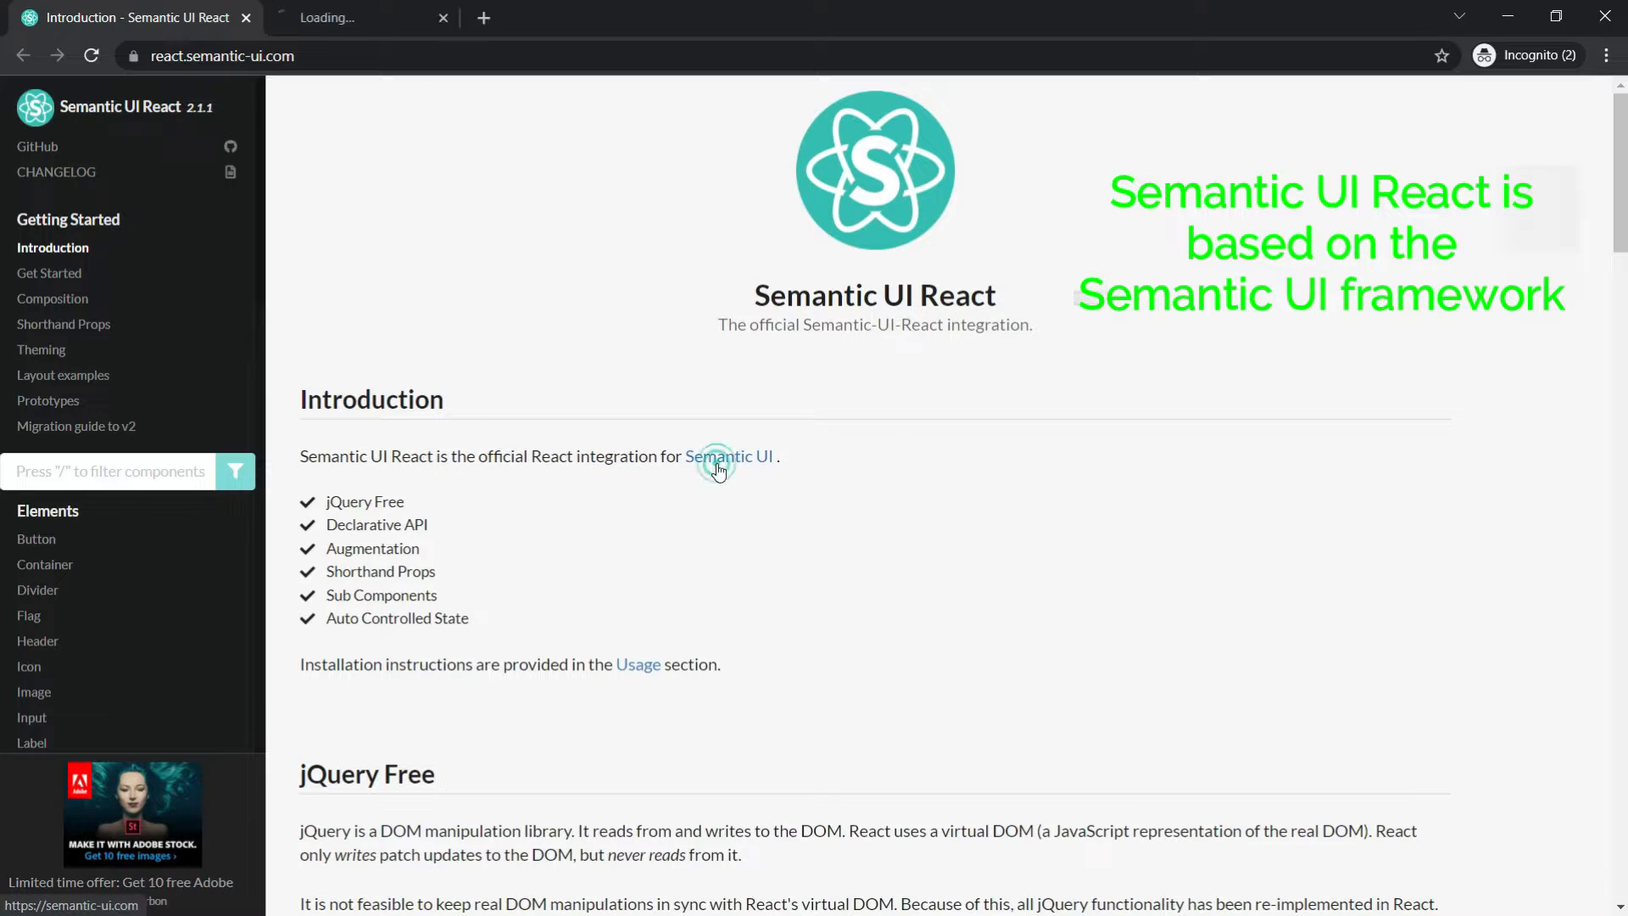
pyautogui.click(729, 456)
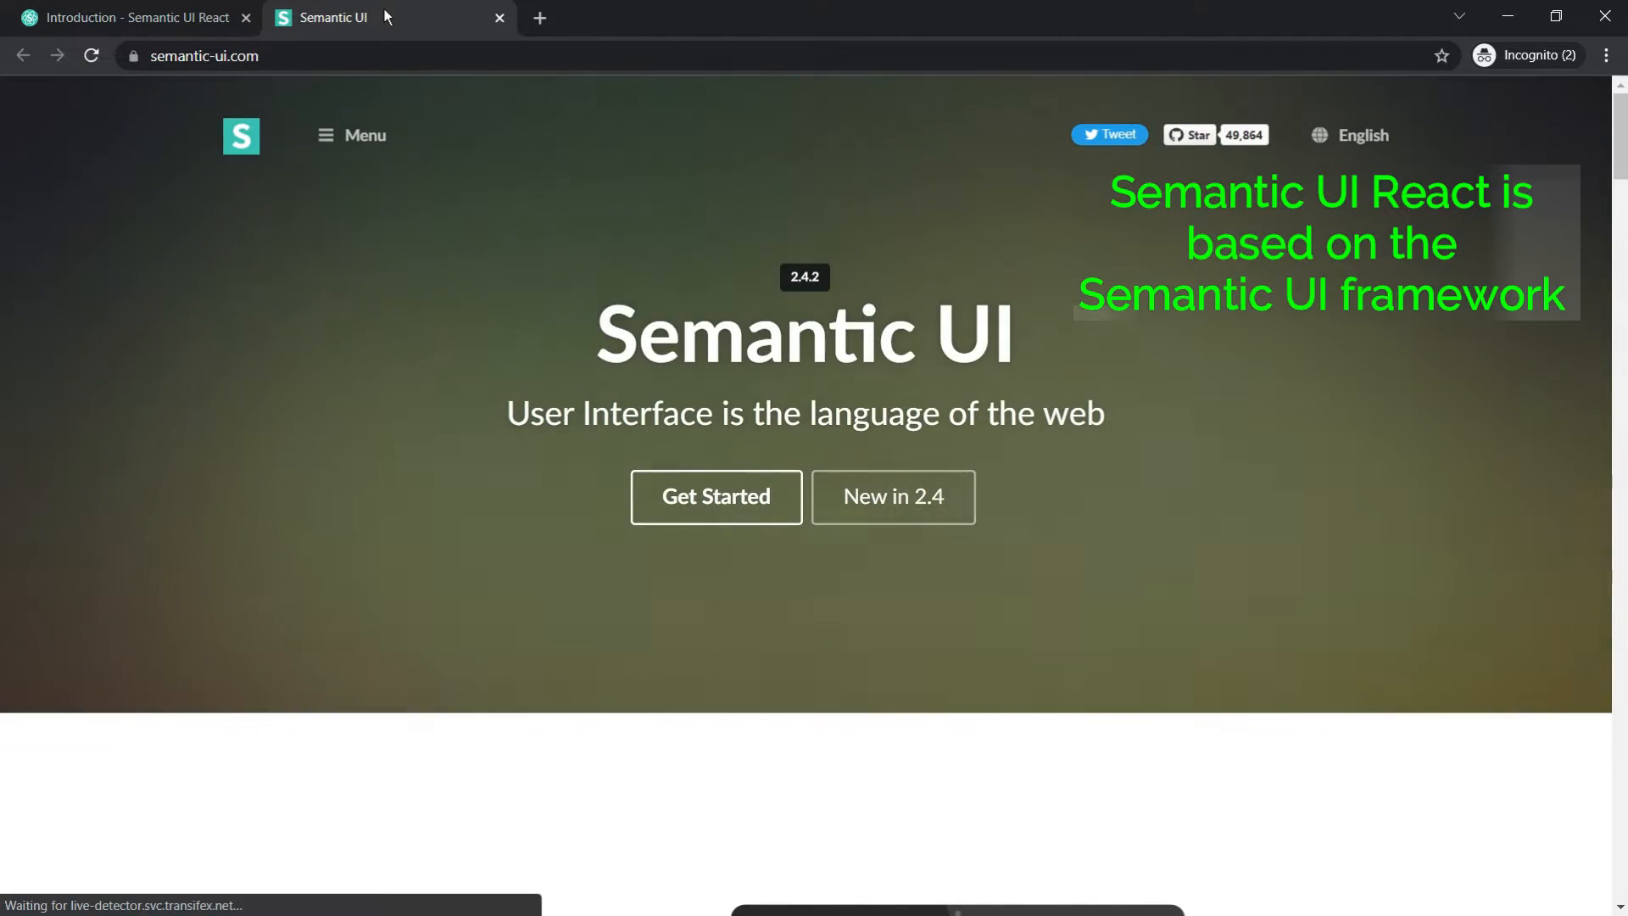
pyautogui.scroll(-3)
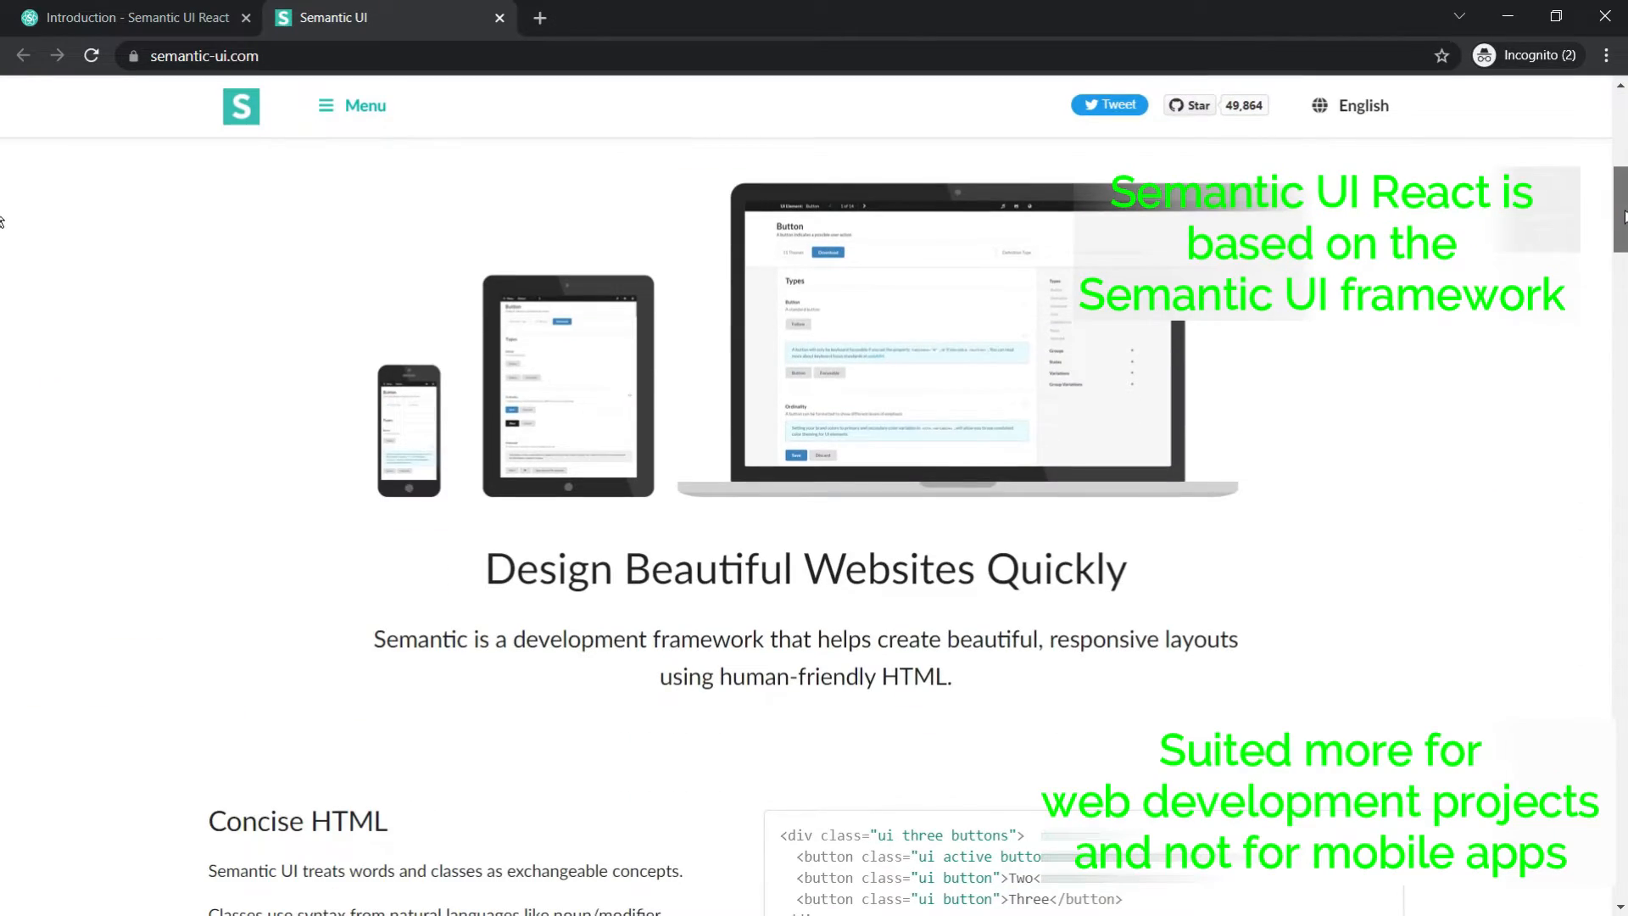
pyautogui.scroll(-3)
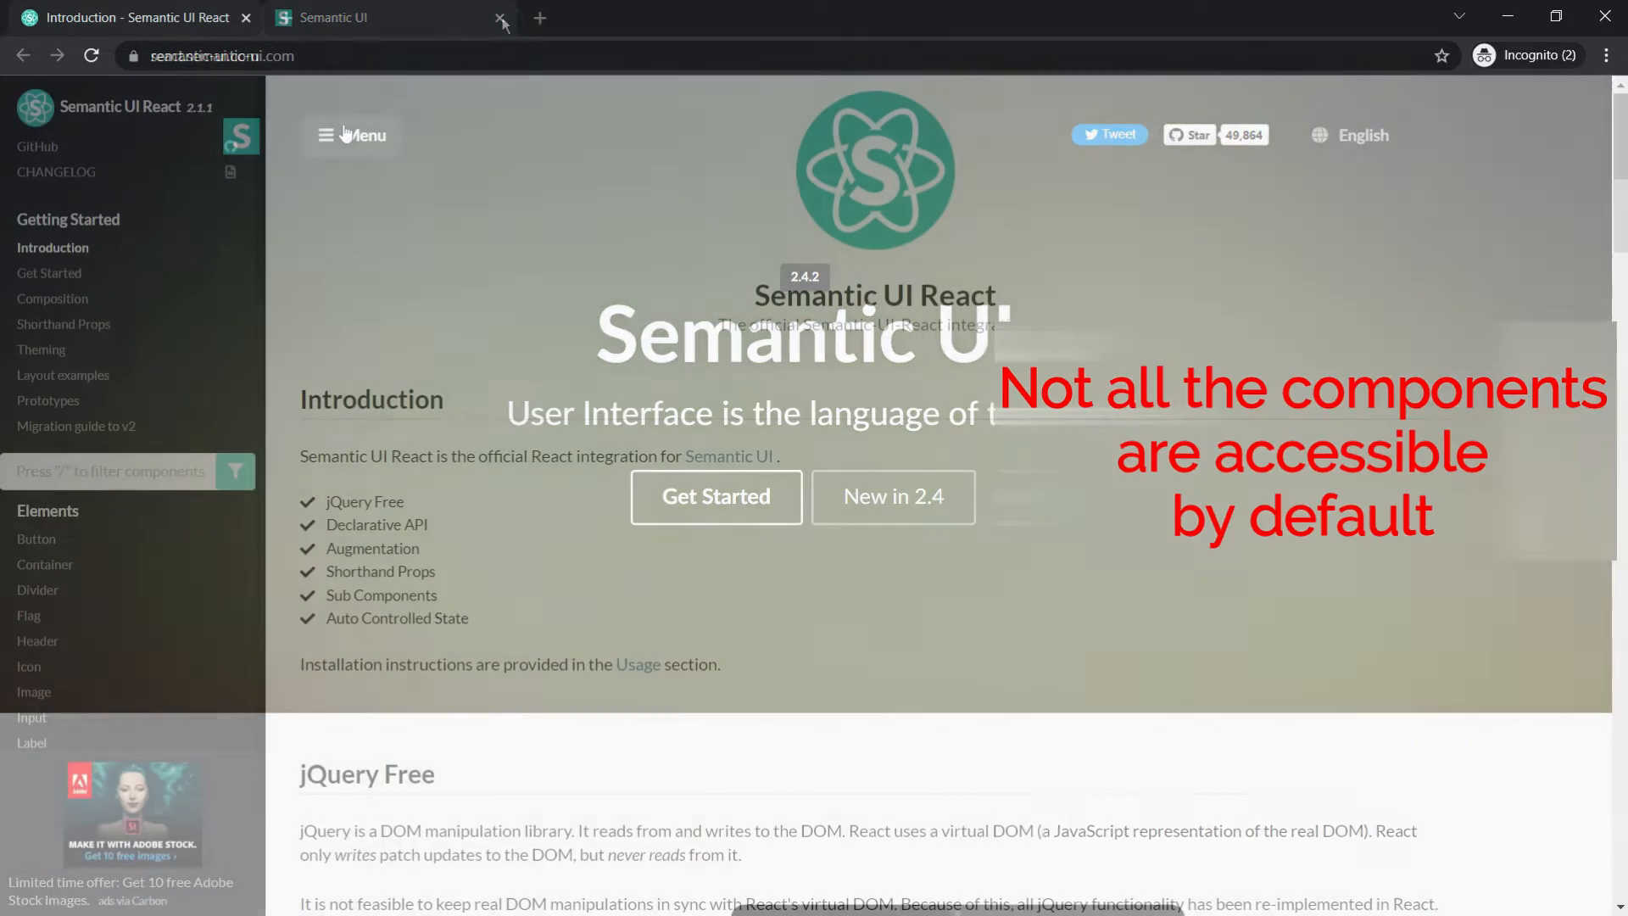
# Step: Close the Semantic UI tab and read through the Semantic UI React introduction
pyautogui.click(501, 17)
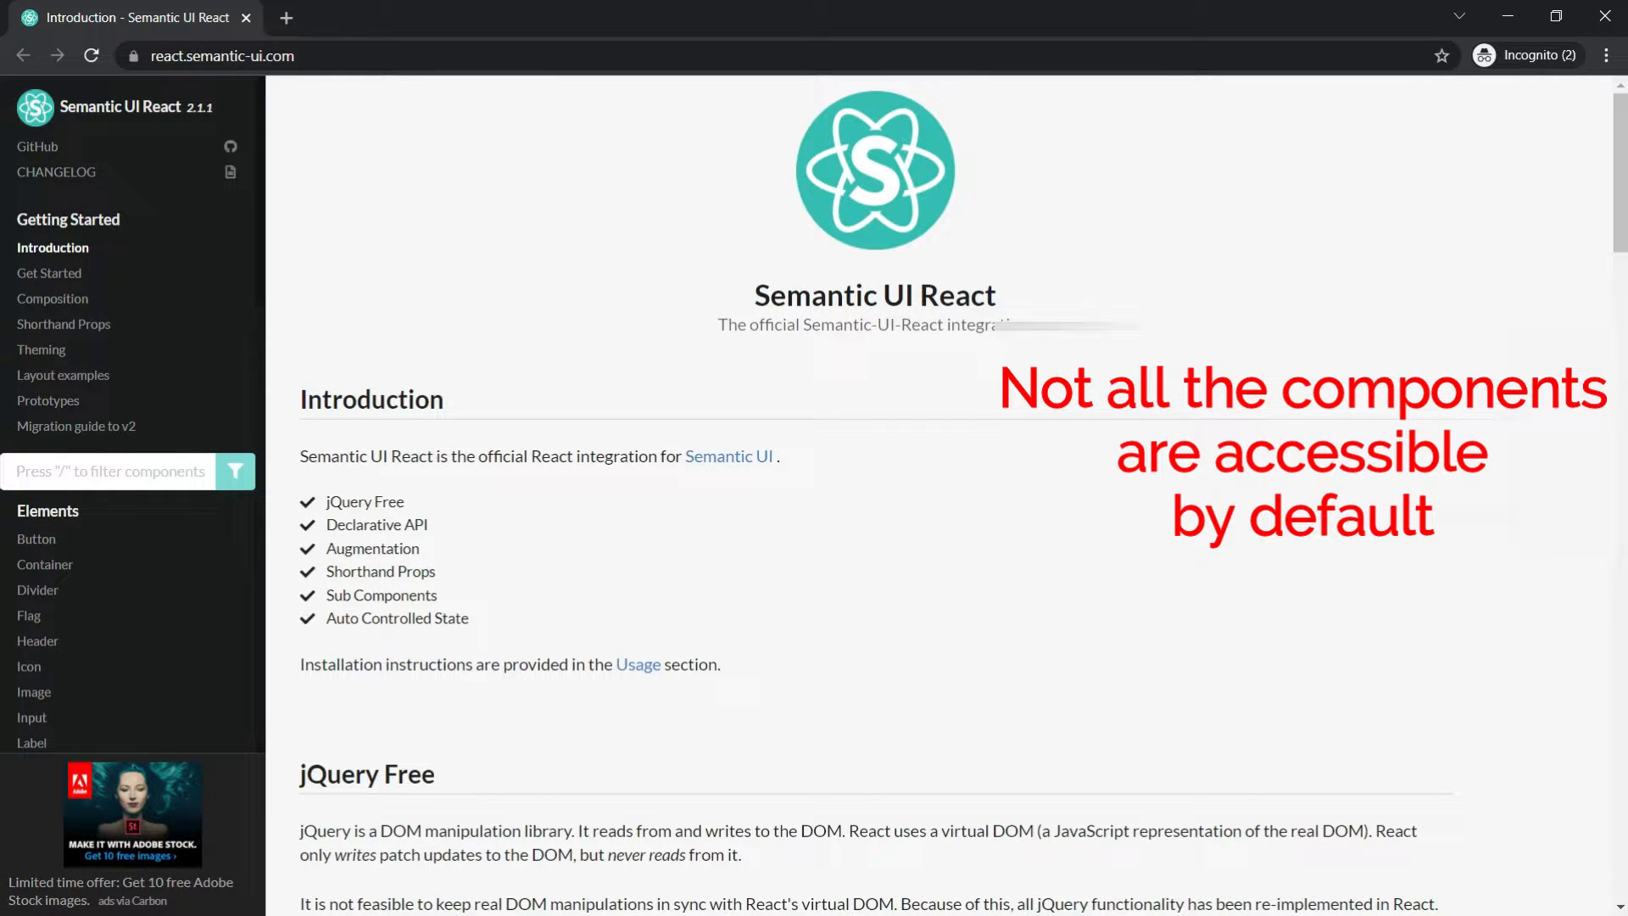
pyautogui.scroll(-3)
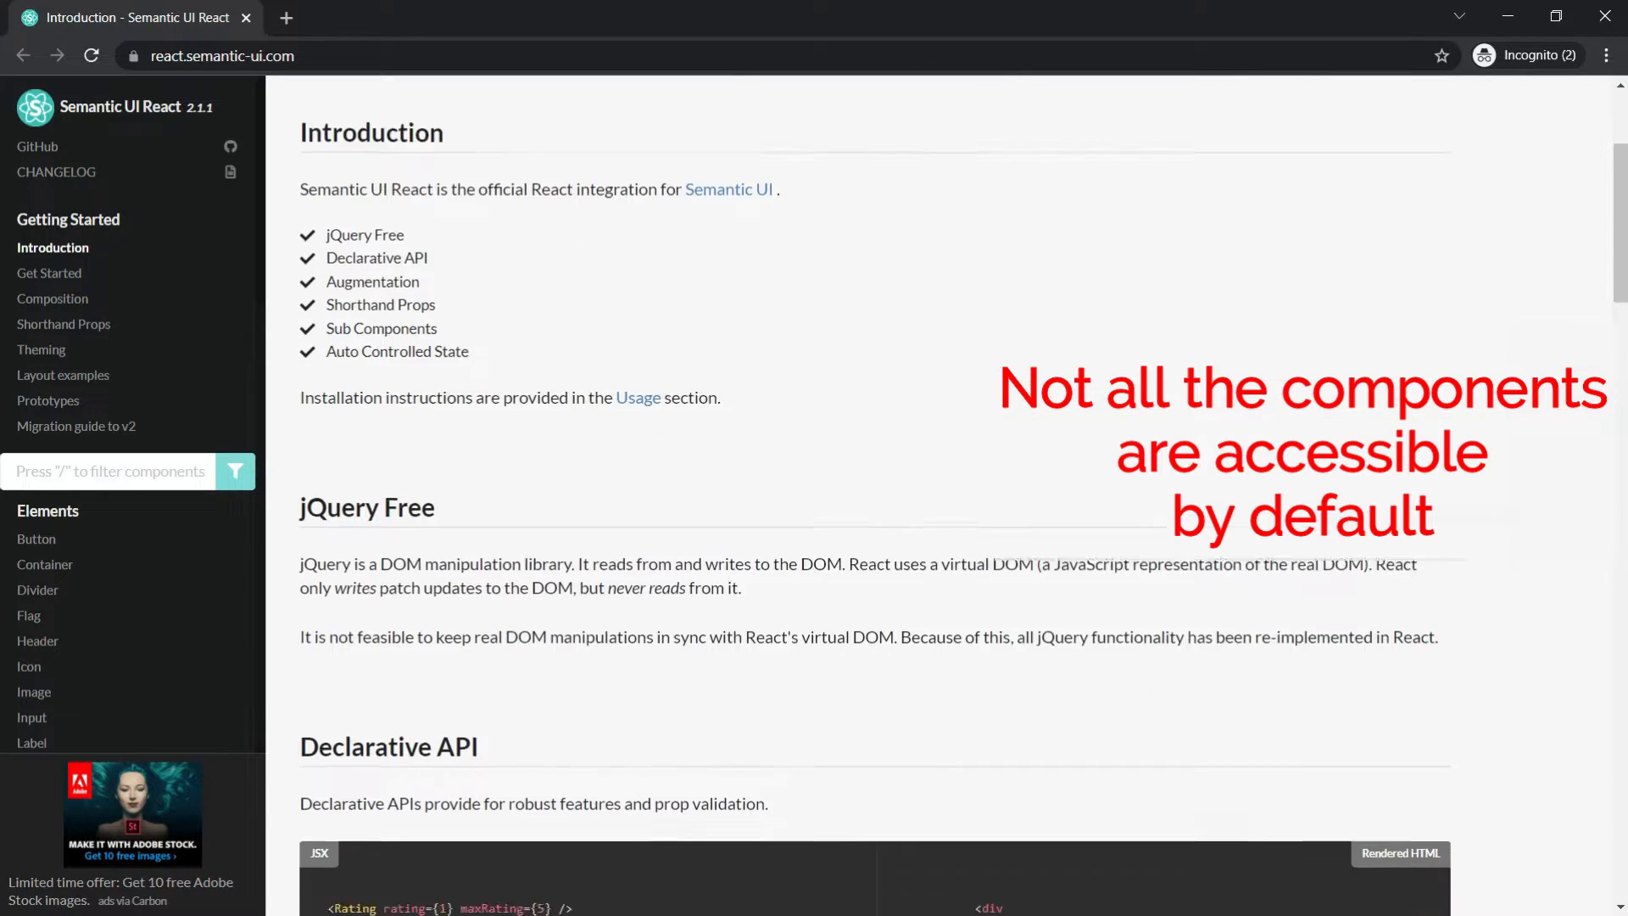
pyautogui.scroll(-3)
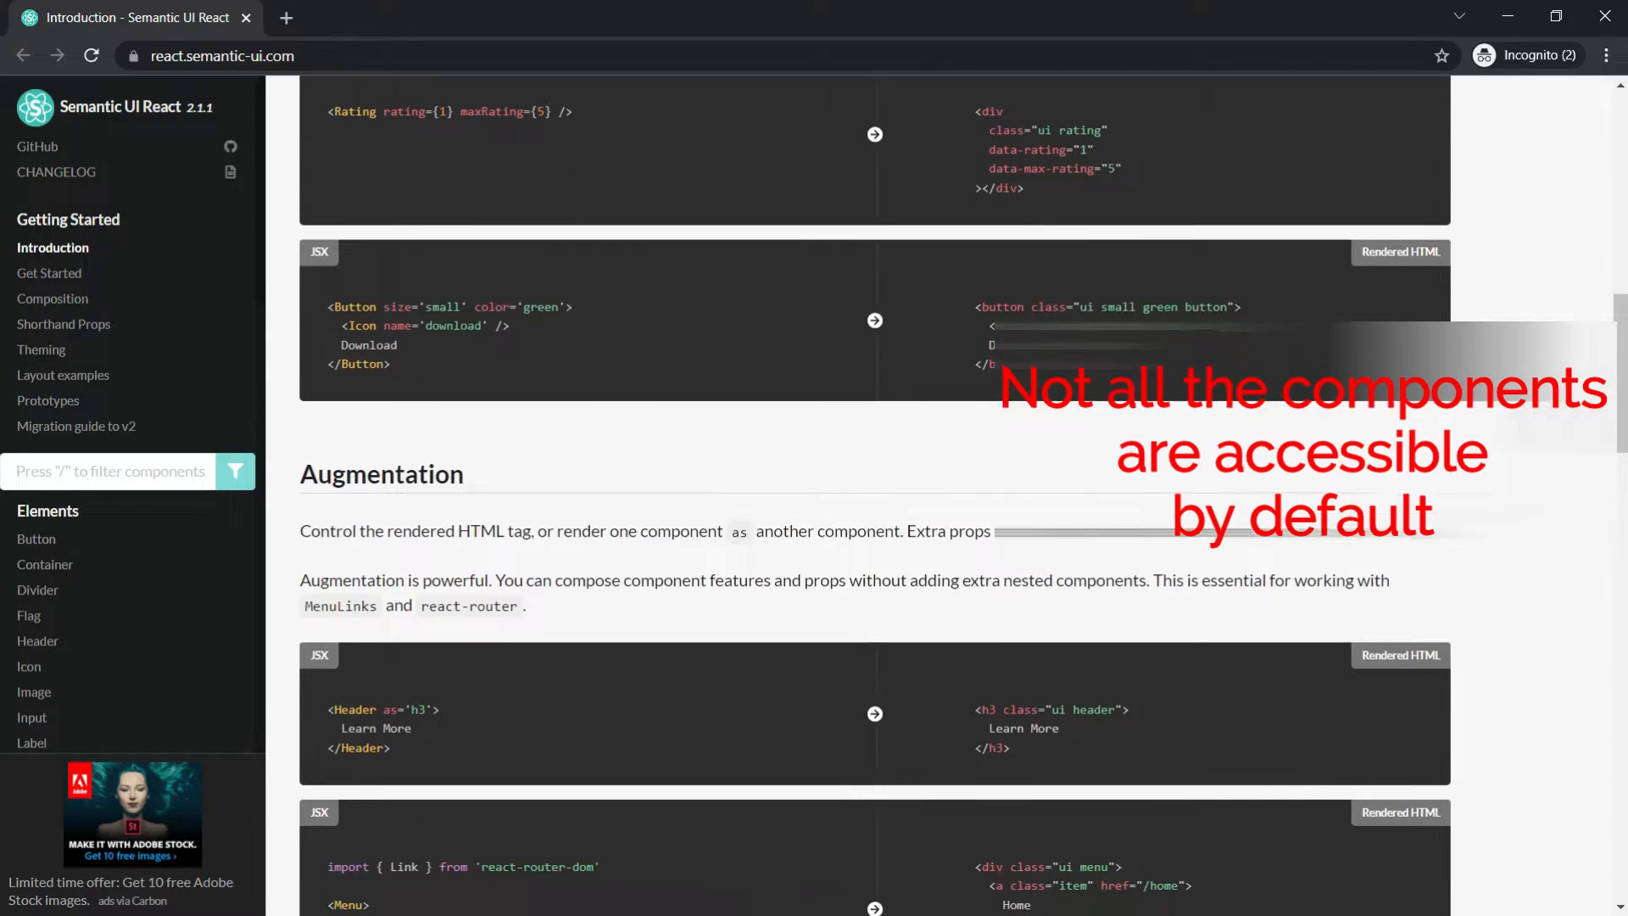
pyautogui.scroll(3)
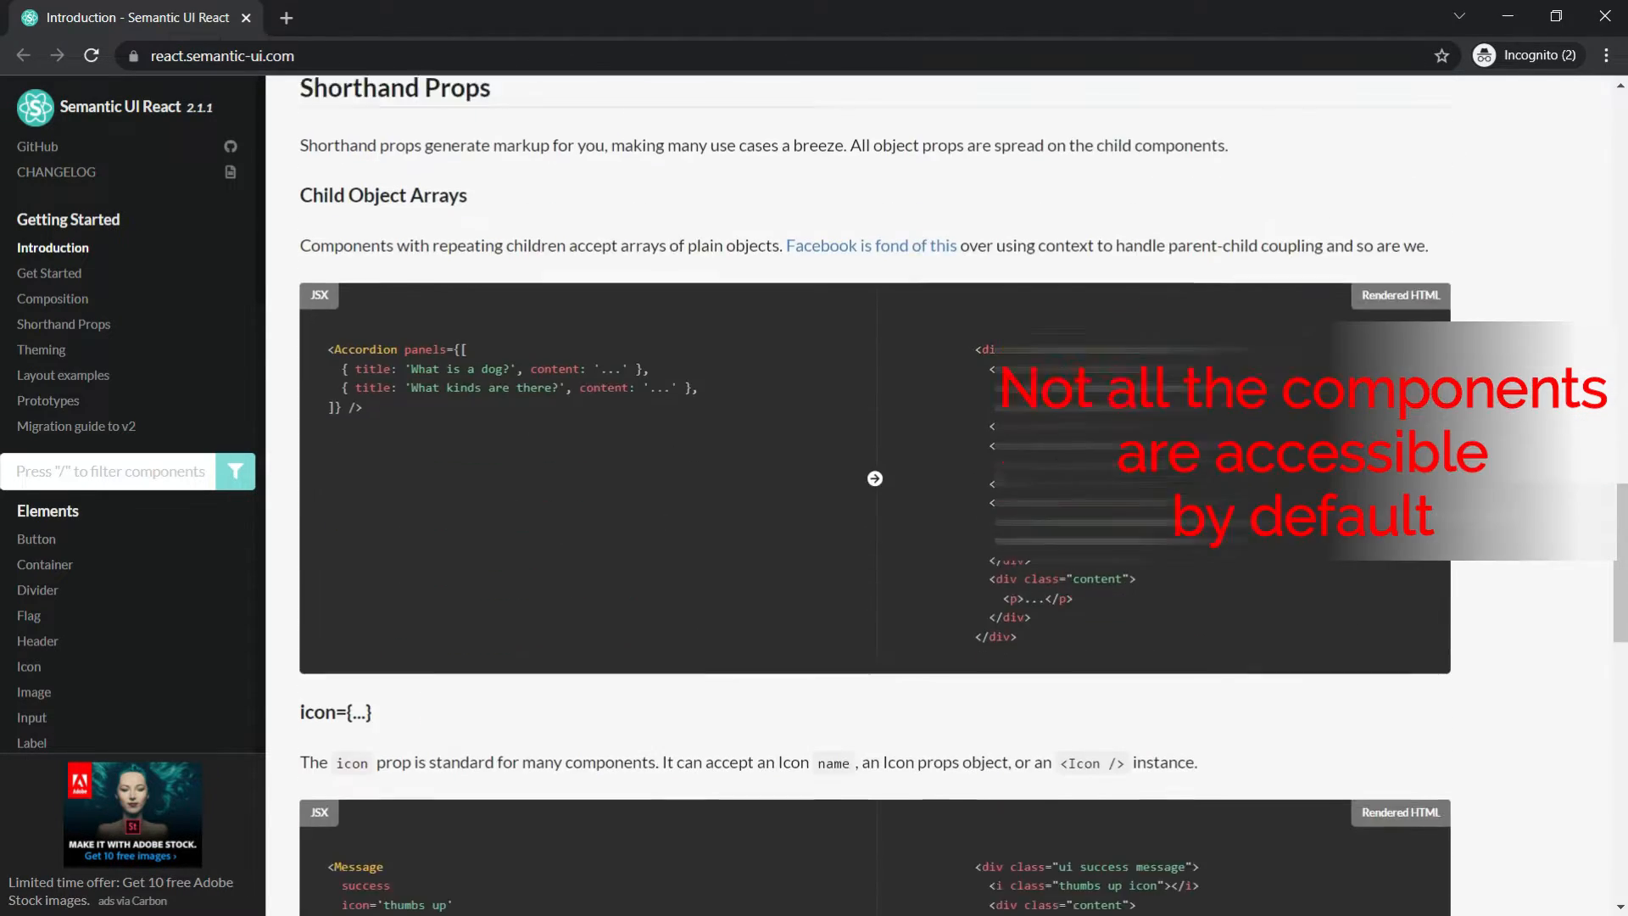
pyautogui.scroll(-3)
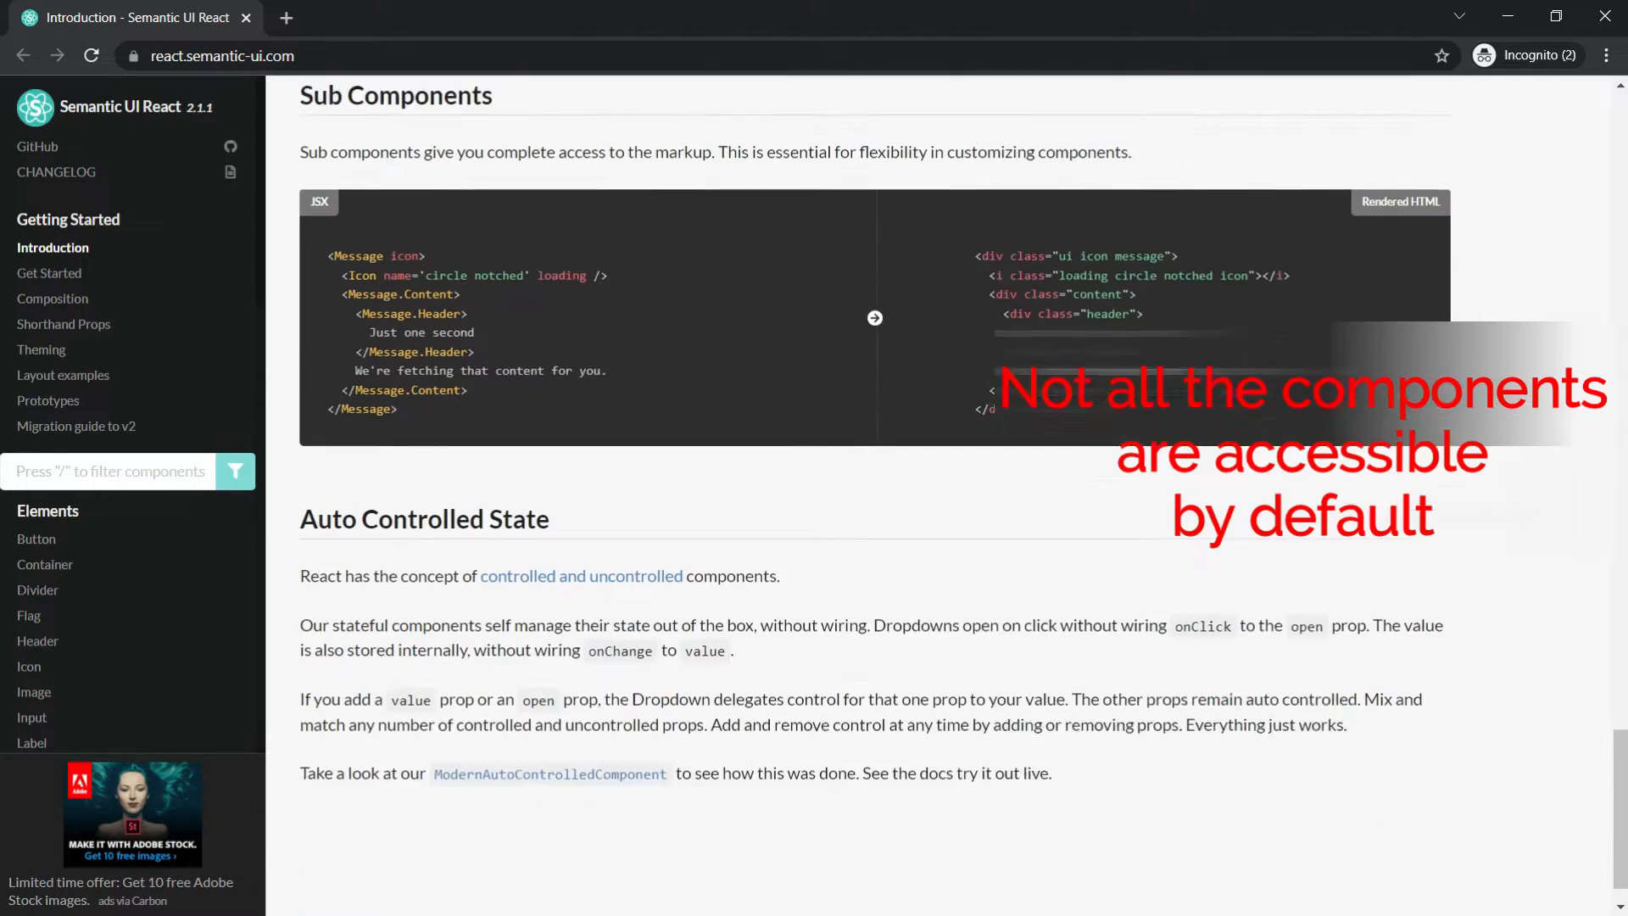
pyautogui.scroll(-3)
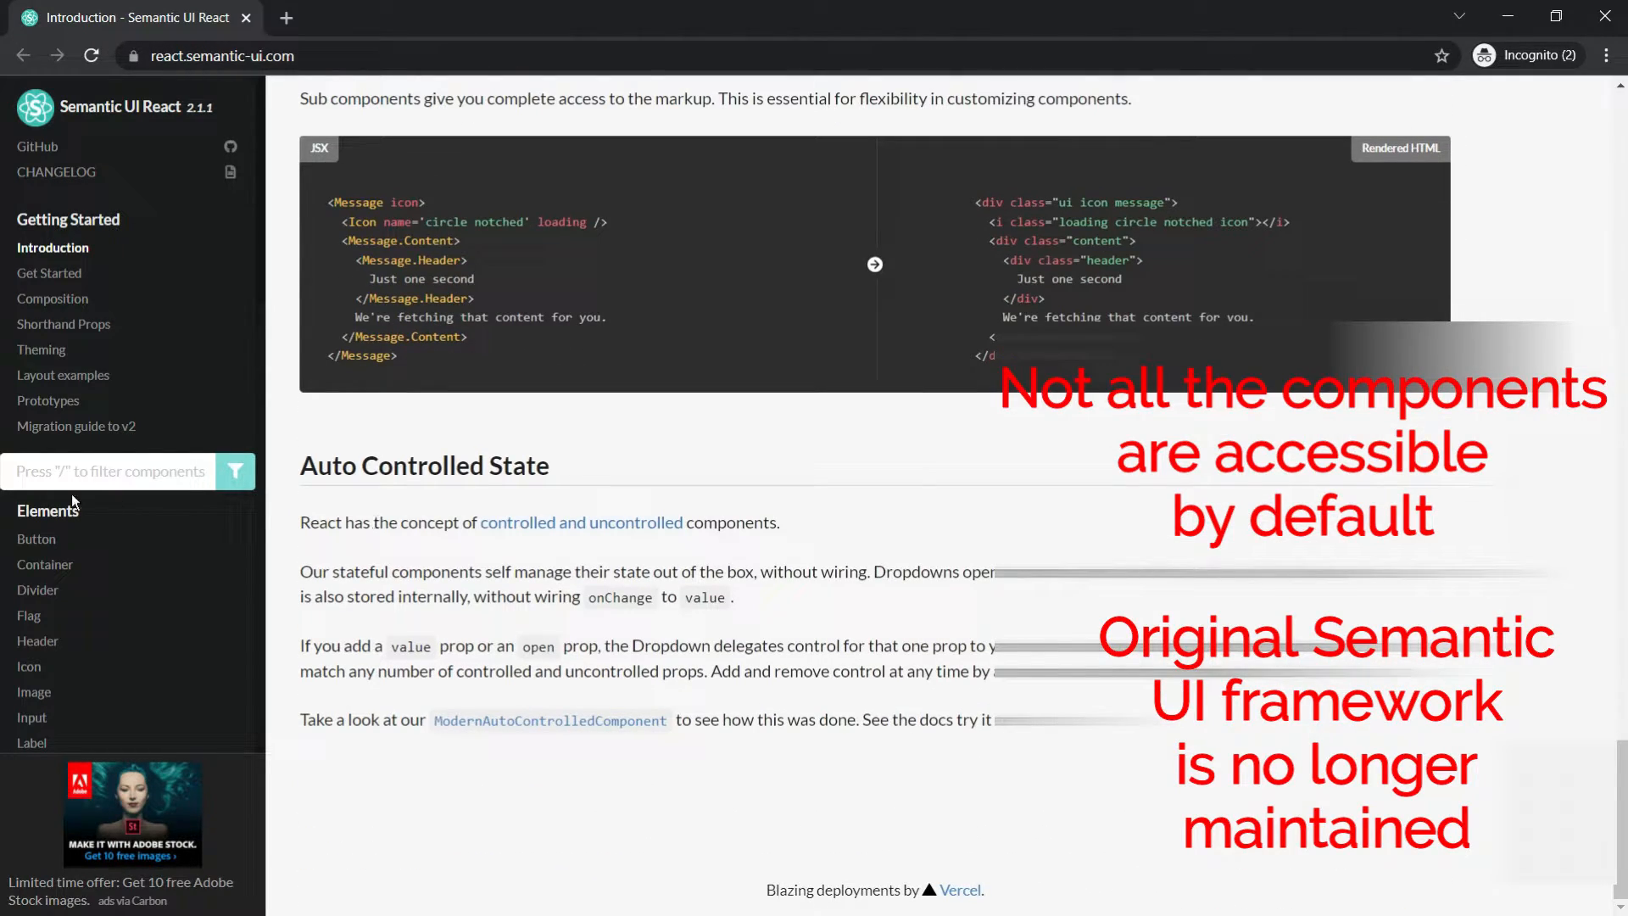
# Step: View the Button element documentation under Elements
pyautogui.click(36, 539)
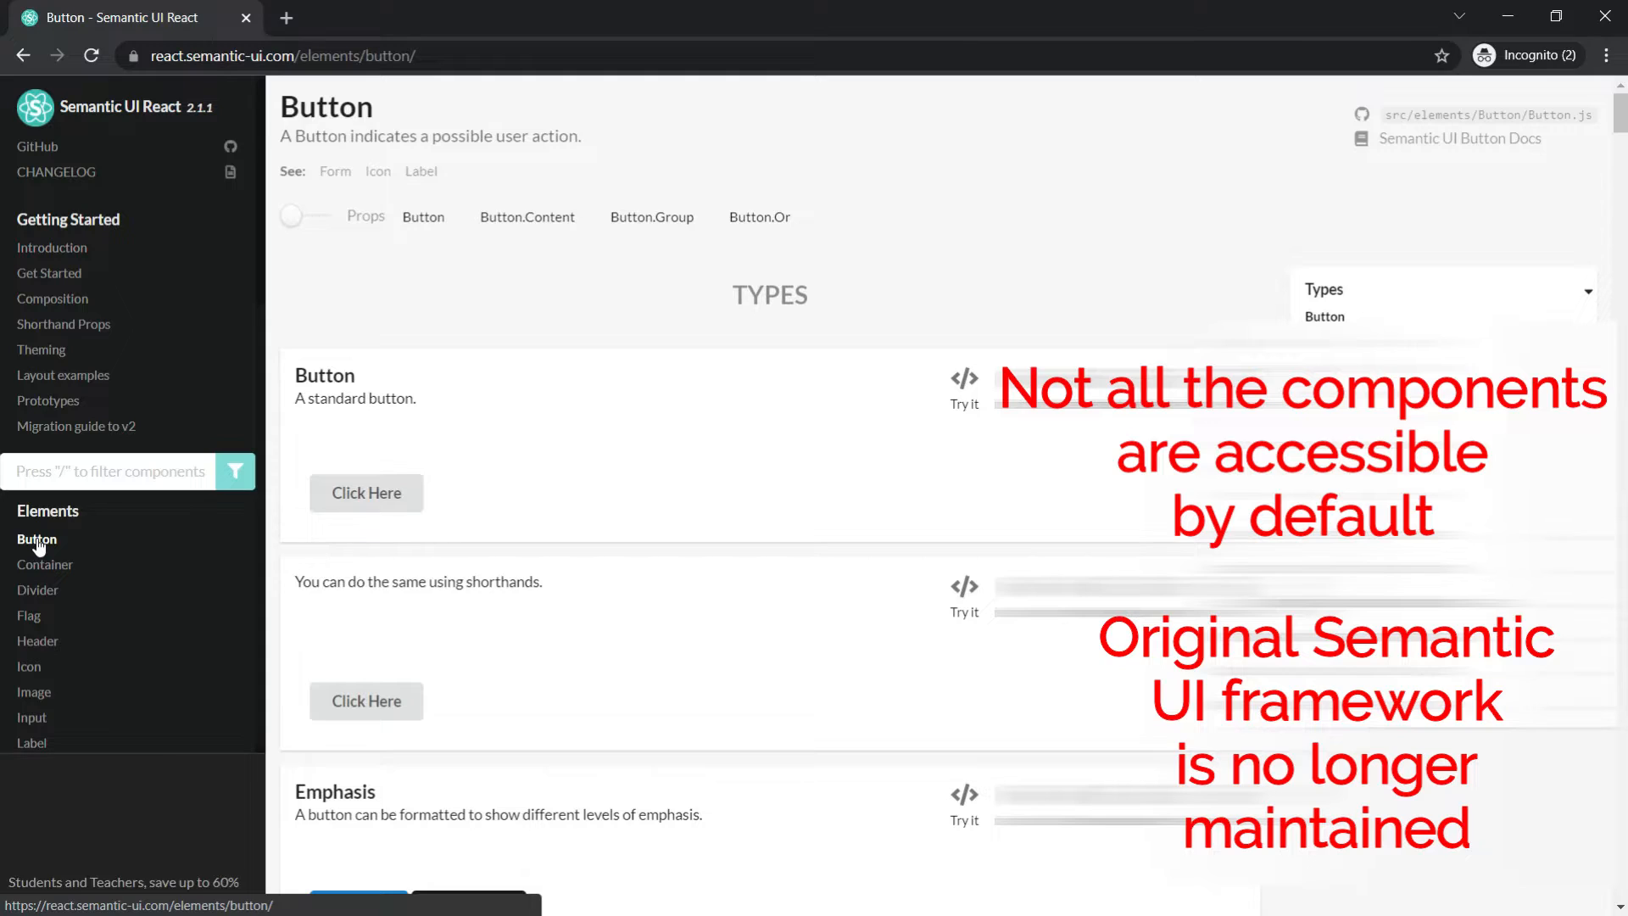
pyautogui.scroll(-3)
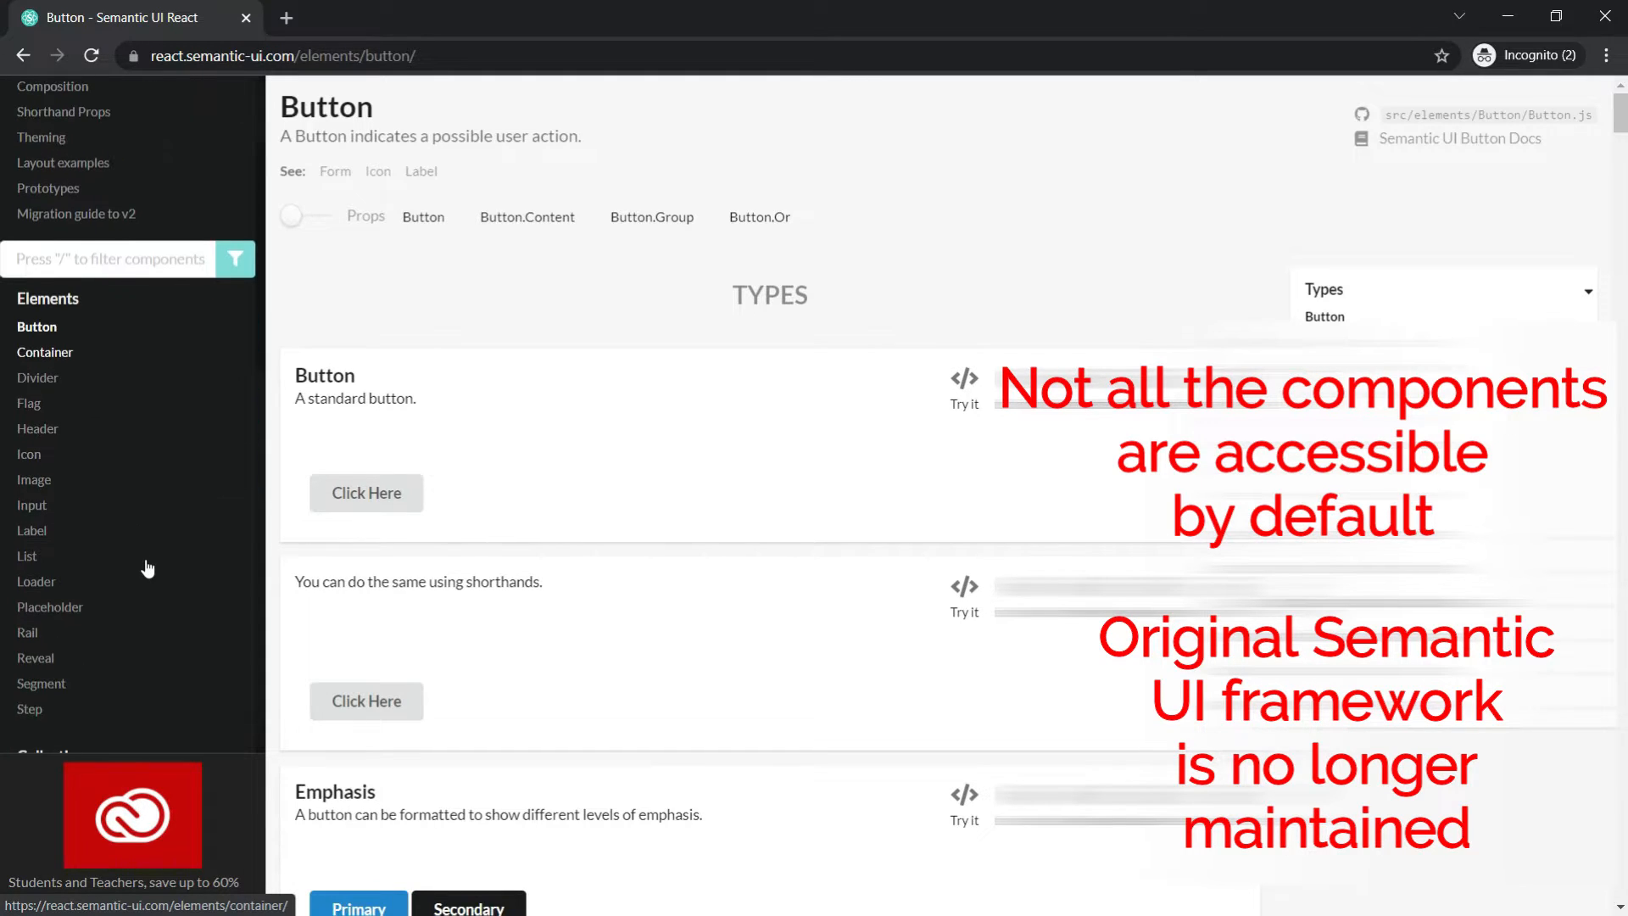
pyautogui.scroll(-3)
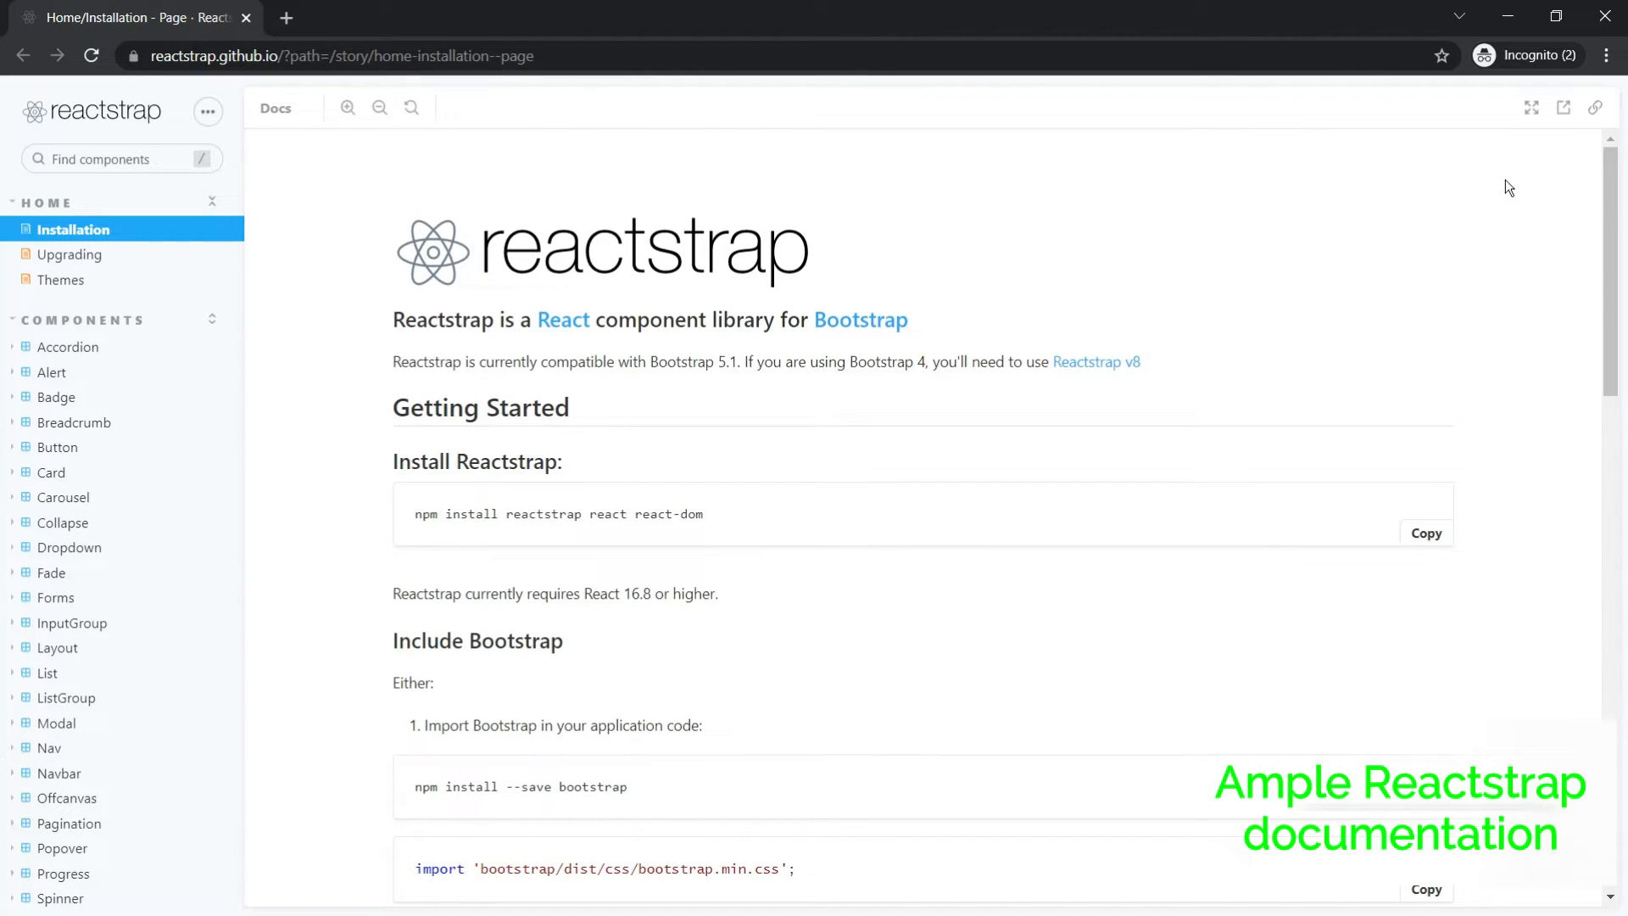
# Step: Highlight Reactstrap's tagline, then view the Upgrading to Reactstrap 9 guide
pyautogui.tripleClick(649, 320)
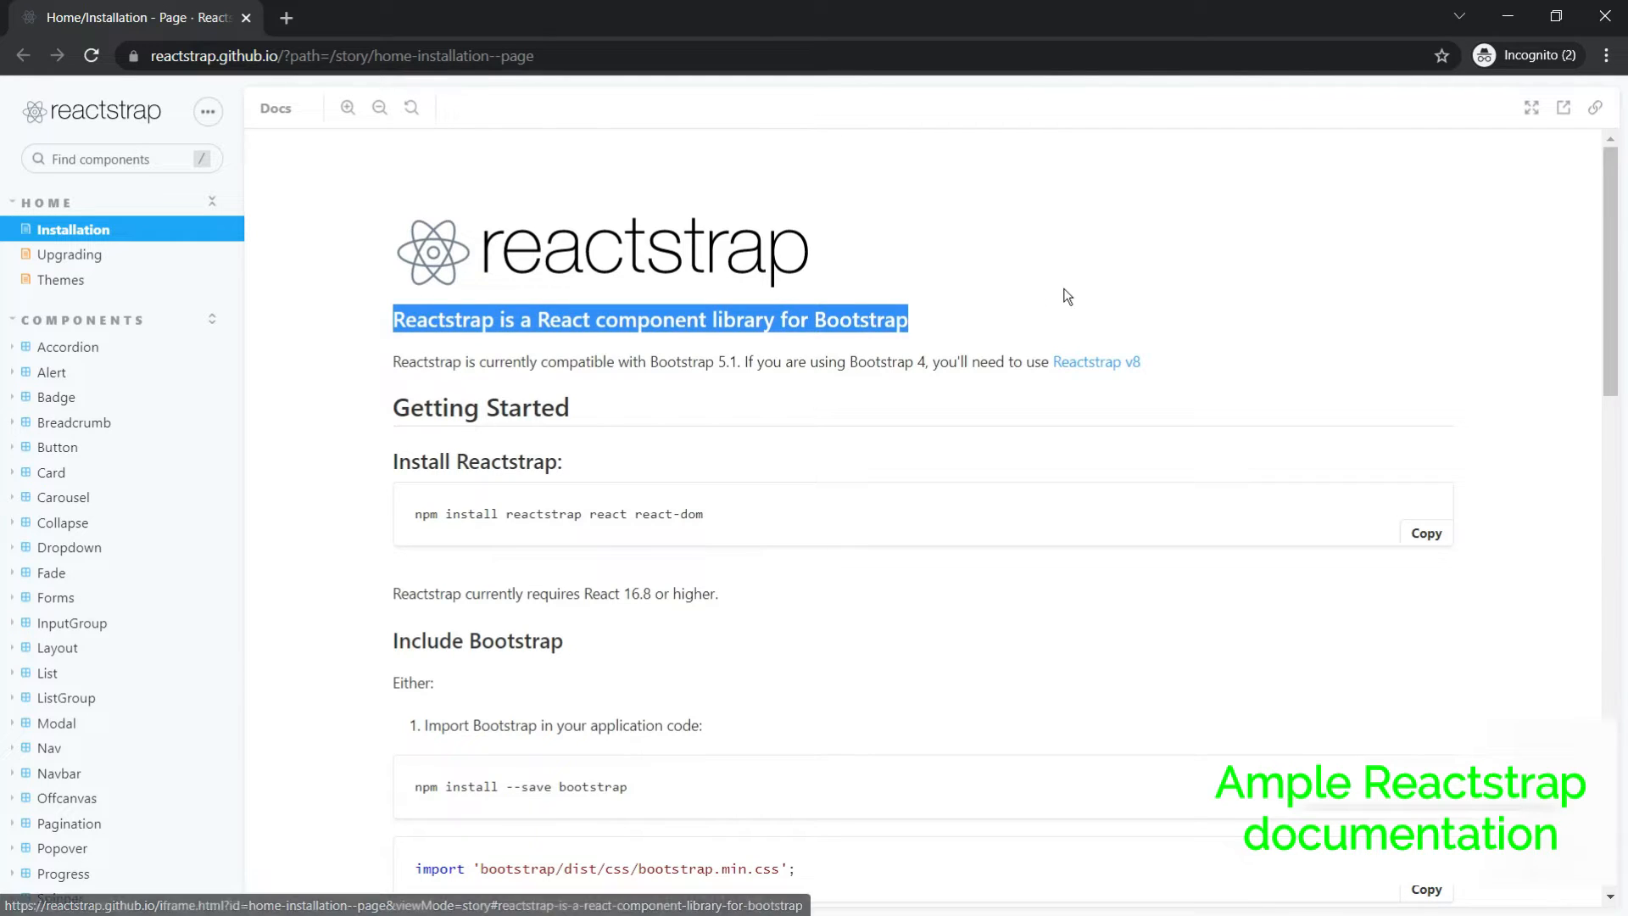
pyautogui.click(1064, 295)
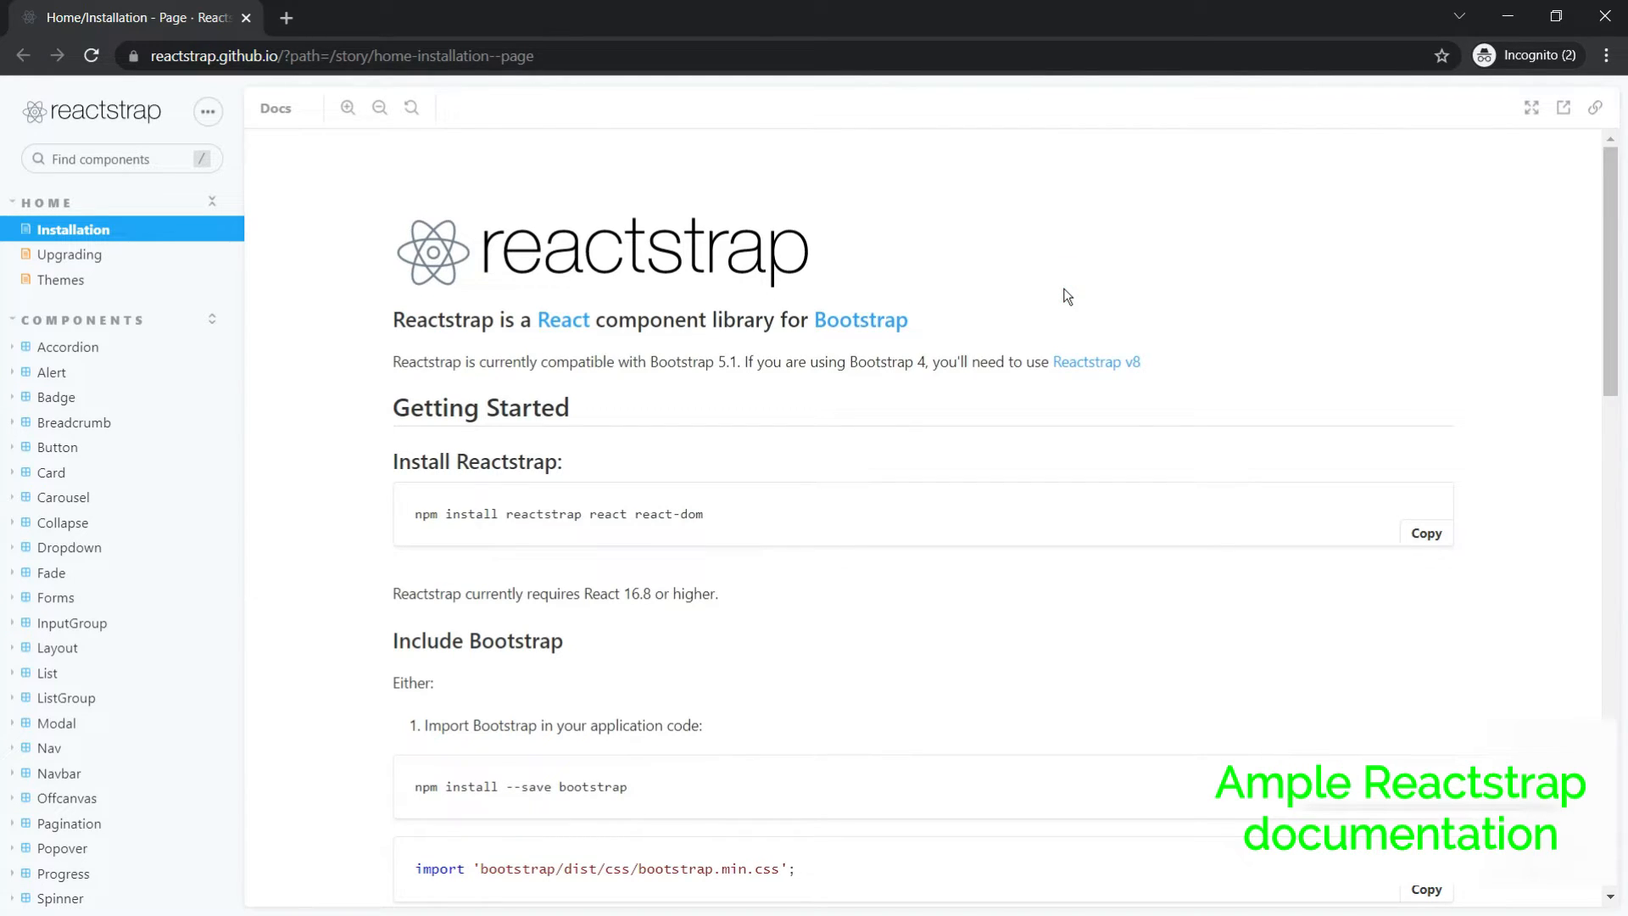
pyautogui.click(69, 252)
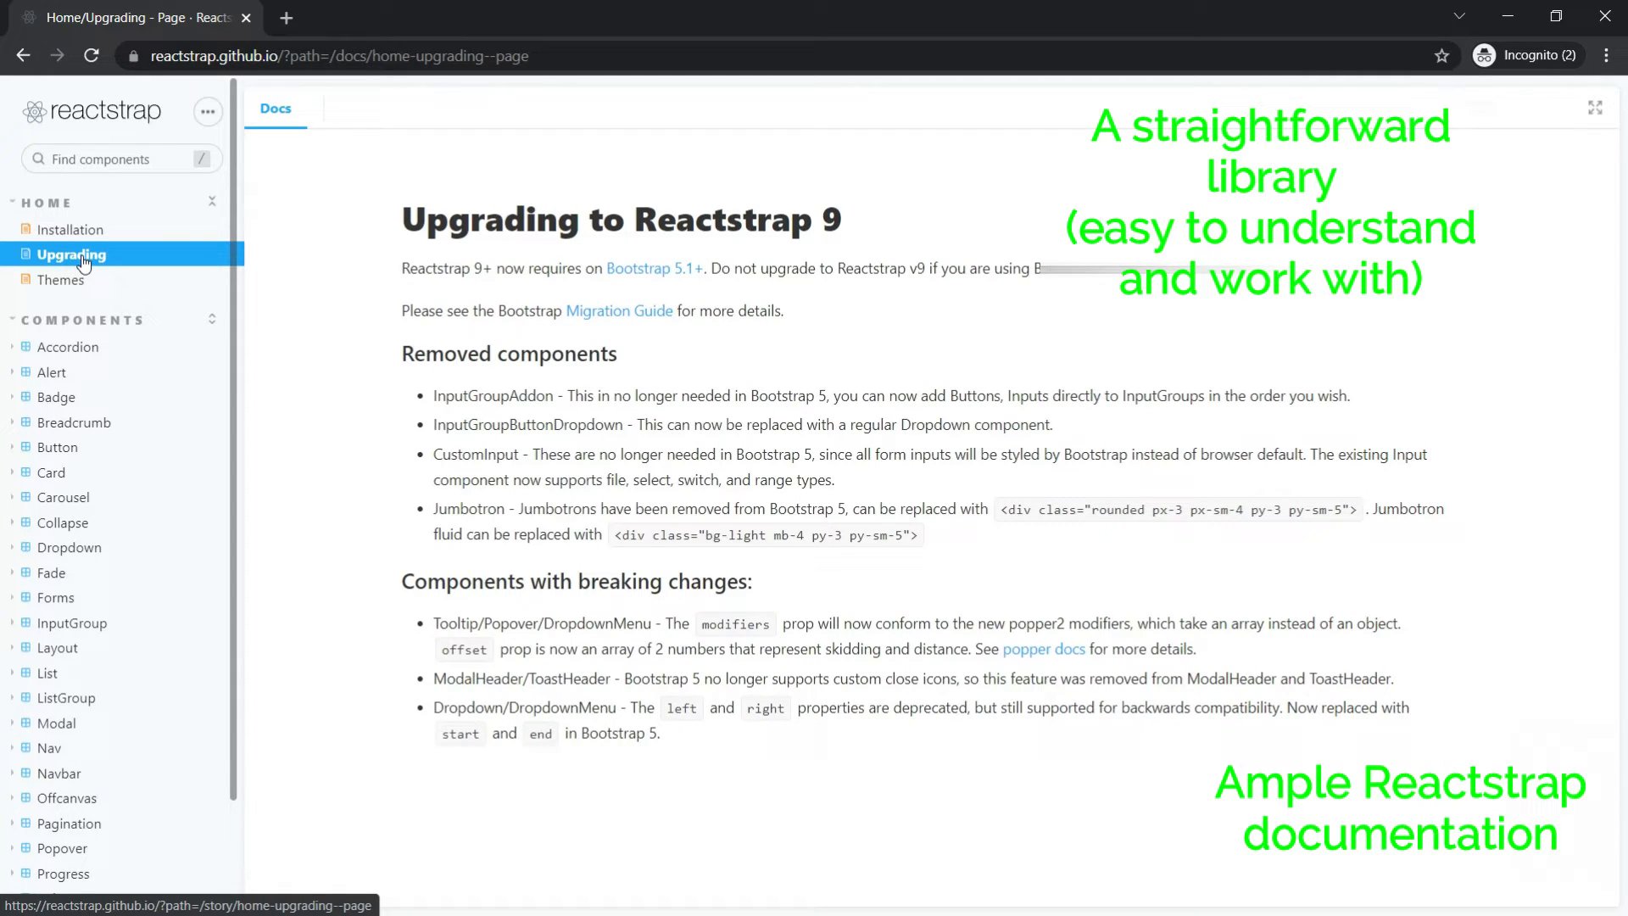
# Step: View the Themes and templates page, then the Accordion component docs
pyautogui.click(63, 279)
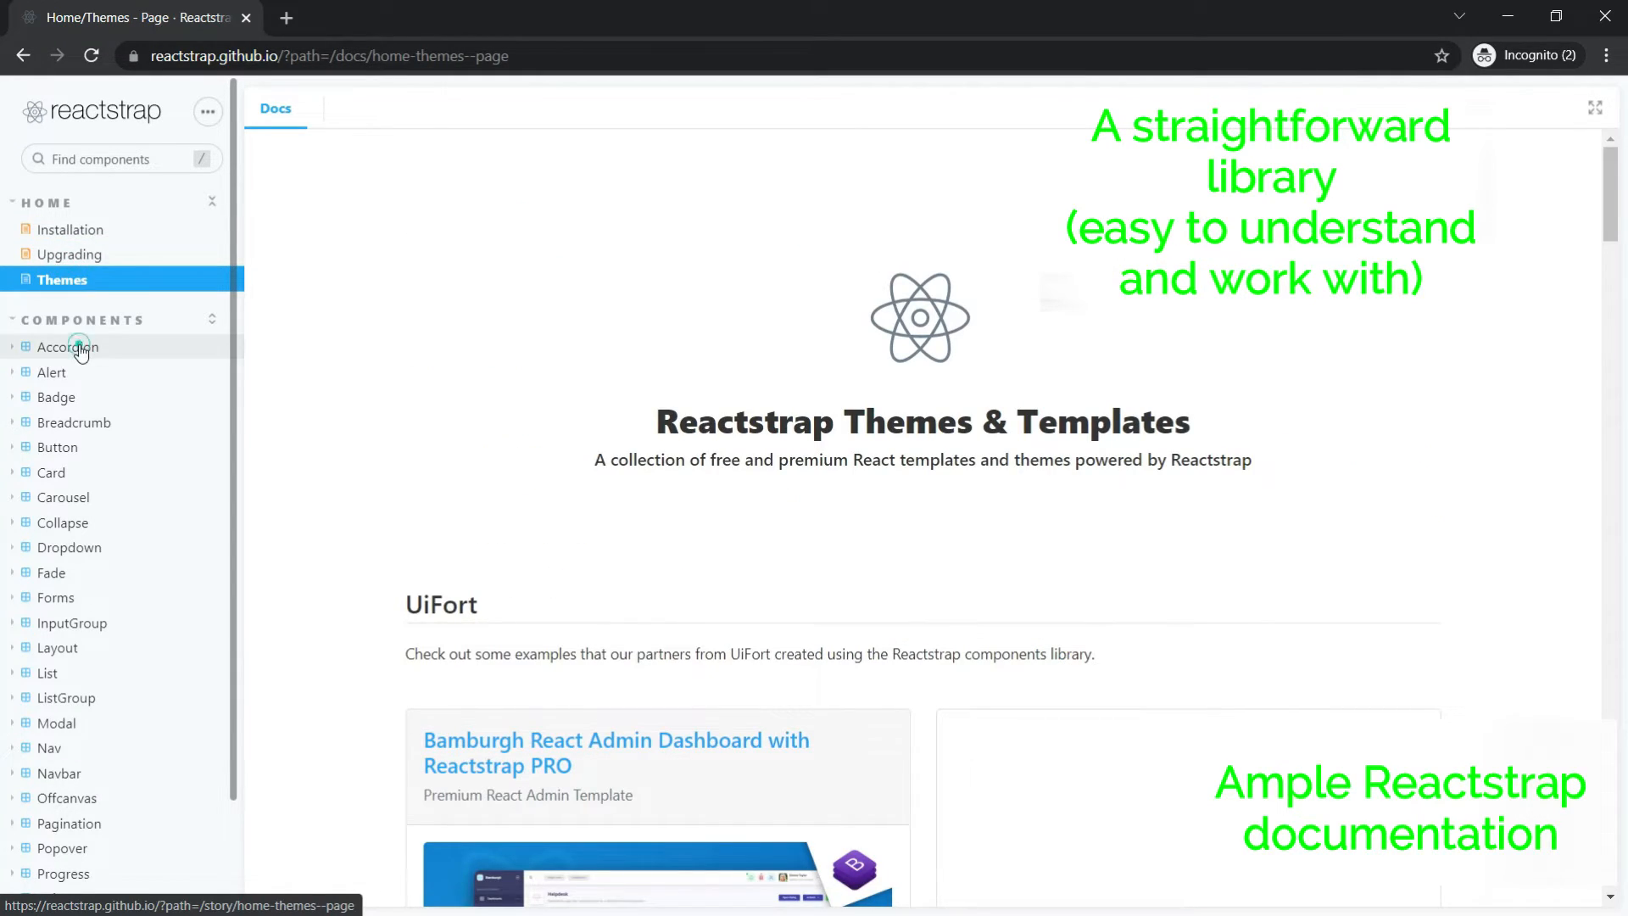
pyautogui.click(66, 346)
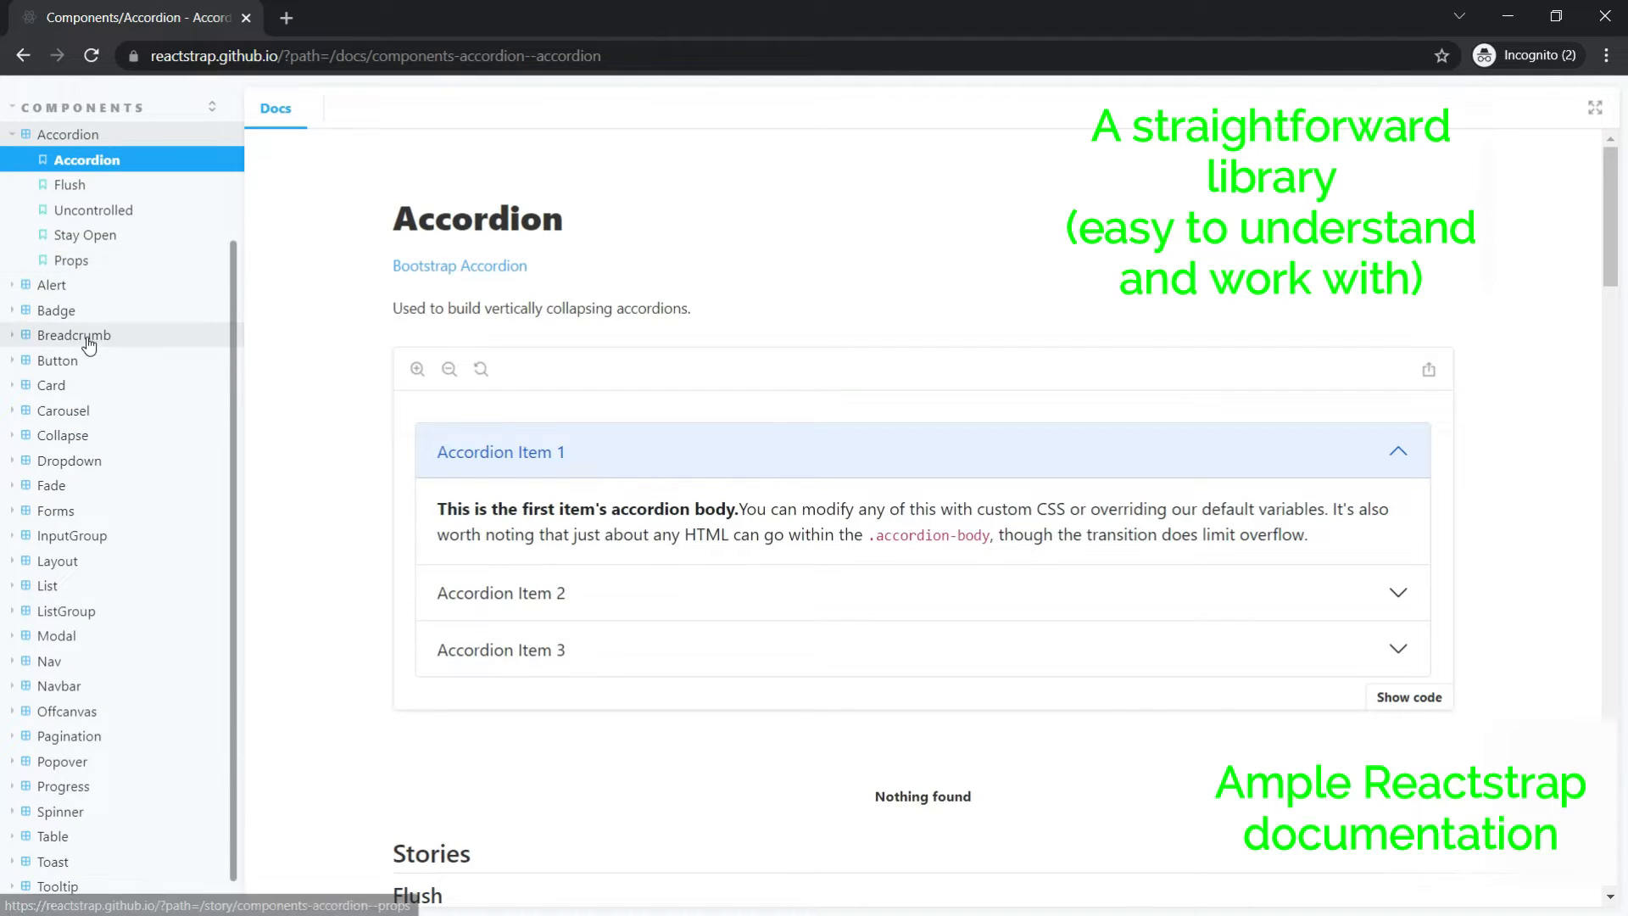